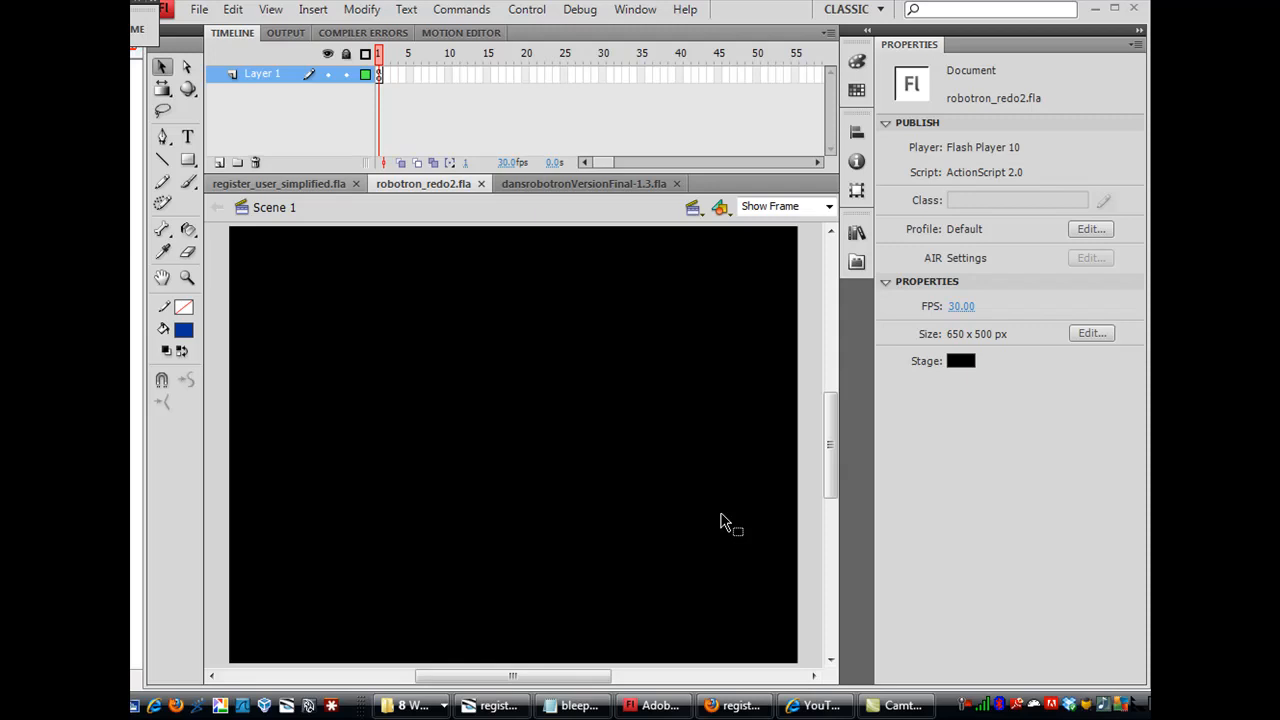
Rename the first timeline layer to 'script'
drag(510, 676, 564, 676)
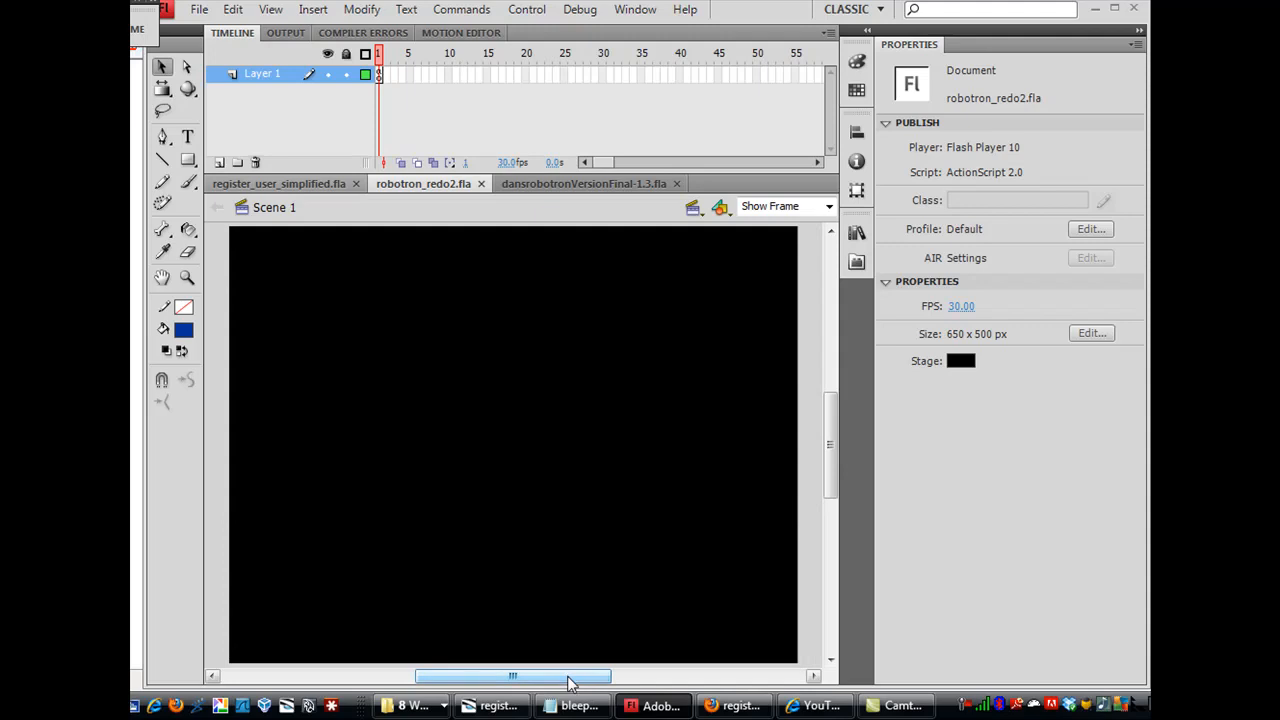
mouse_move(334, 190)
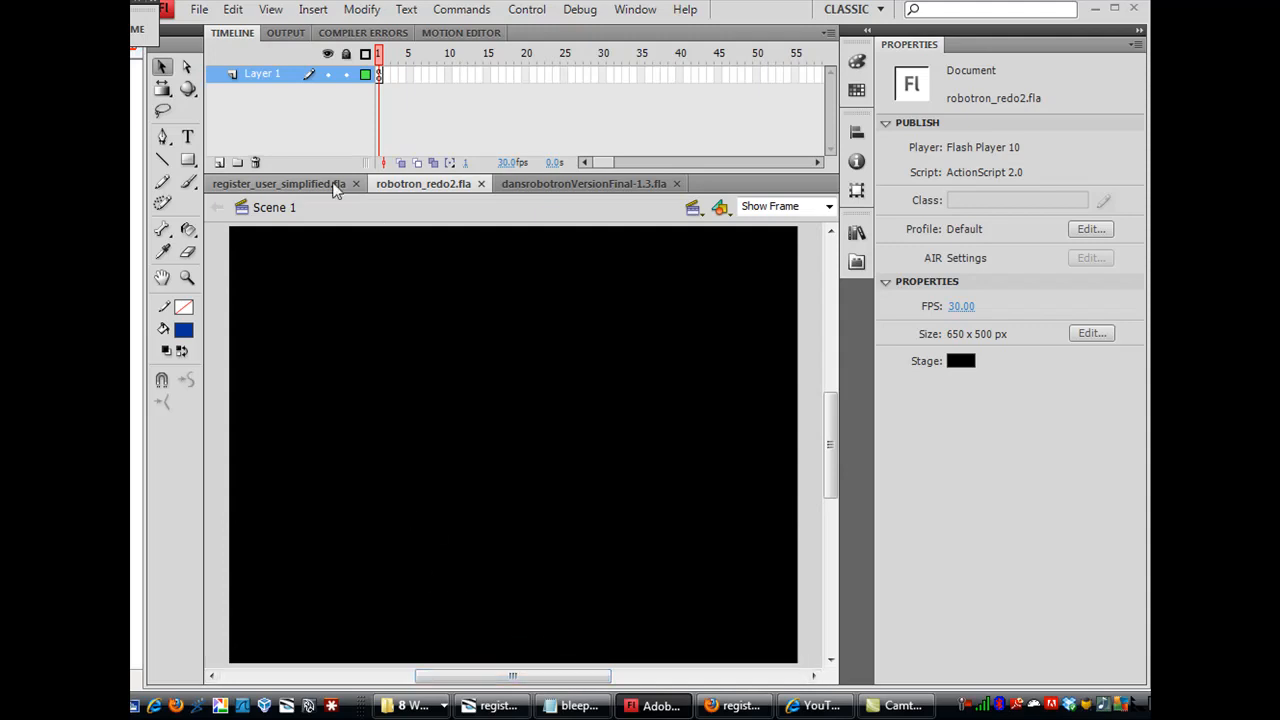
double_click(262, 74)
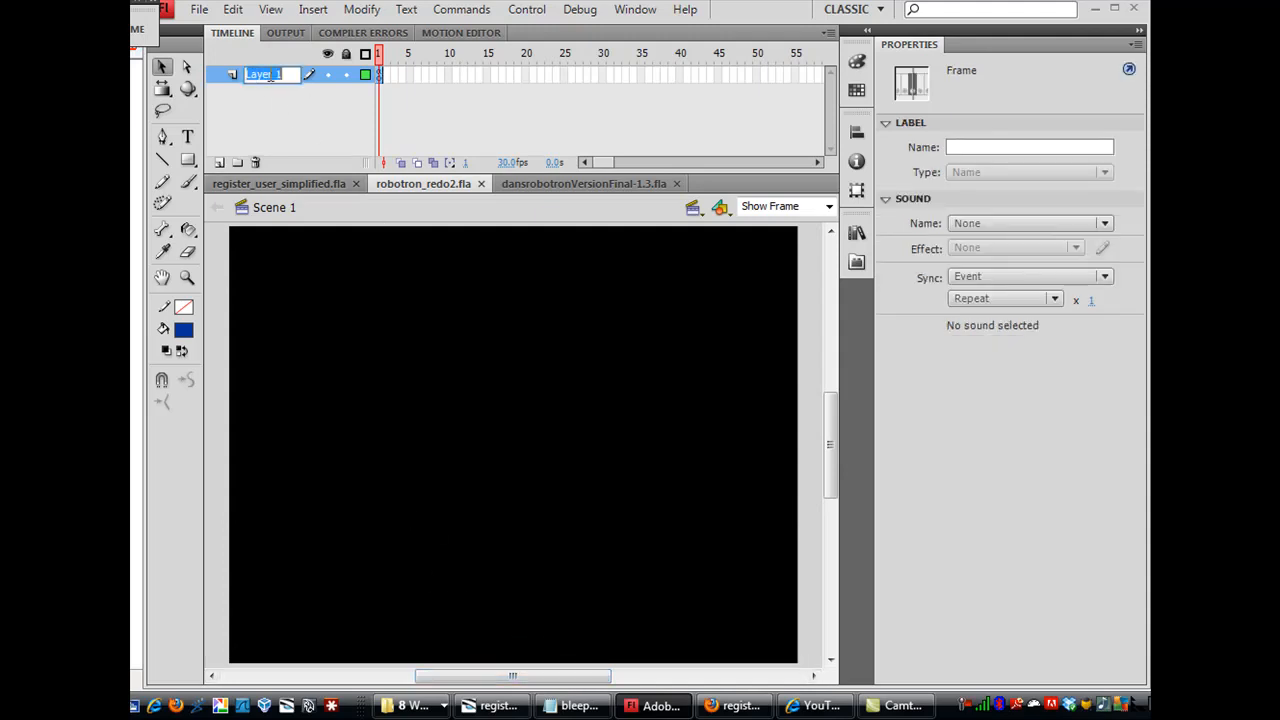
text(script)
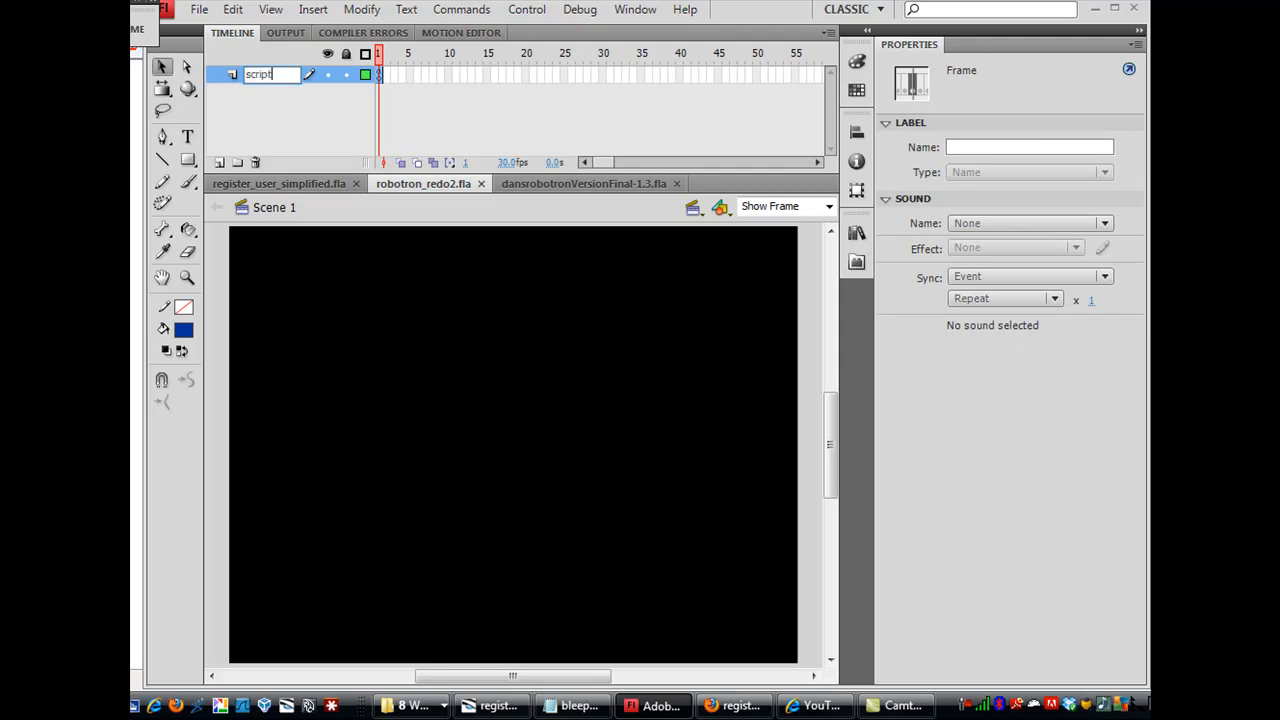
click(276, 120)
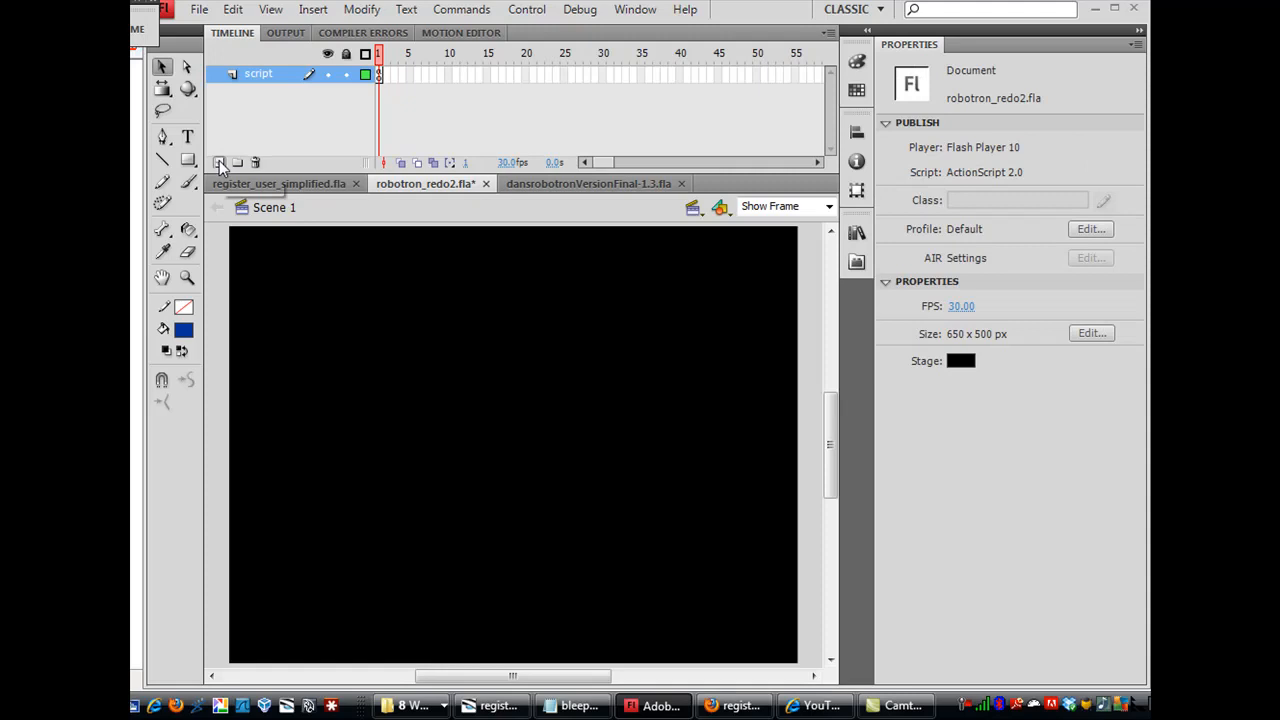
Add two more layers and name them 'frame labels' and 'bg'
click(220, 162)
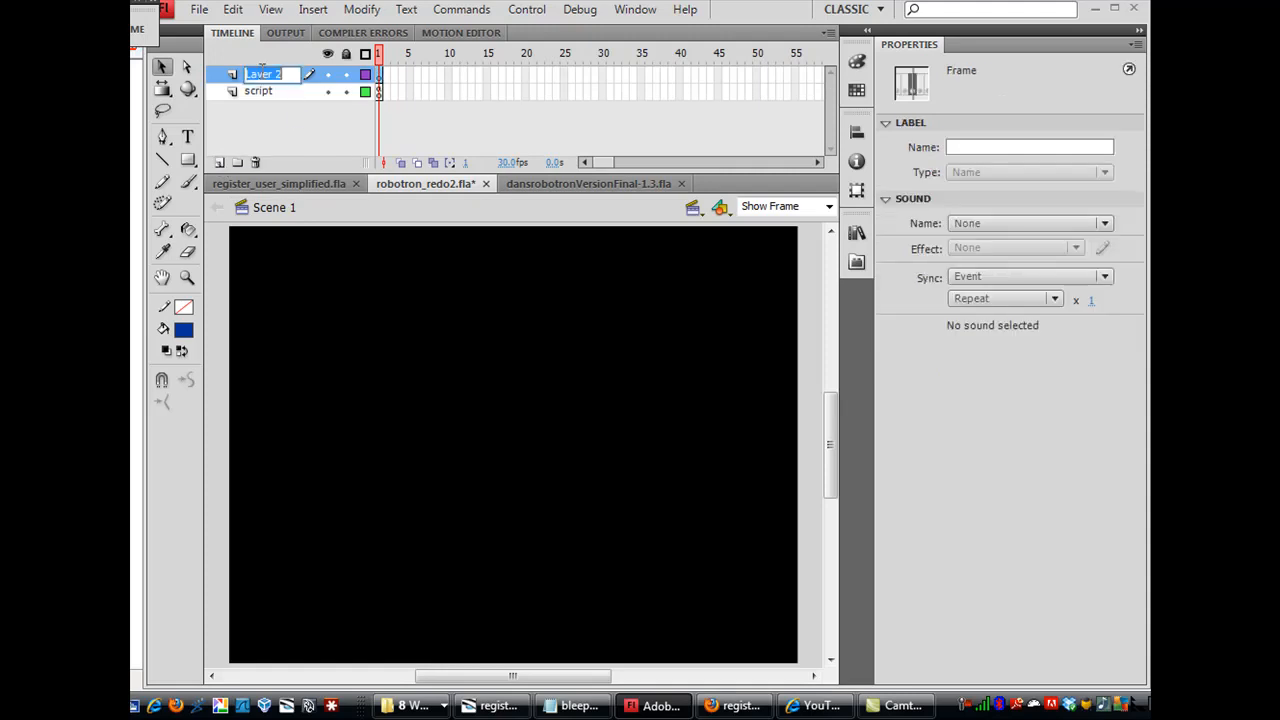
text(frame labels)
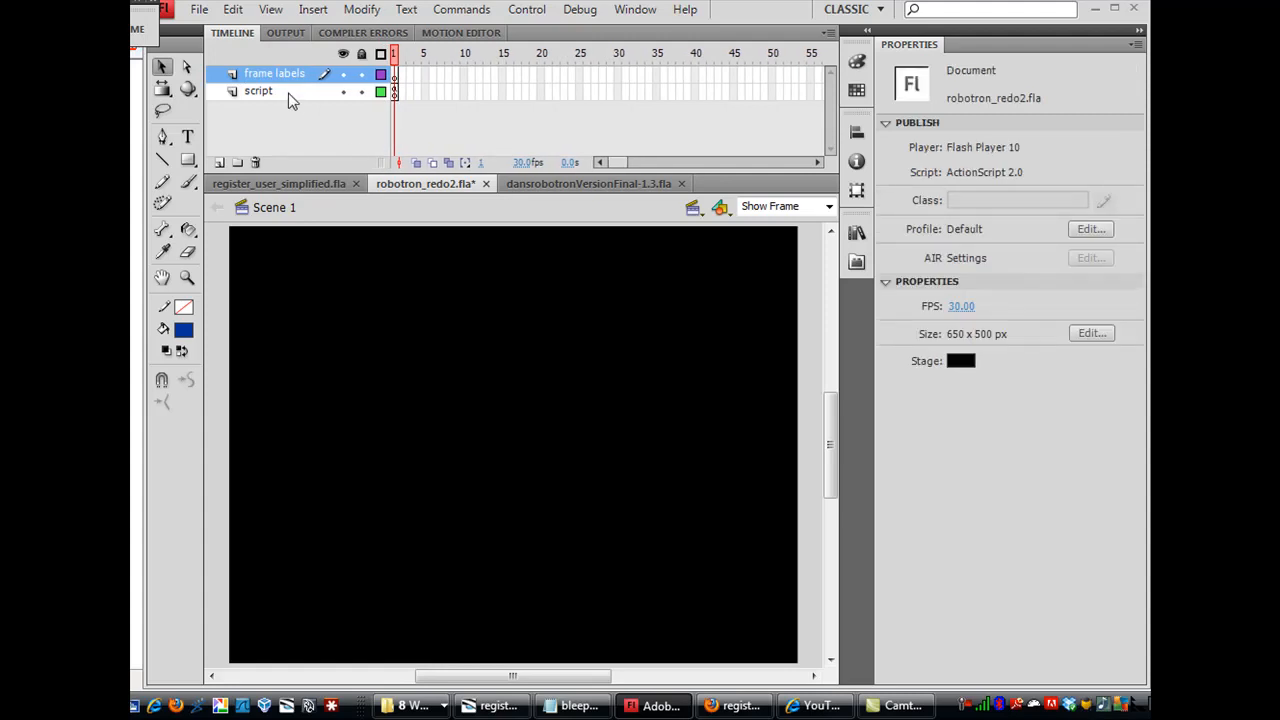
click(256, 92)
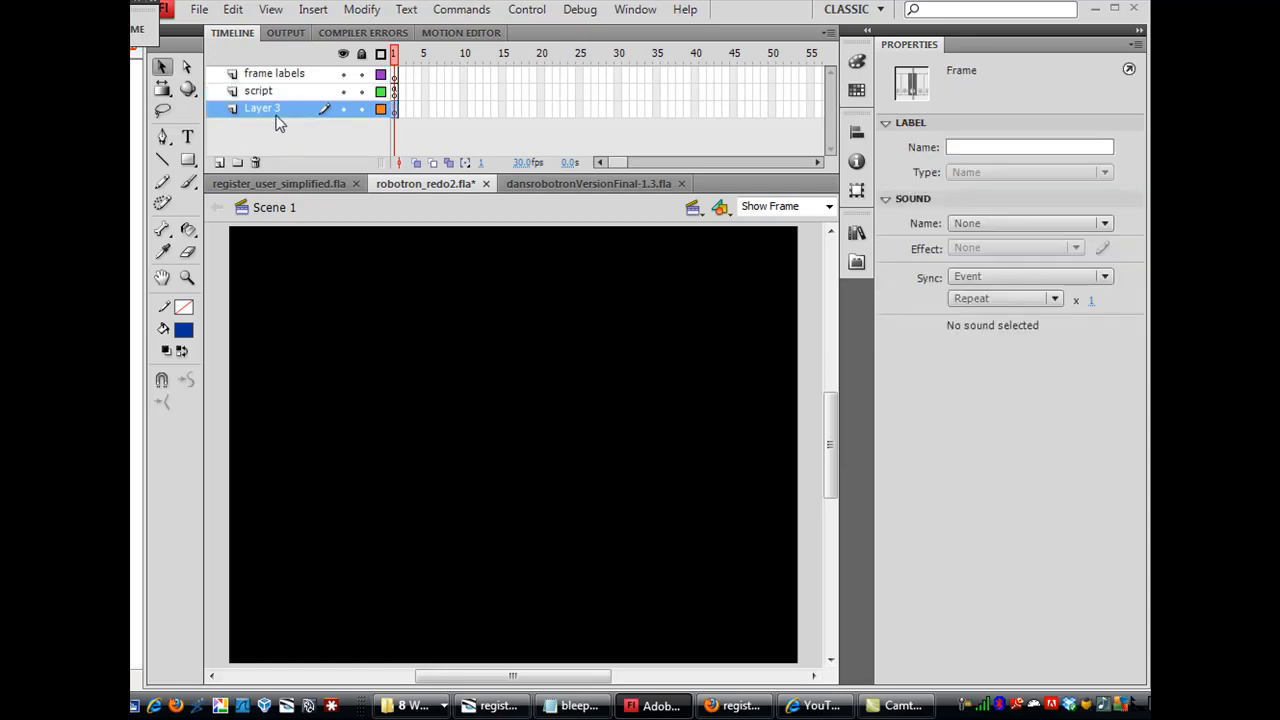
double_click(266, 108)
text(bg)
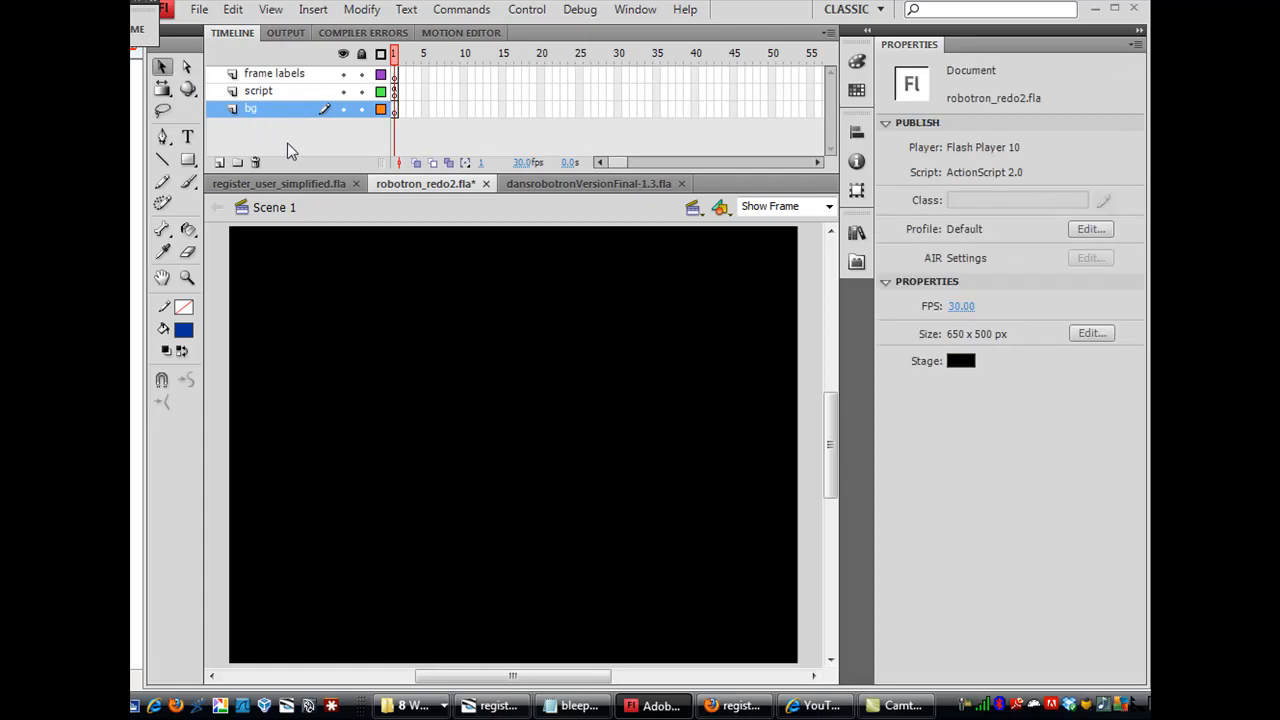
mouse_move(308, 152)
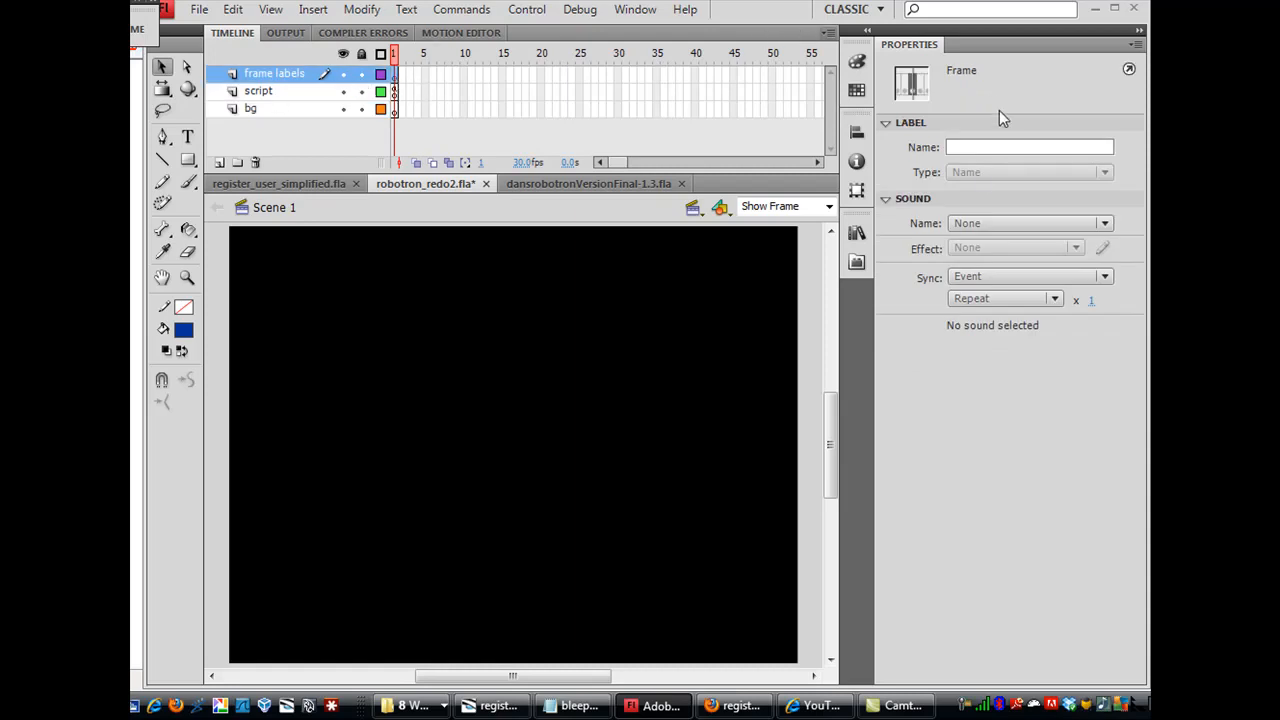
Label frame 1 'preloader' and add a frame-5 keyframe labelled 'intro'
click(1028, 148)
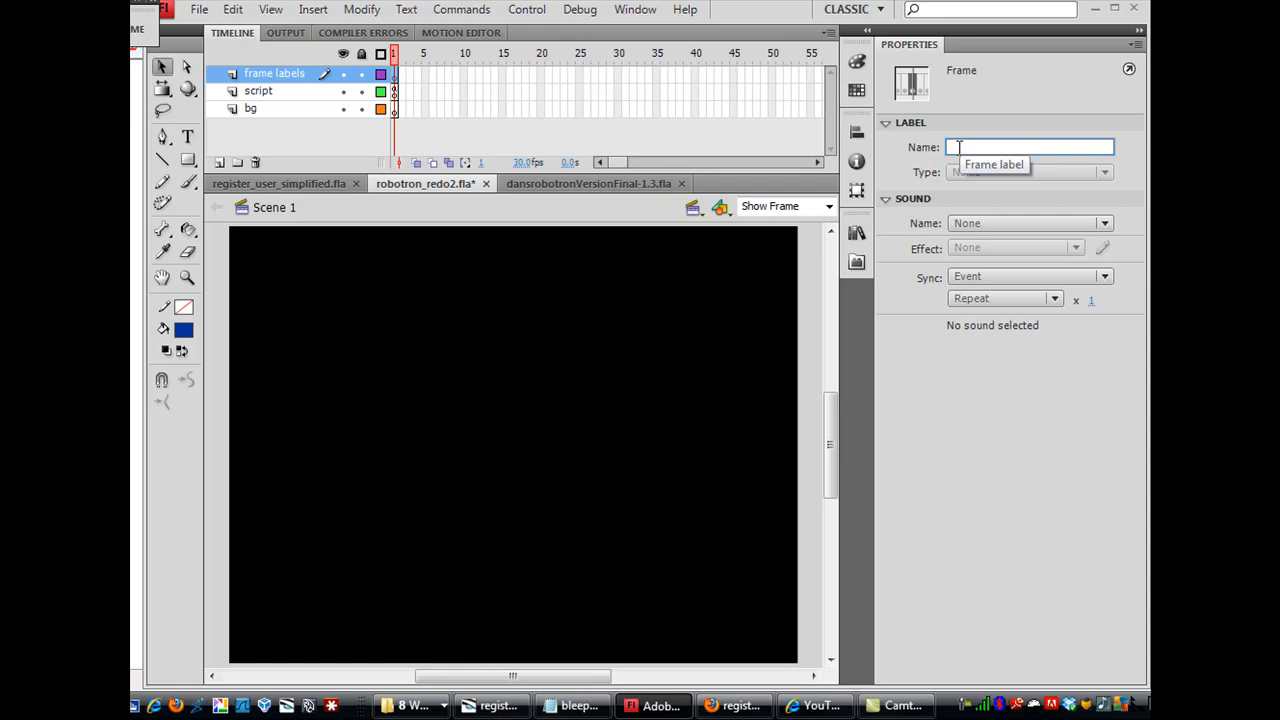
text(preloader)
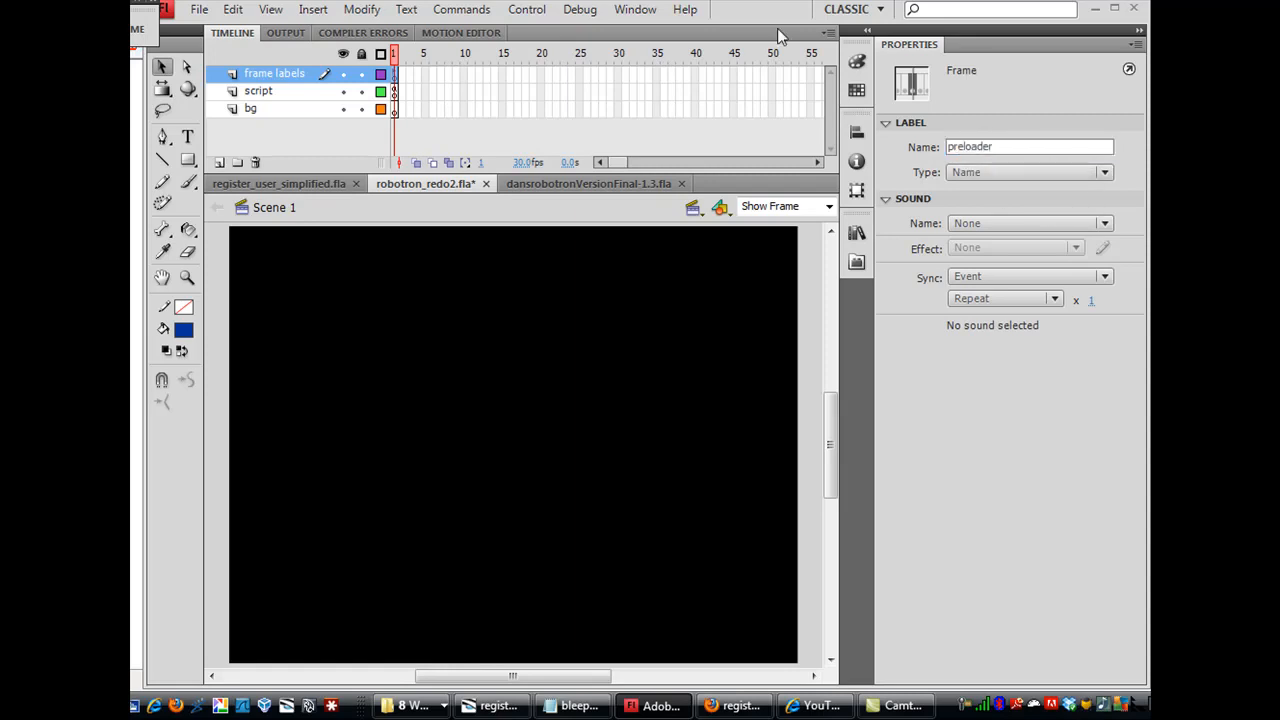
mouse_move(428, 84)
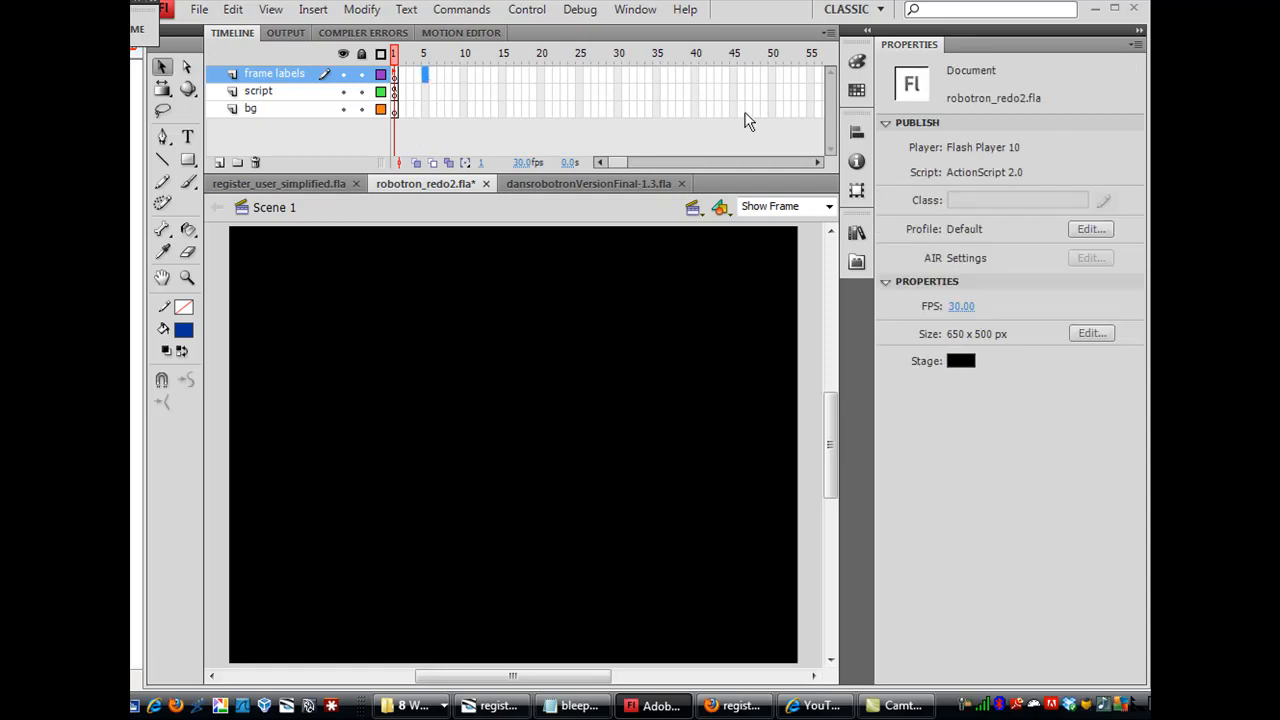
mouse_move(444, 76)
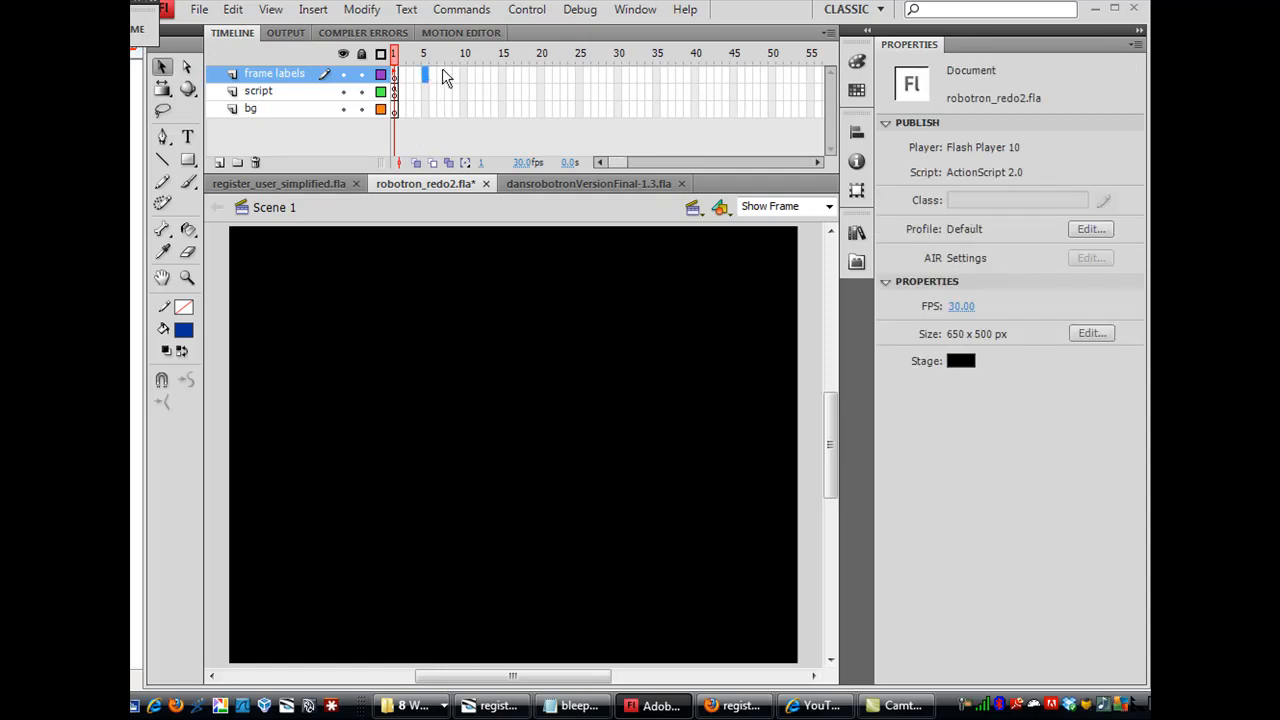
right_click(422, 74)
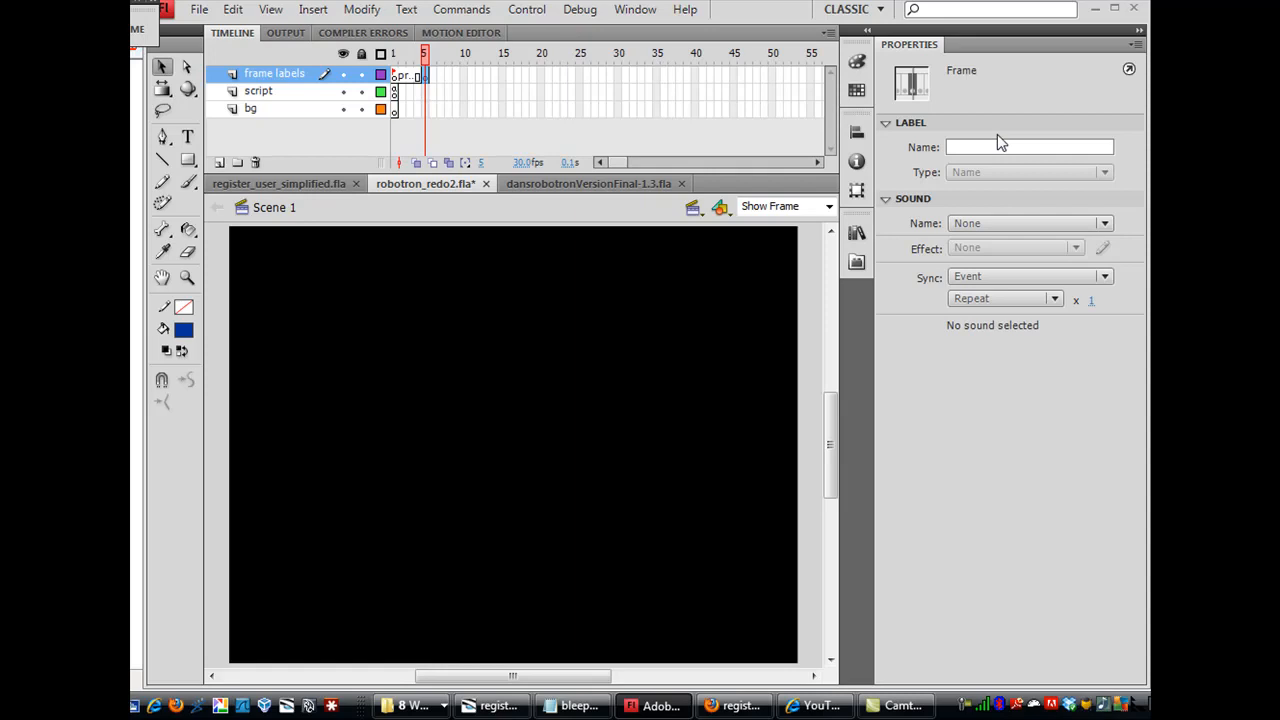
text(intro)
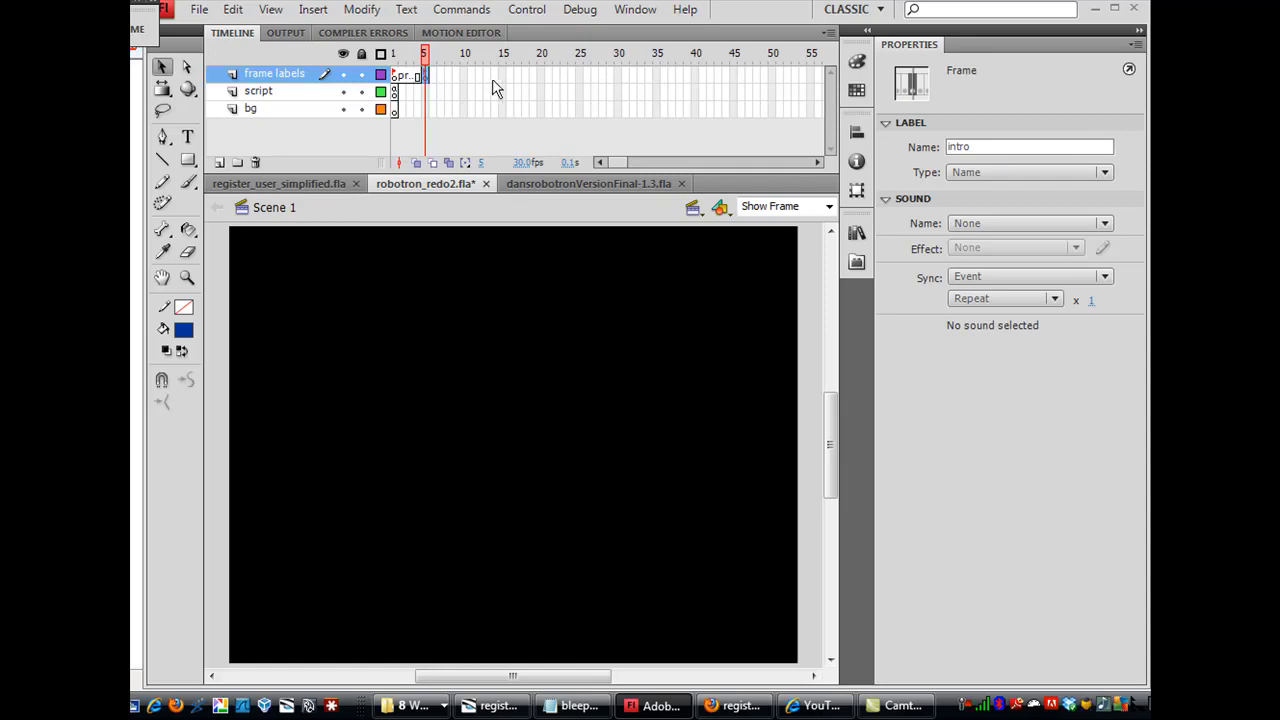
mouse_move(468, 80)
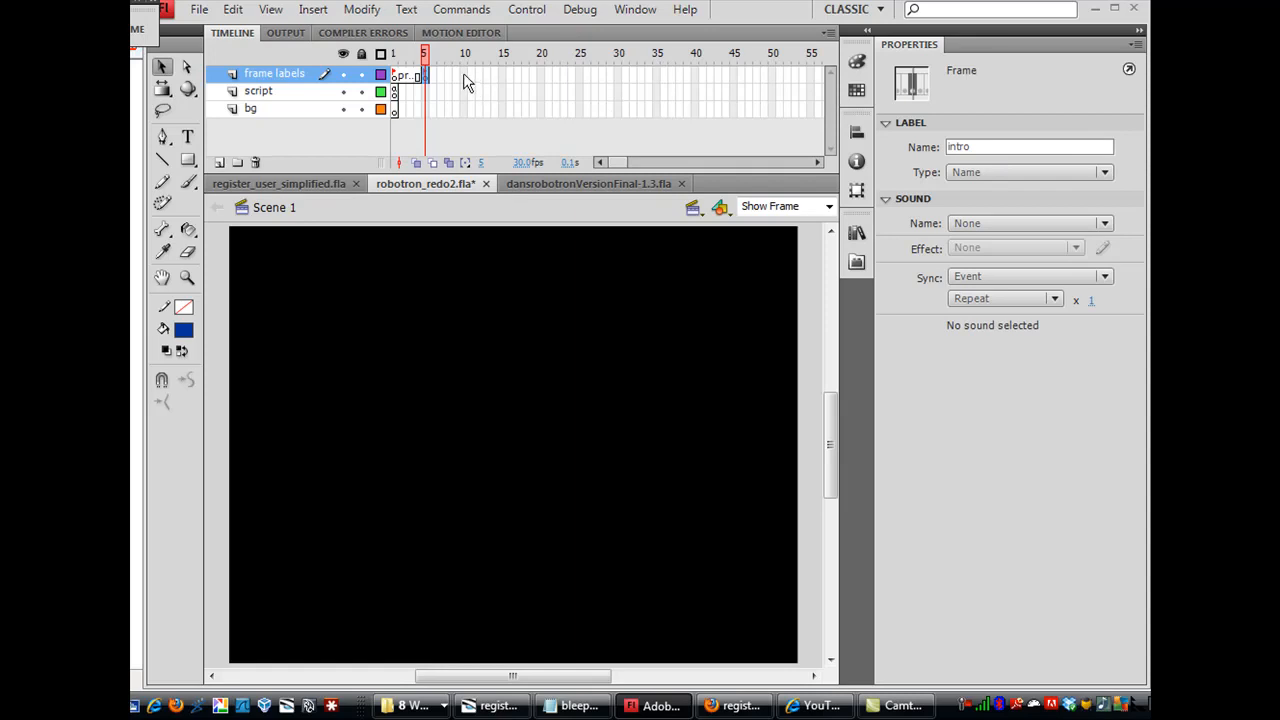
Add a blank keyframe at frame 10 labelled 'gameon'
click(460, 76)
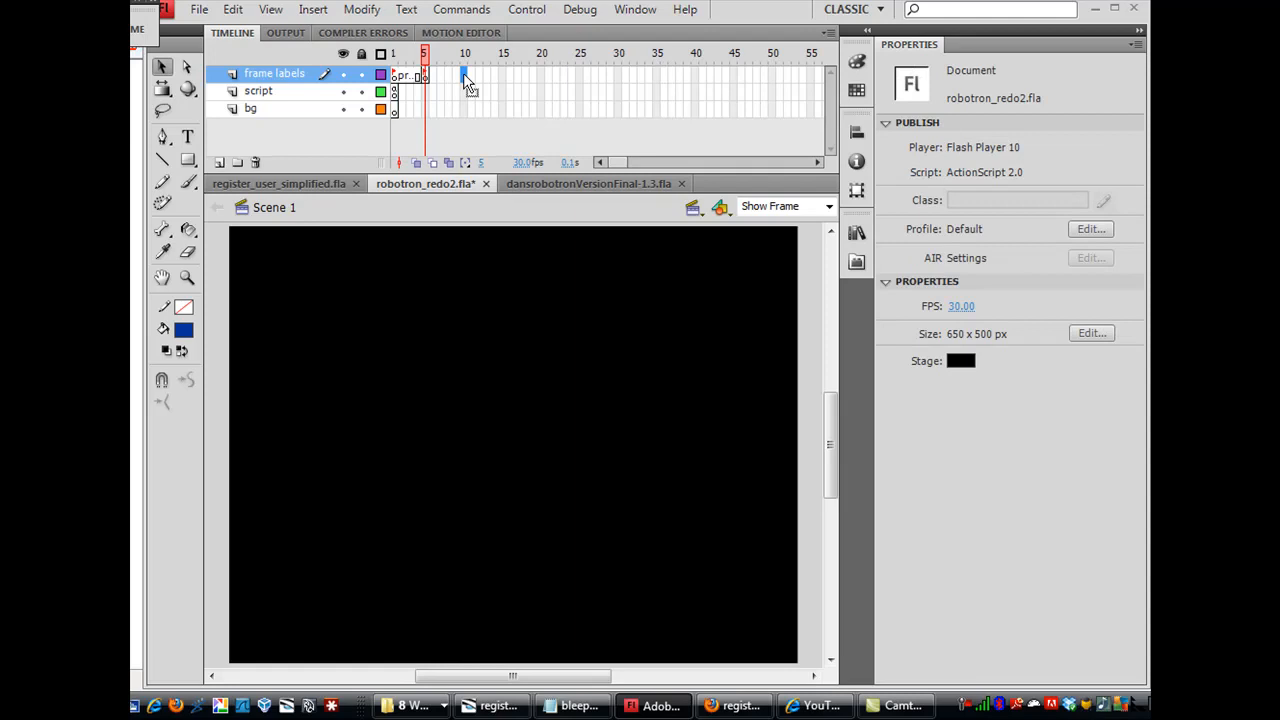
right_click(458, 76)
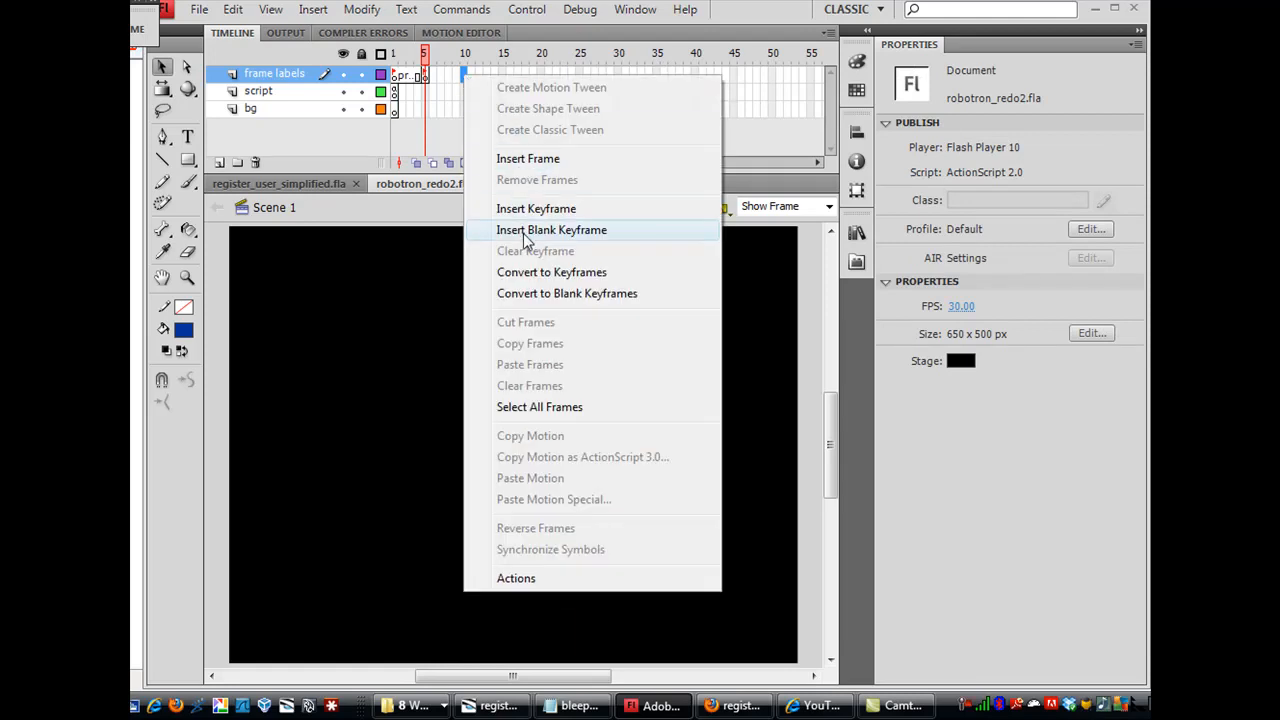
click(552, 228)
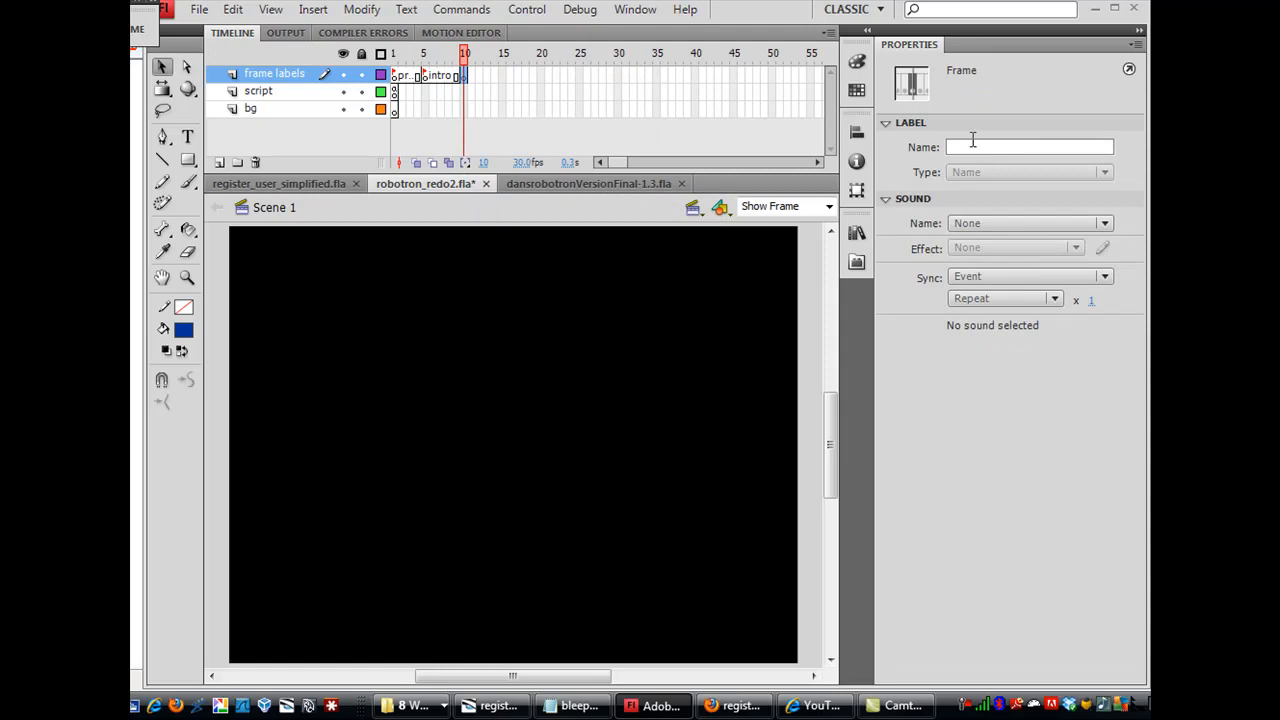
text(gam)
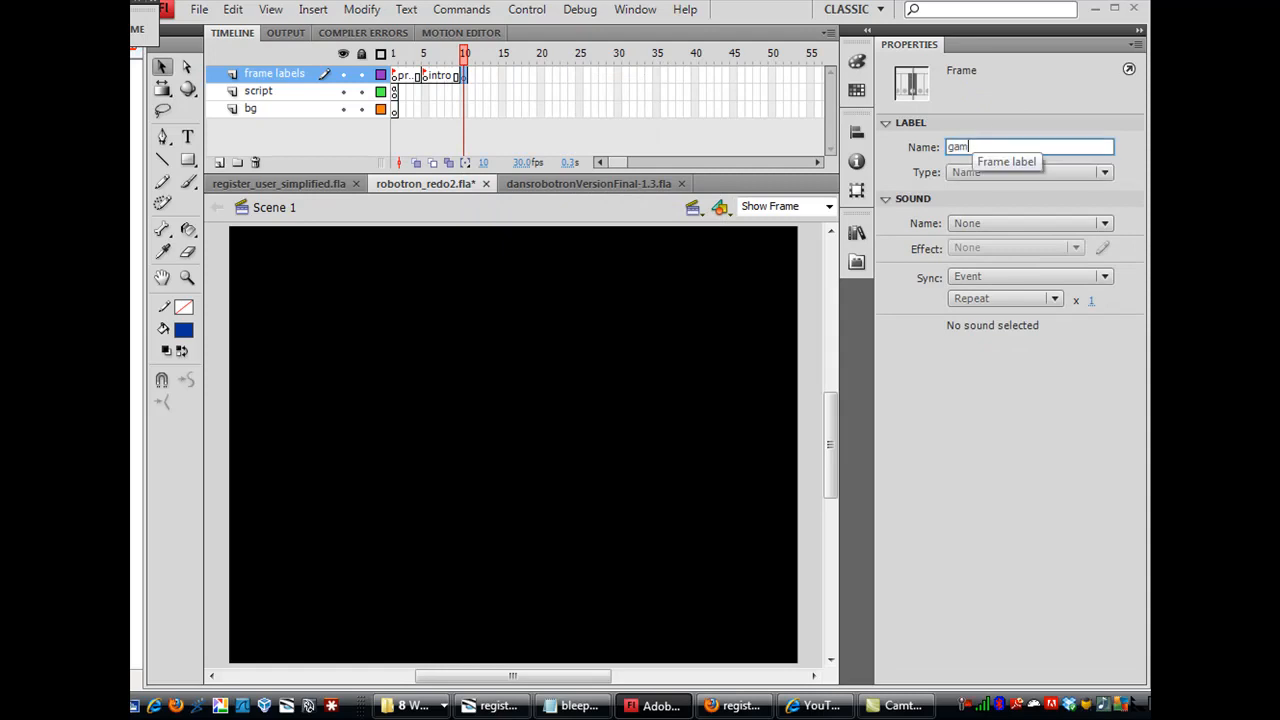
text(eon)
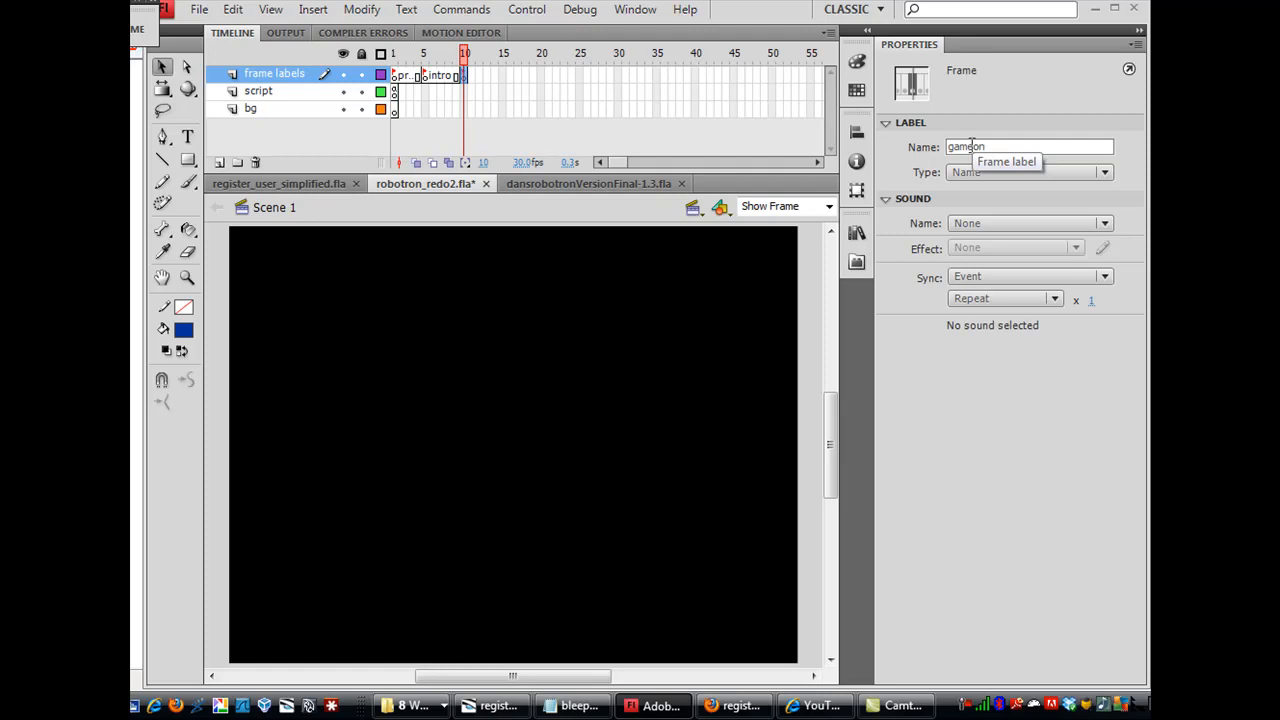
Add a keyframe at frame 15 and start labelling it 'gameover'
click(504, 84)
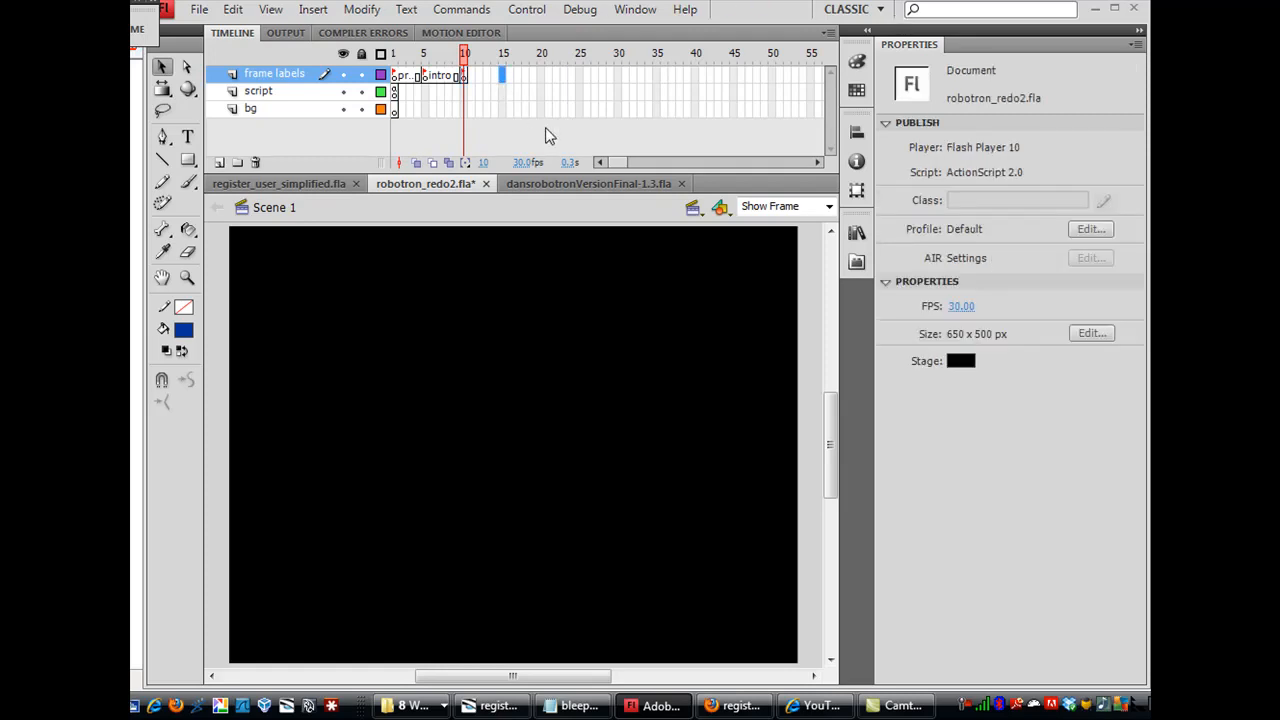
click(504, 76)
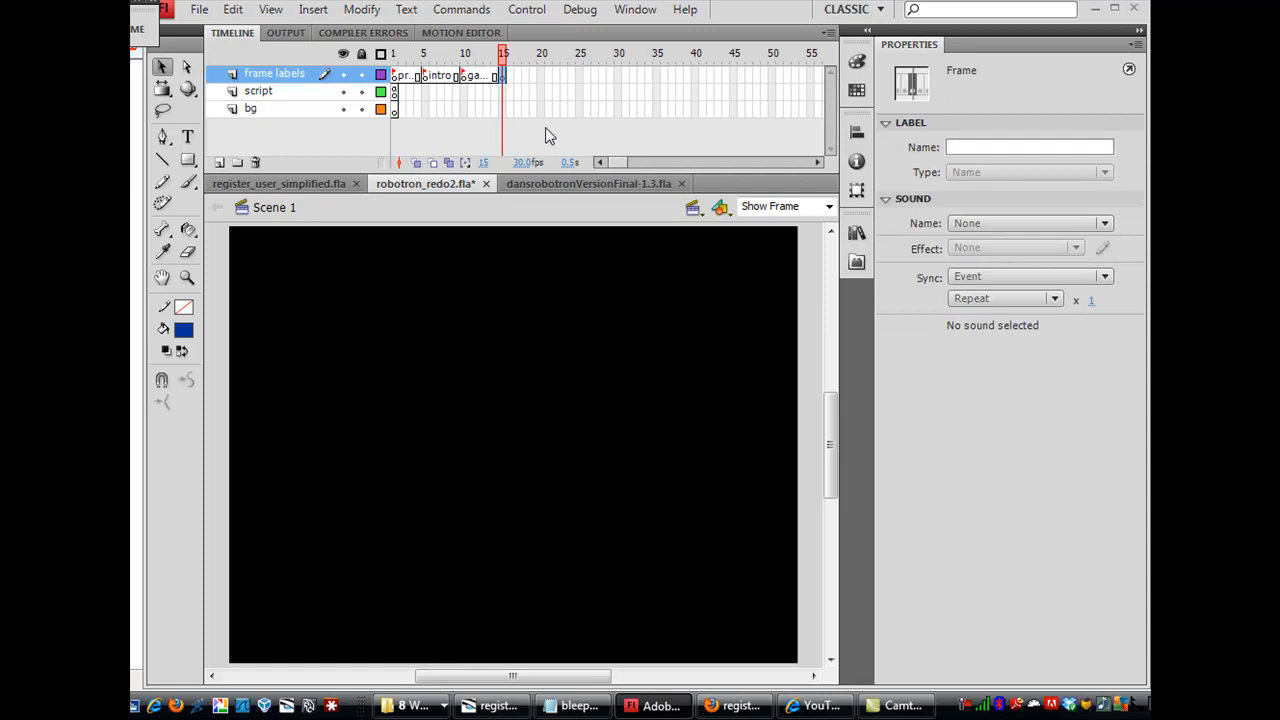
click(1030, 146)
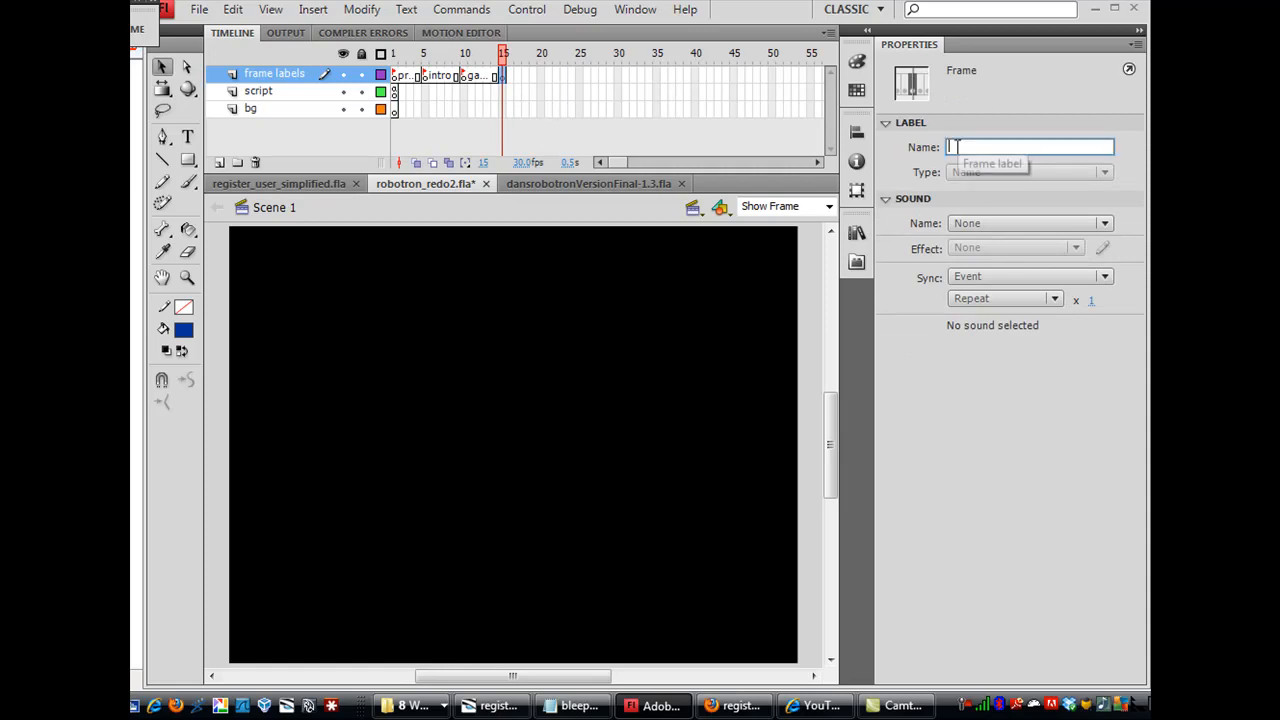
text(gameov)
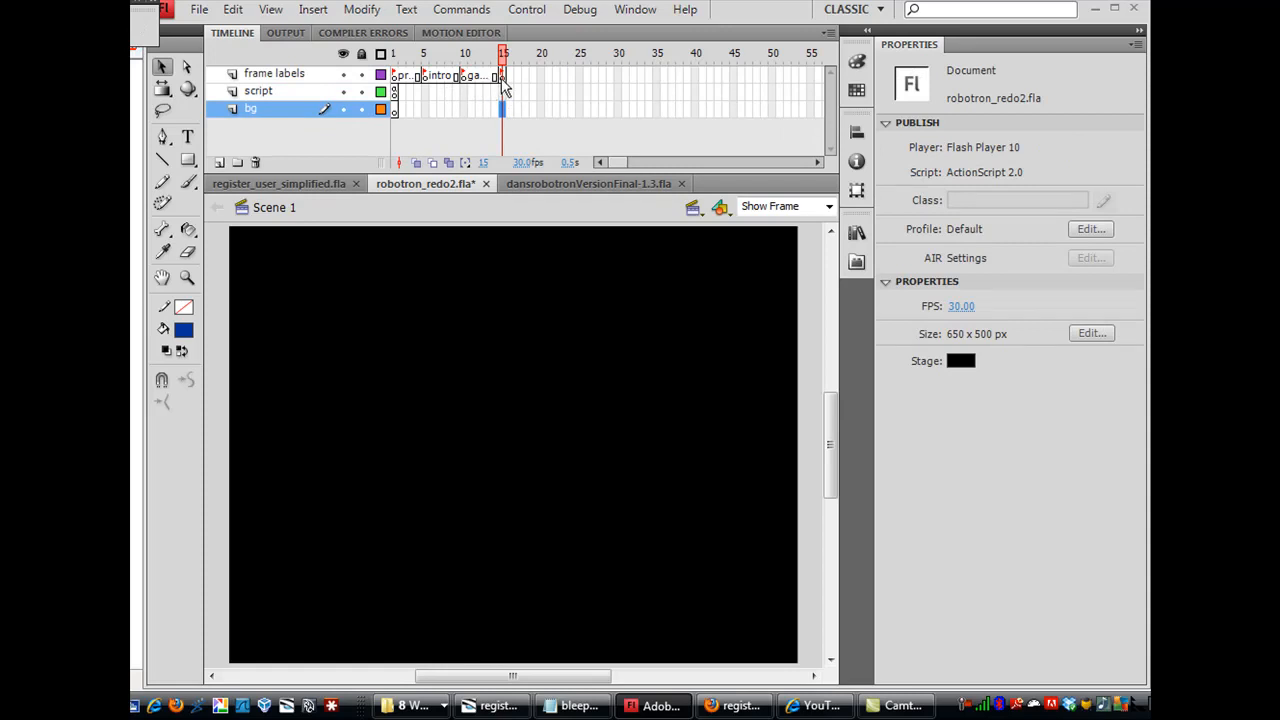
click(500, 74)
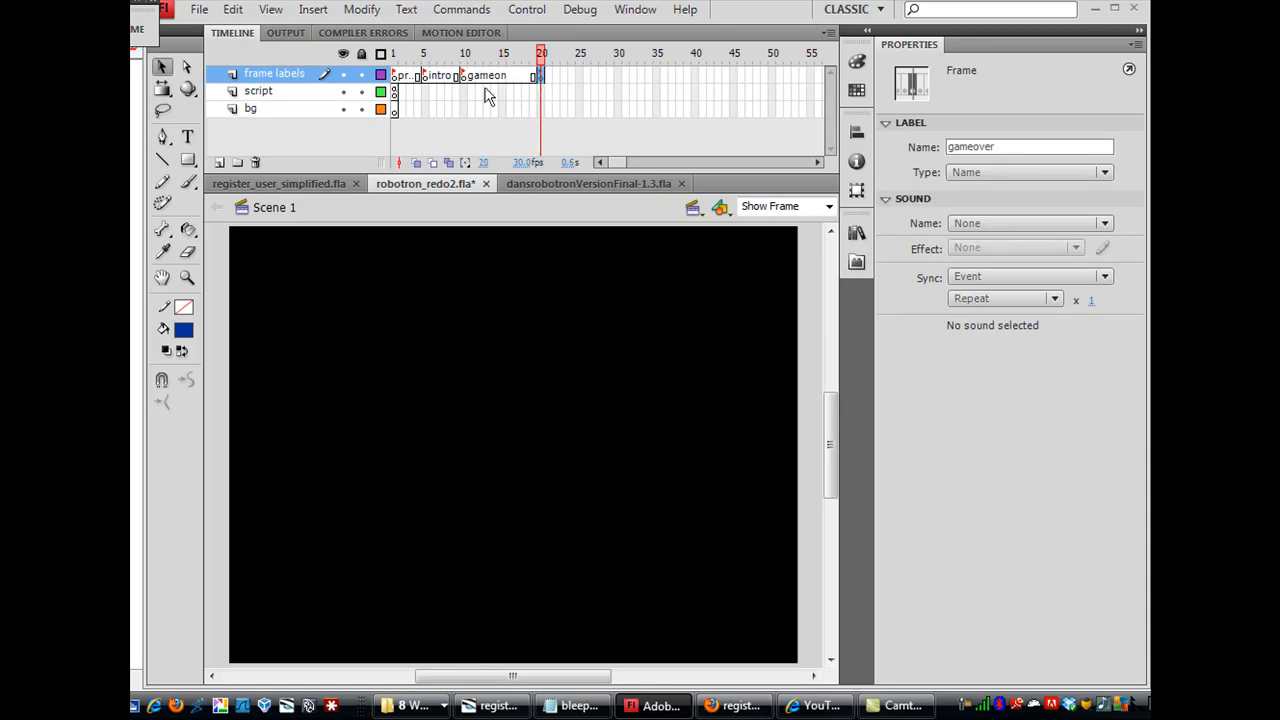
click(460, 52)
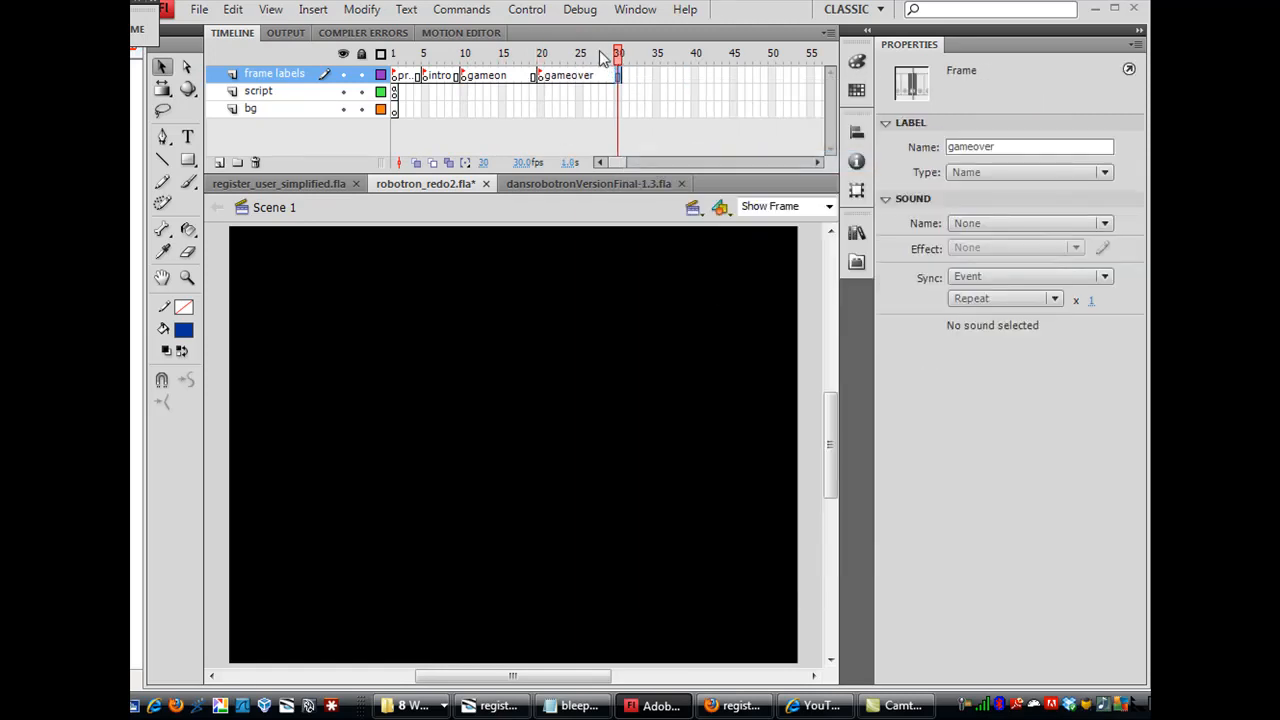
click(424, 54)
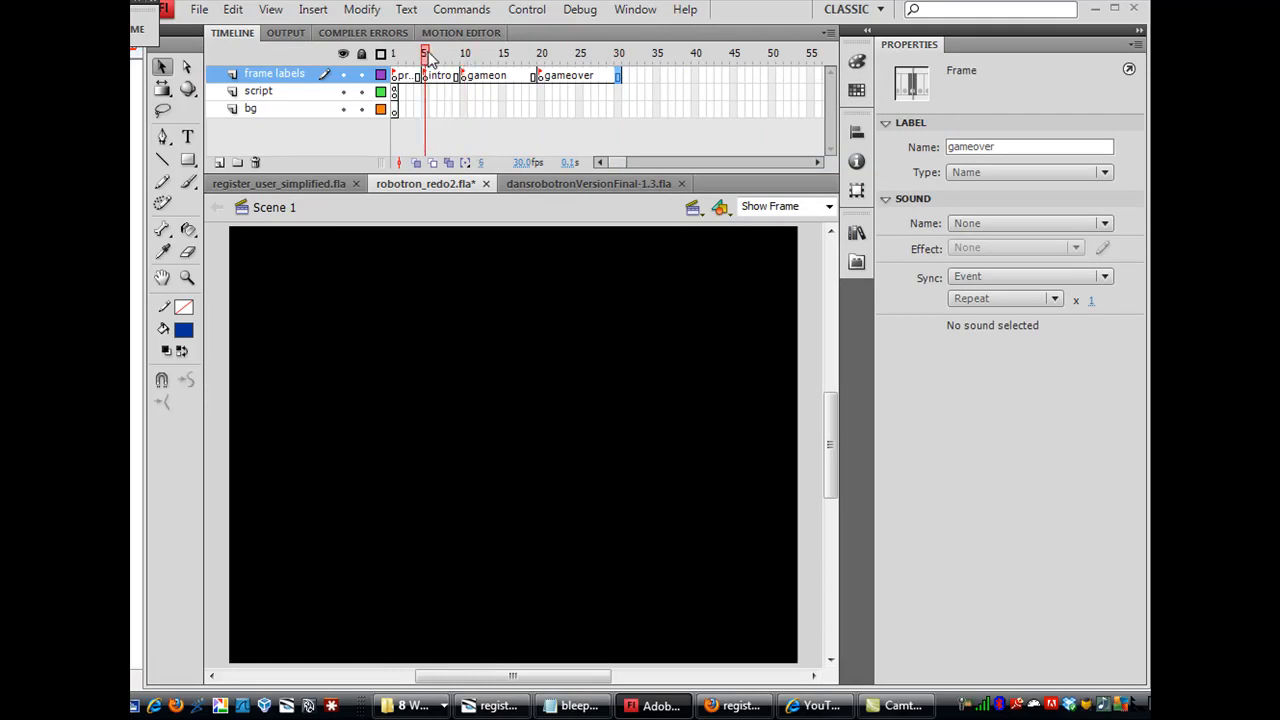
click(392, 52)
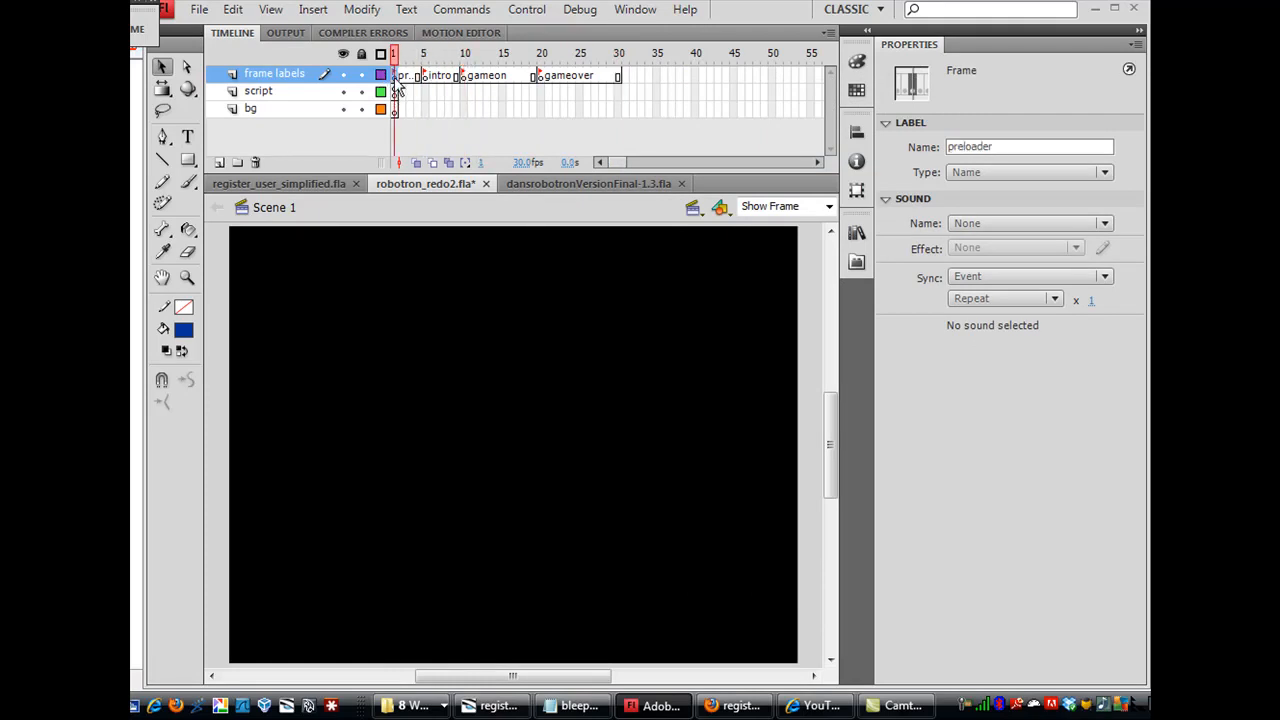
click(424, 52)
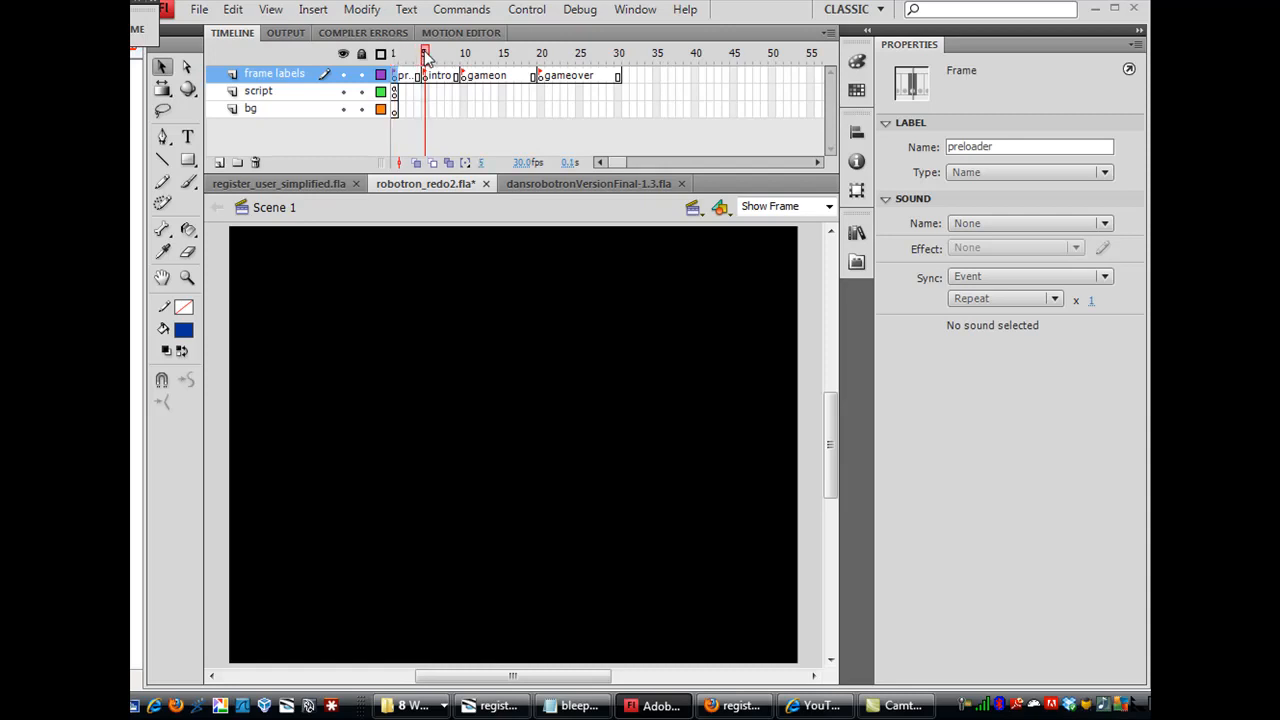
click(444, 52)
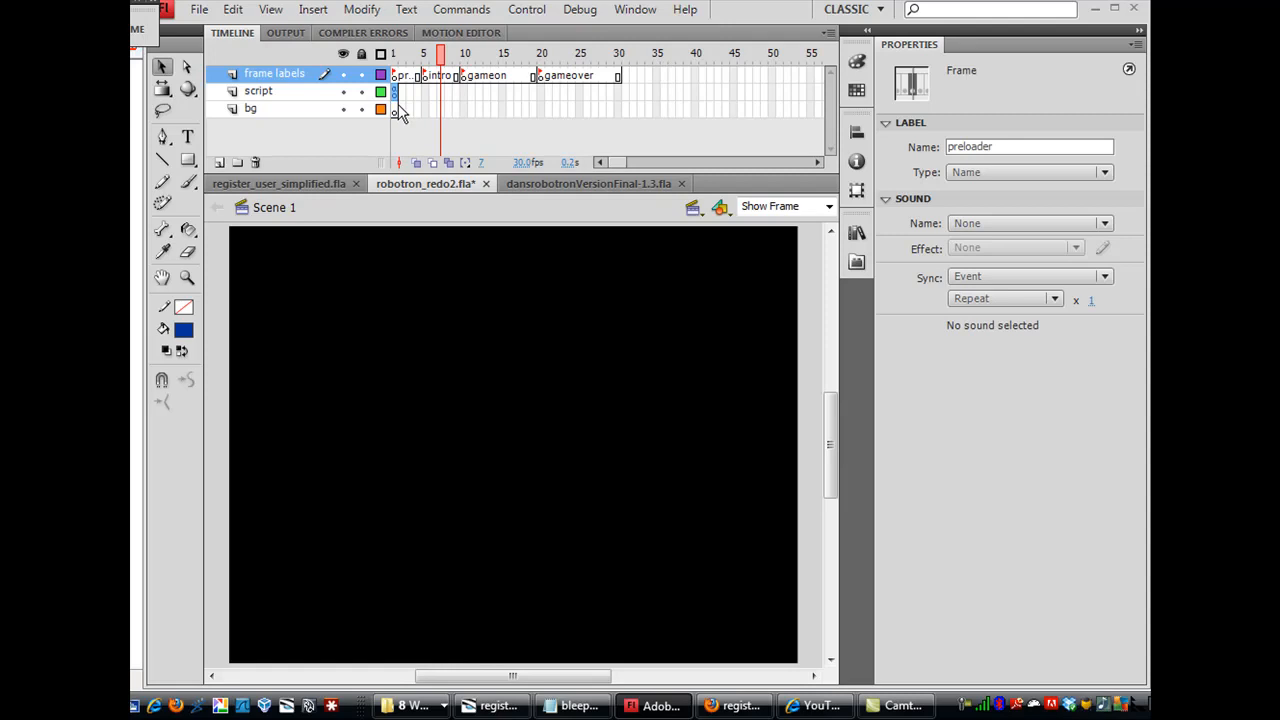
click(436, 90)
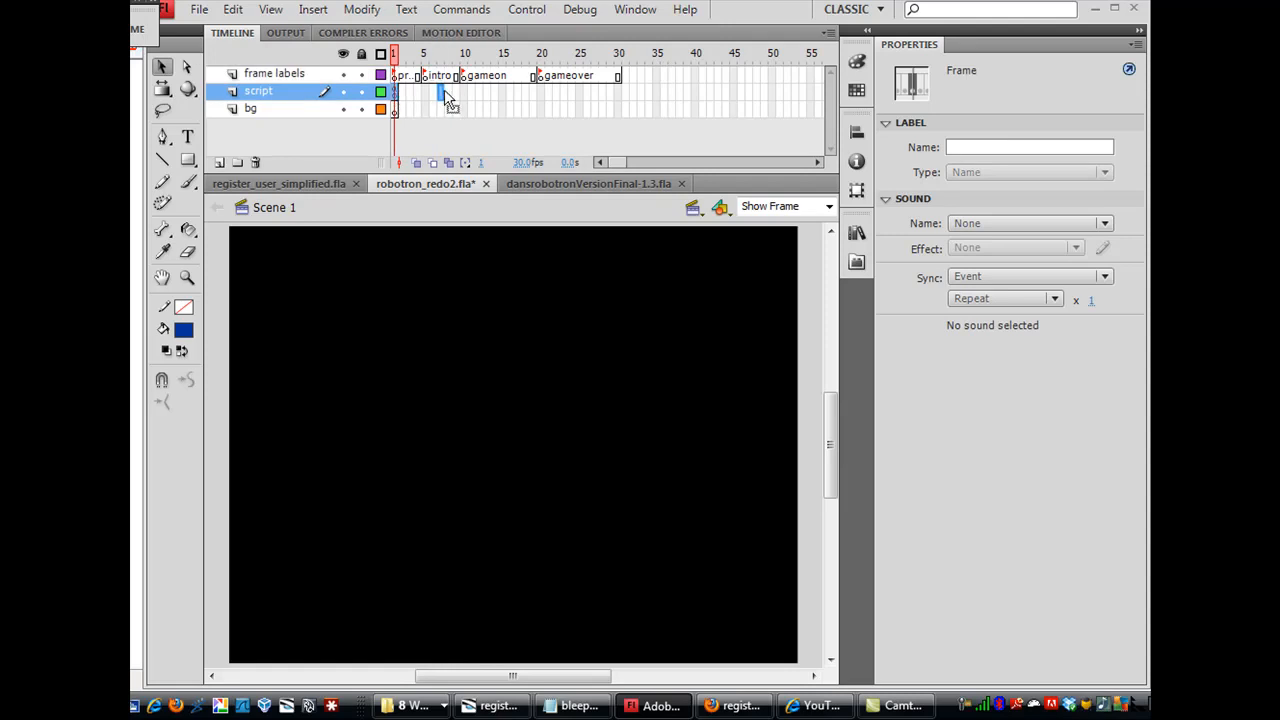
click(464, 52)
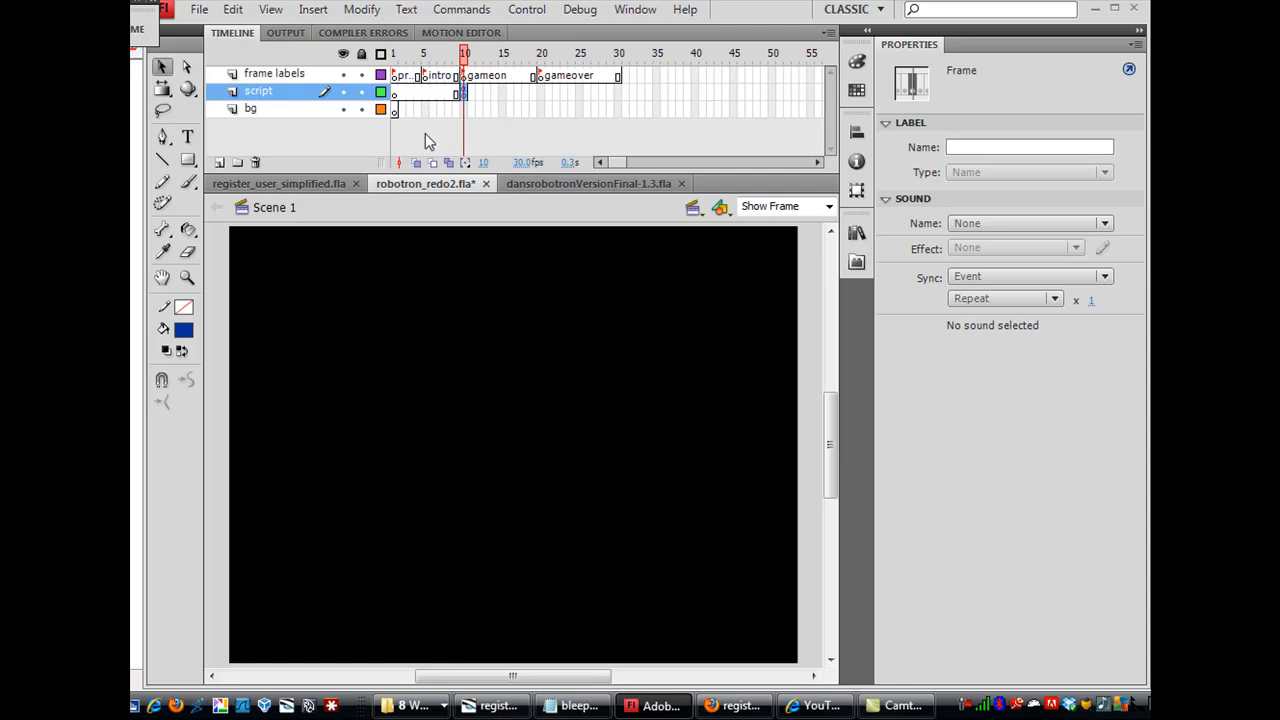
mouse_move(448, 162)
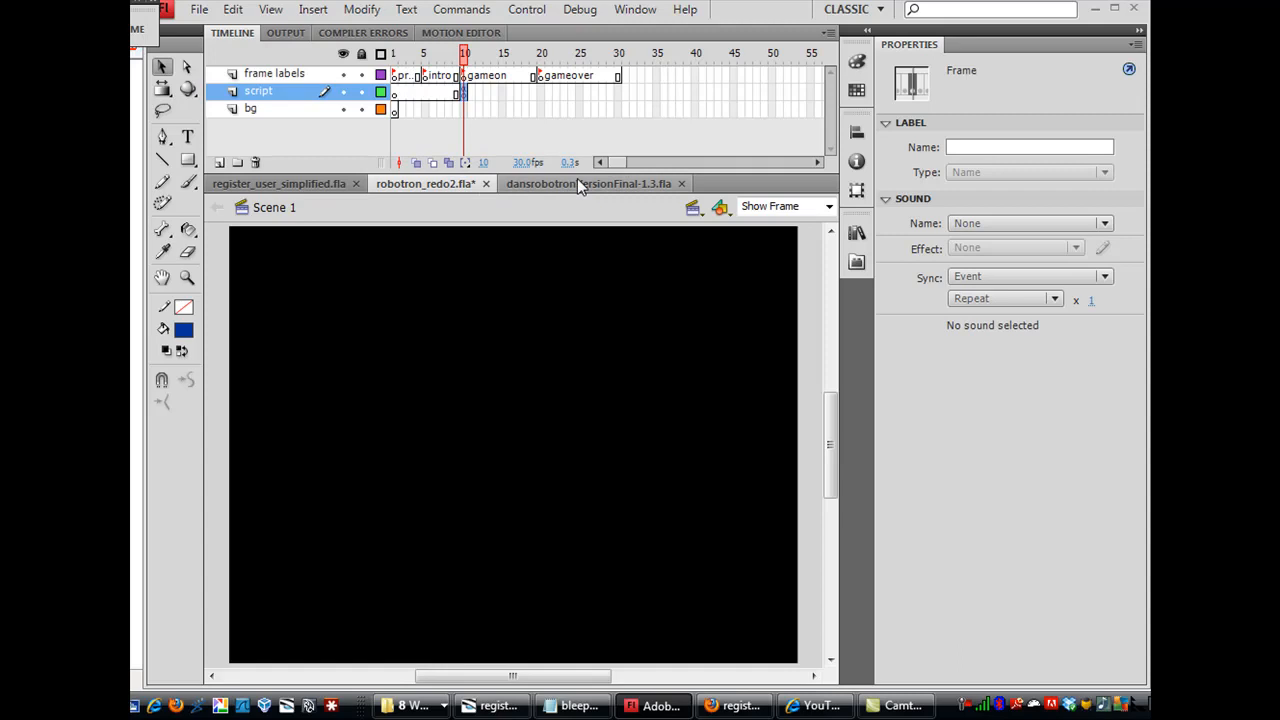
mouse_move(580, 184)
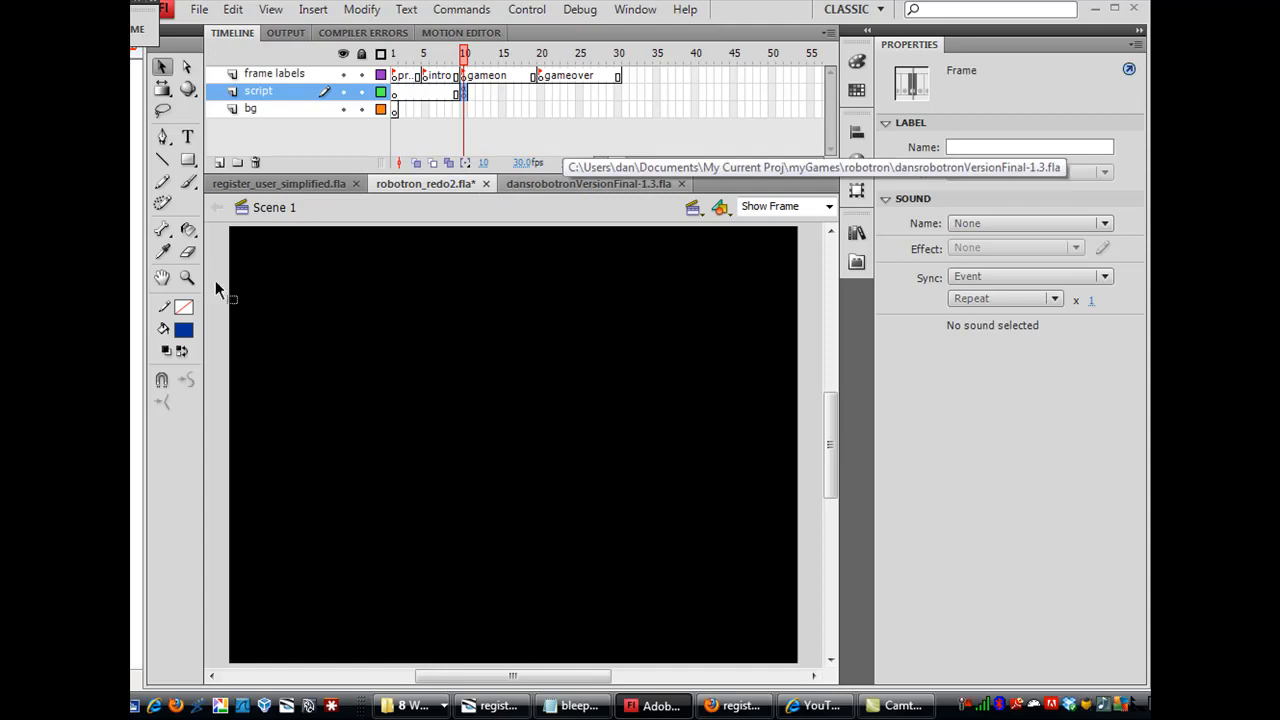
mouse_move(188, 160)
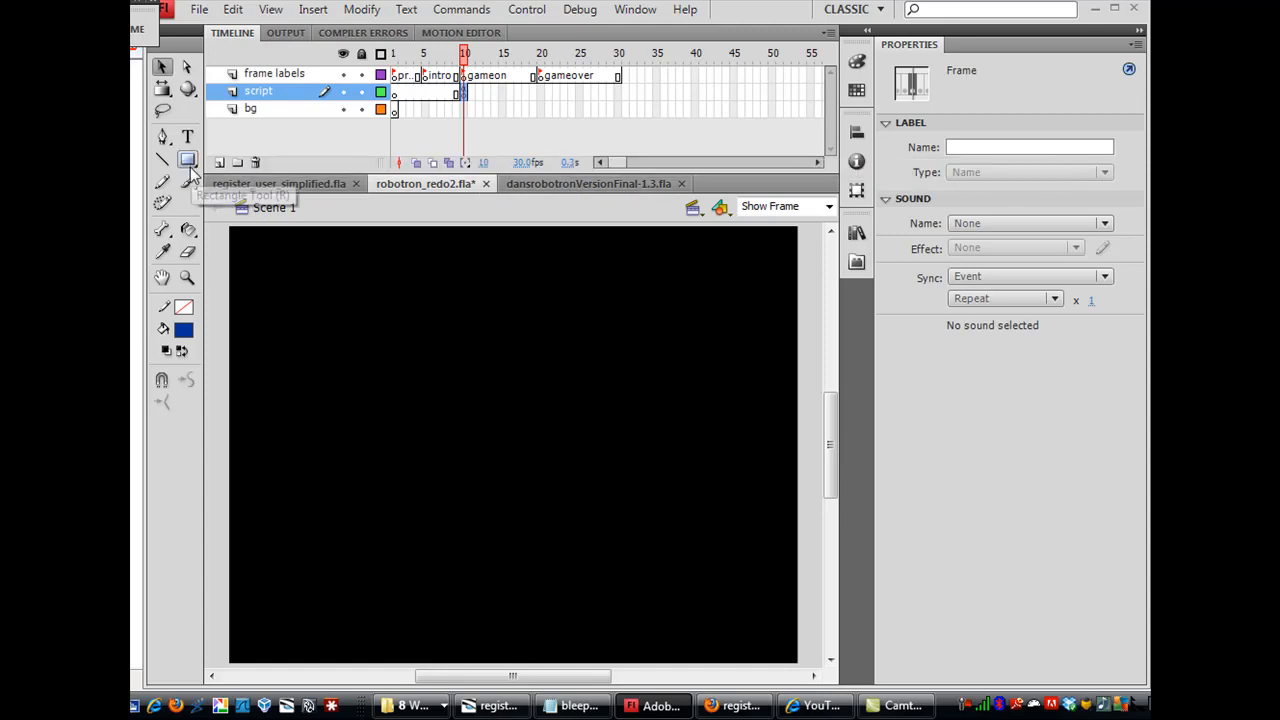
Choose the plain Rectangle tool and draw a blue rectangle covering the whole stage
click(184, 160)
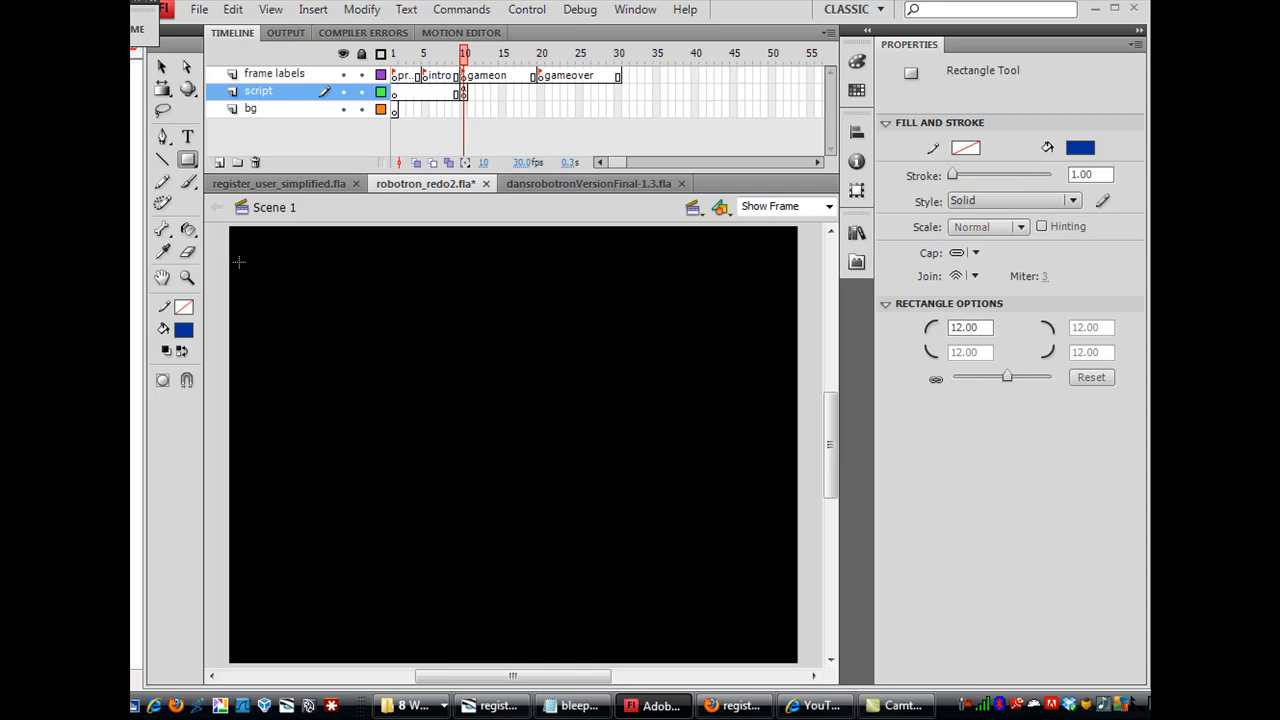
drag(230, 244, 398, 428)
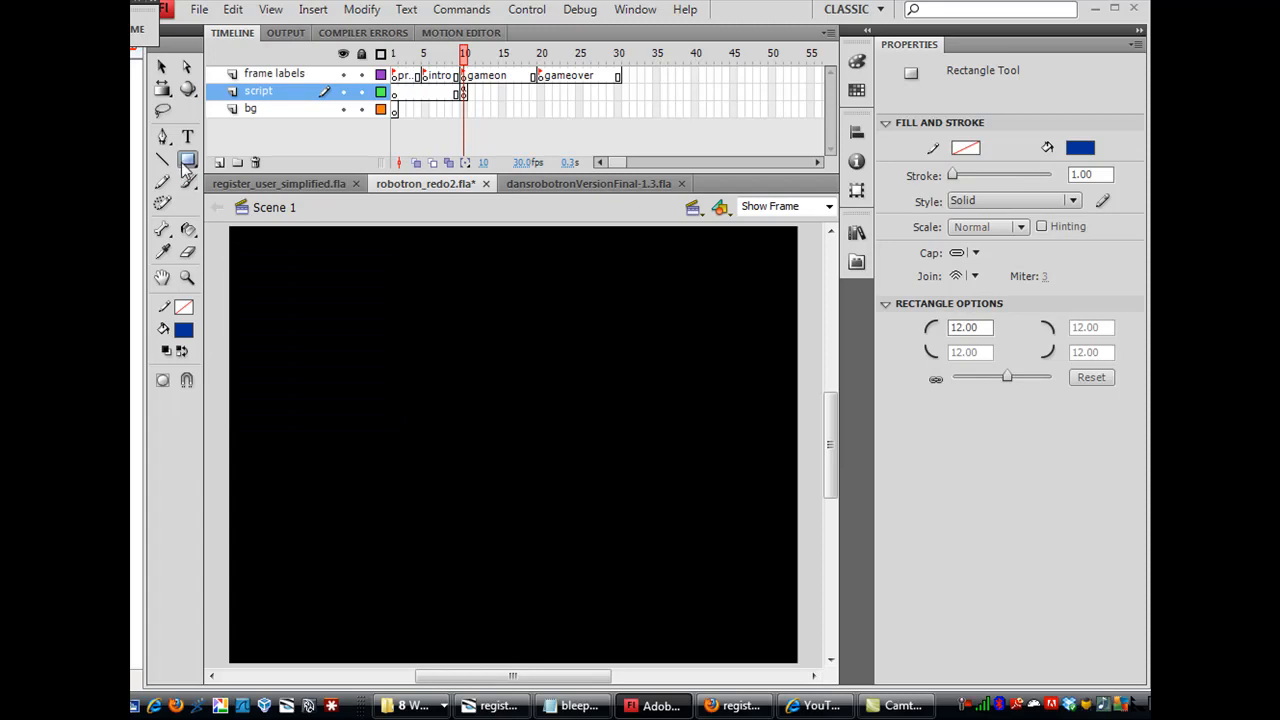
click(186, 160)
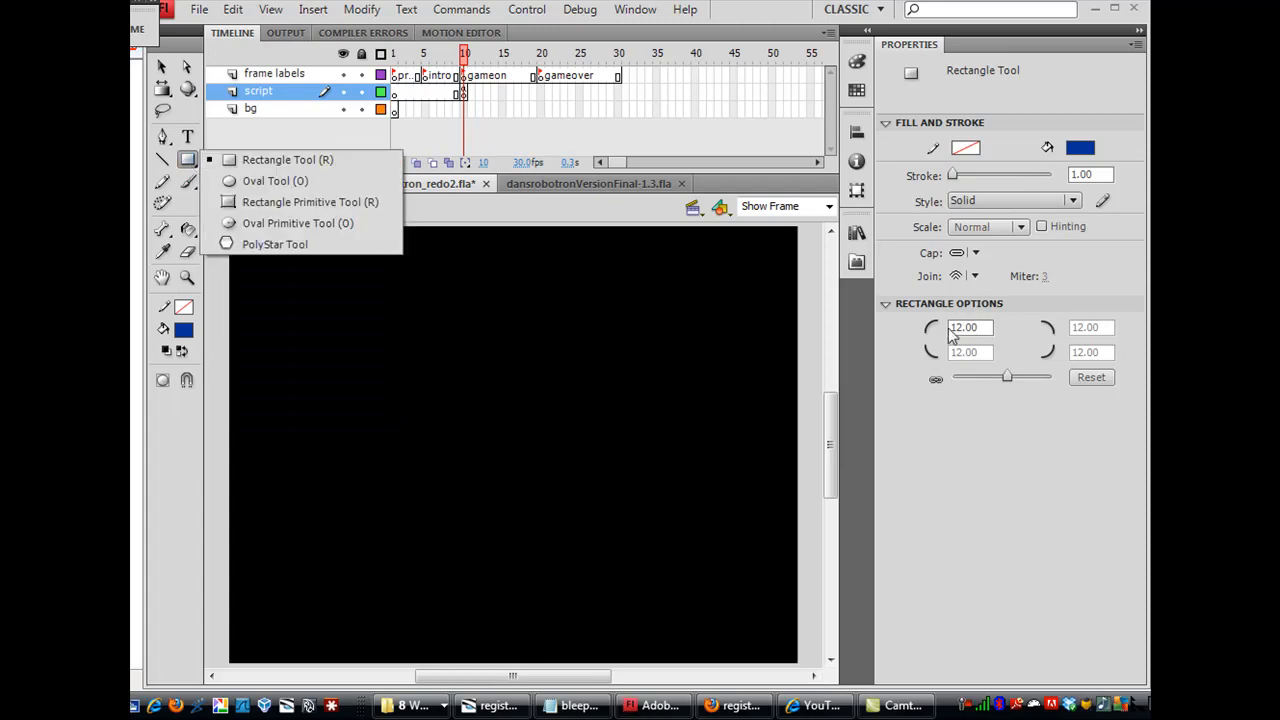
click(970, 328)
text(0)
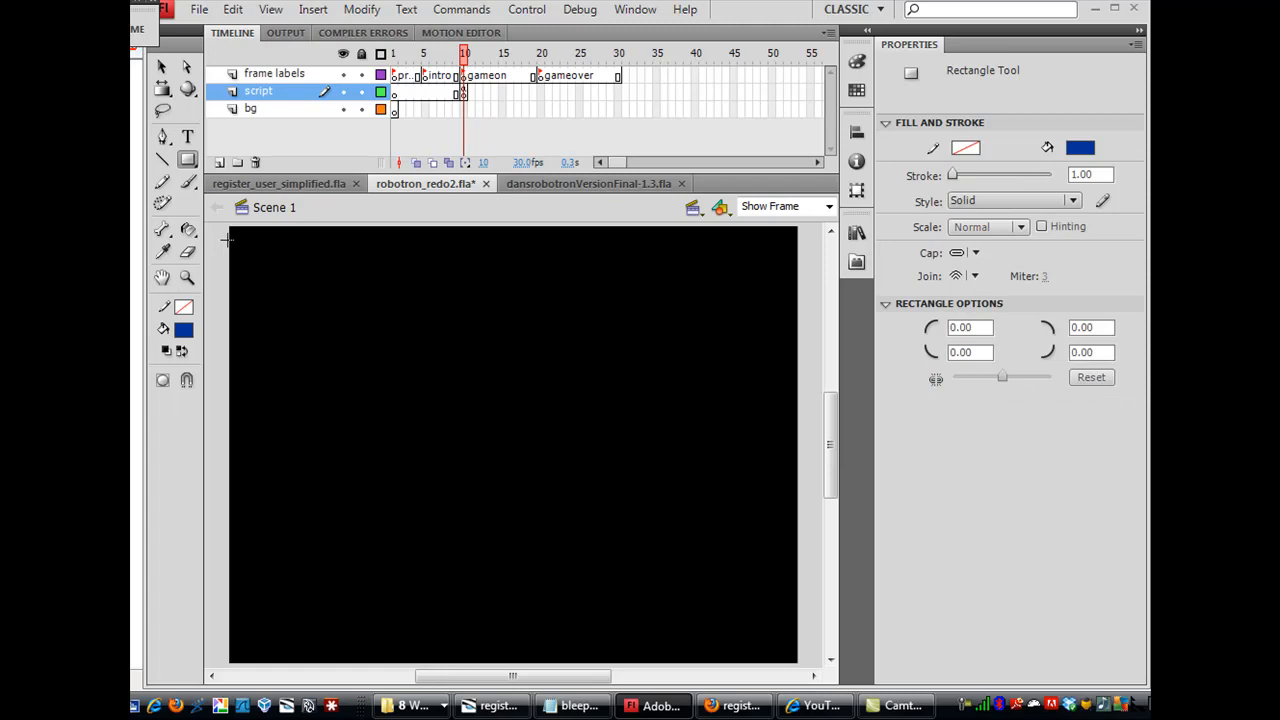
drag(230, 236, 562, 532)
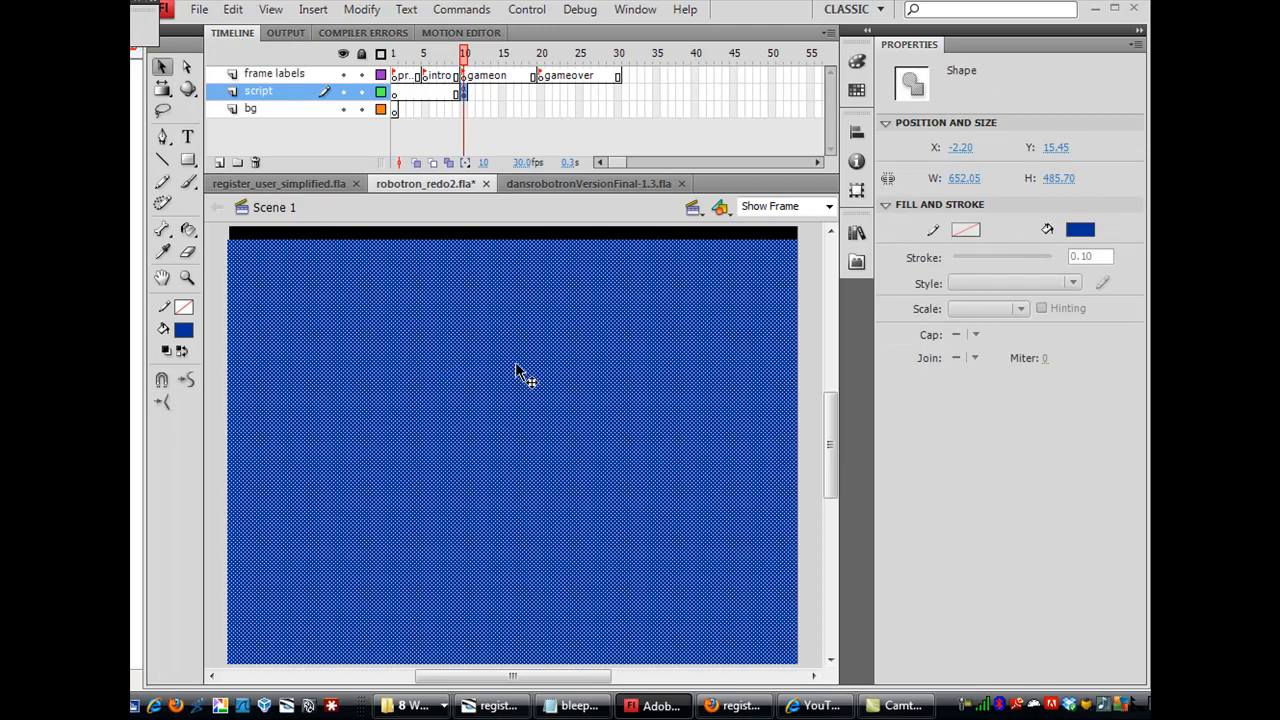
mouse_move(976, 190)
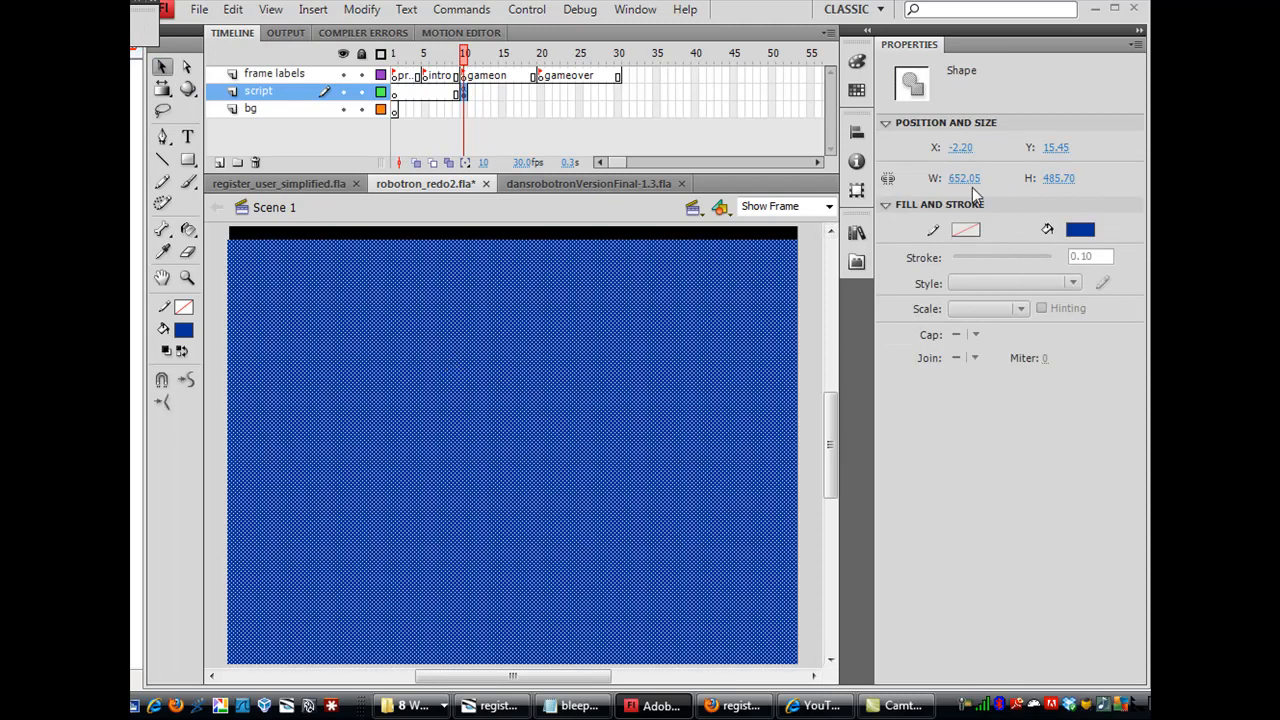
Set the rectangle to 650 wide by 500 high, aligned at X 0
click(964, 178)
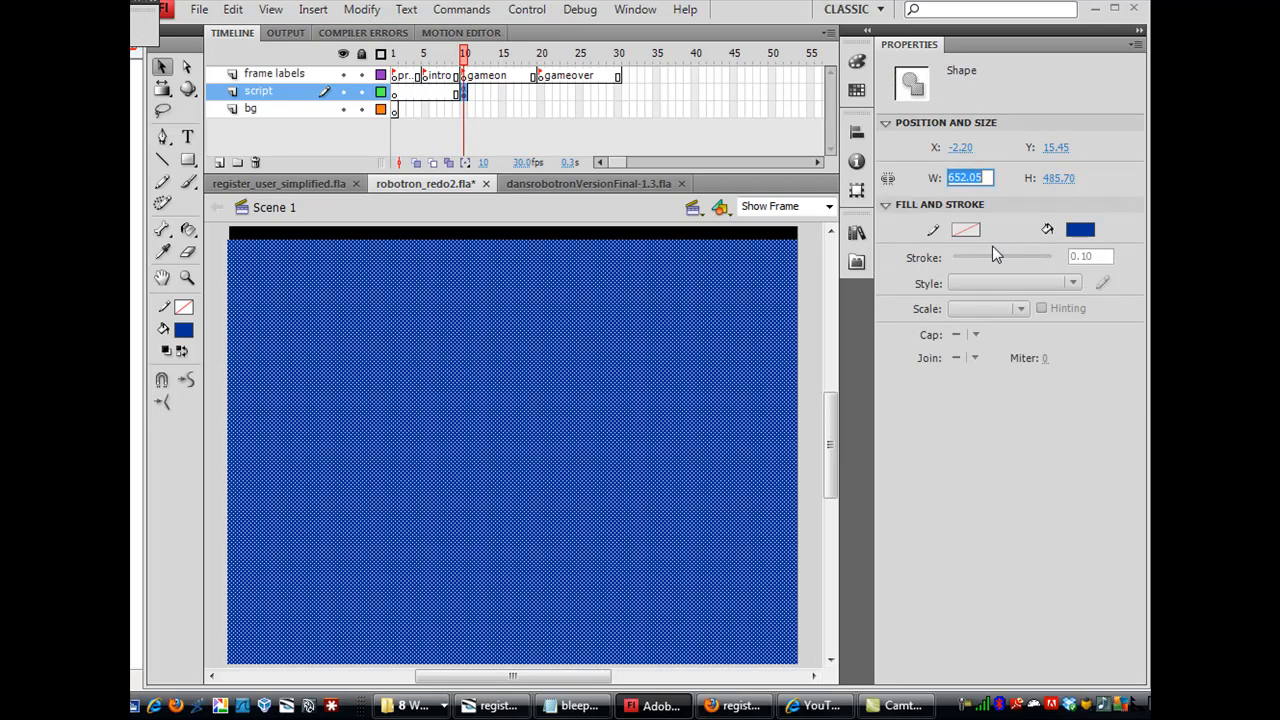
text(650)
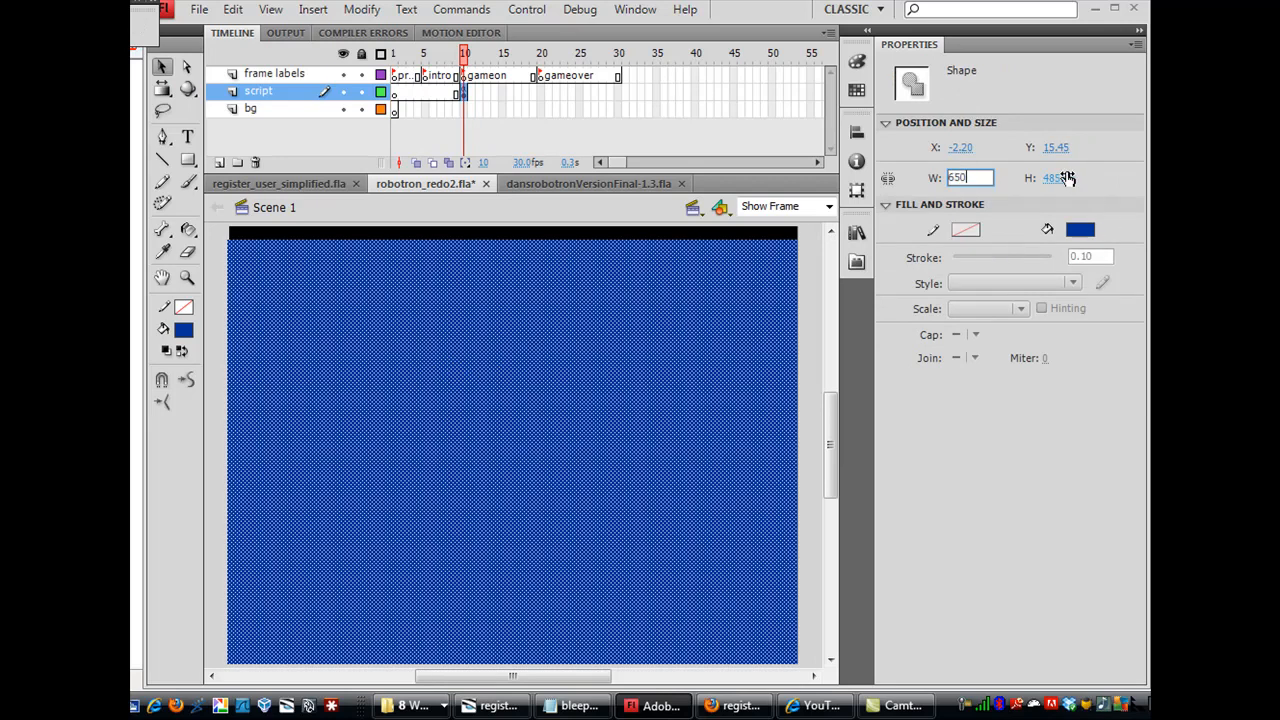
text(500.00)
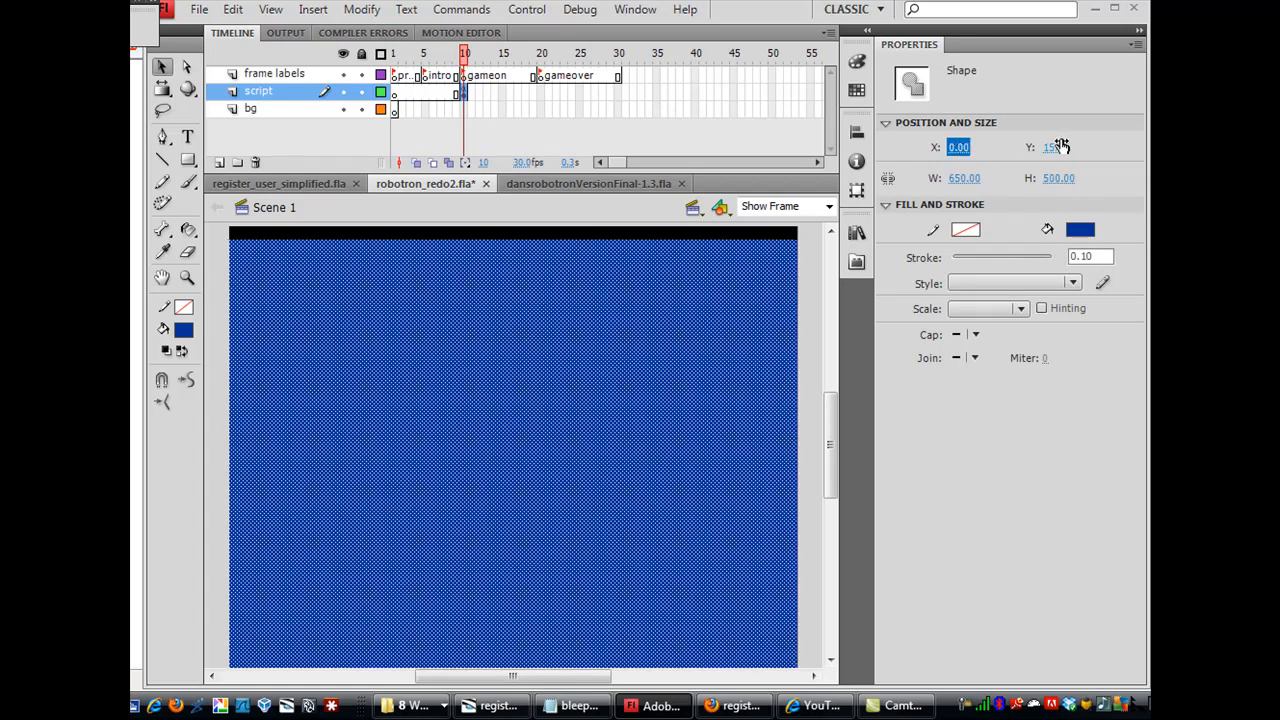
click(1060, 148)
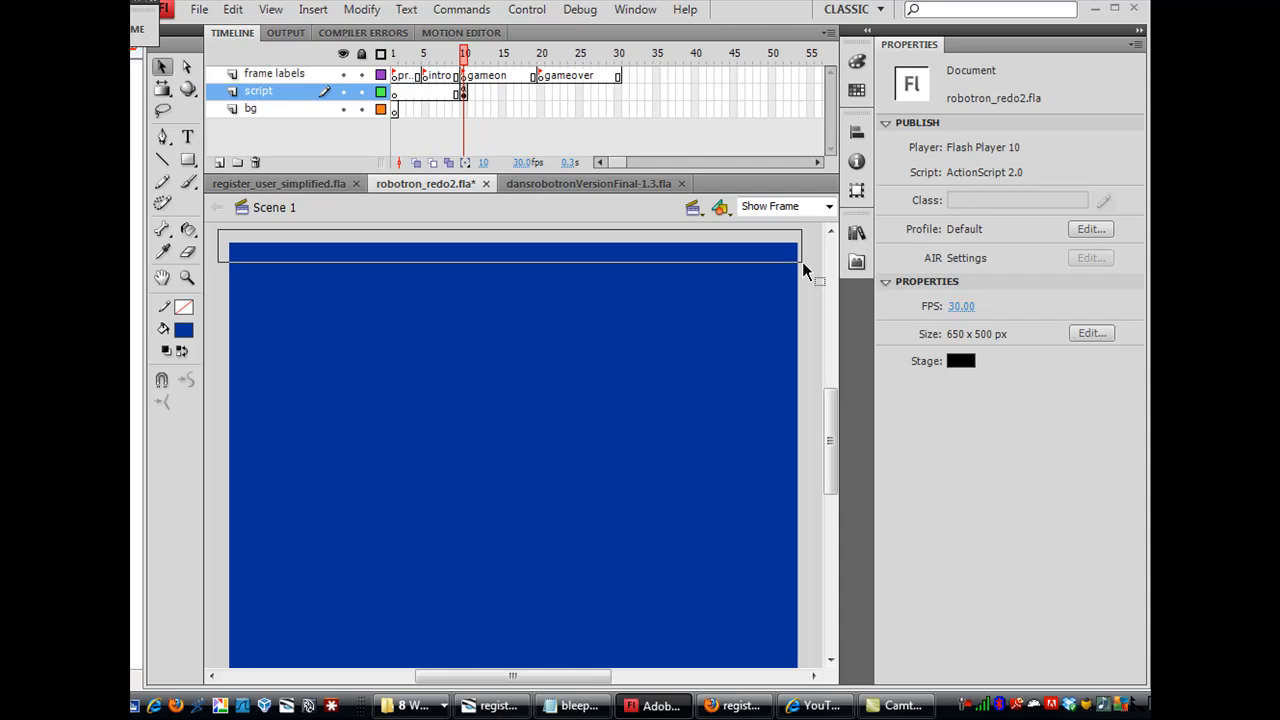
Check the stage edges, then reselect the blue rectangle to move it
click(510, 252)
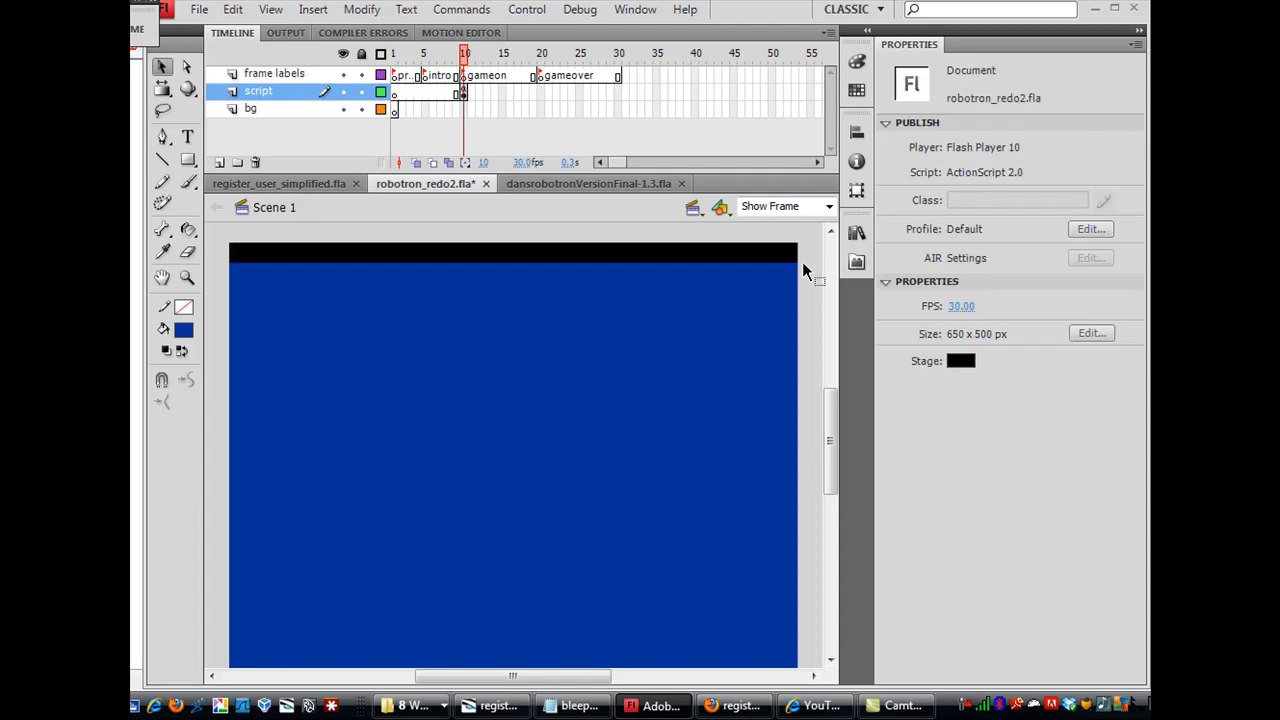
click(512, 460)
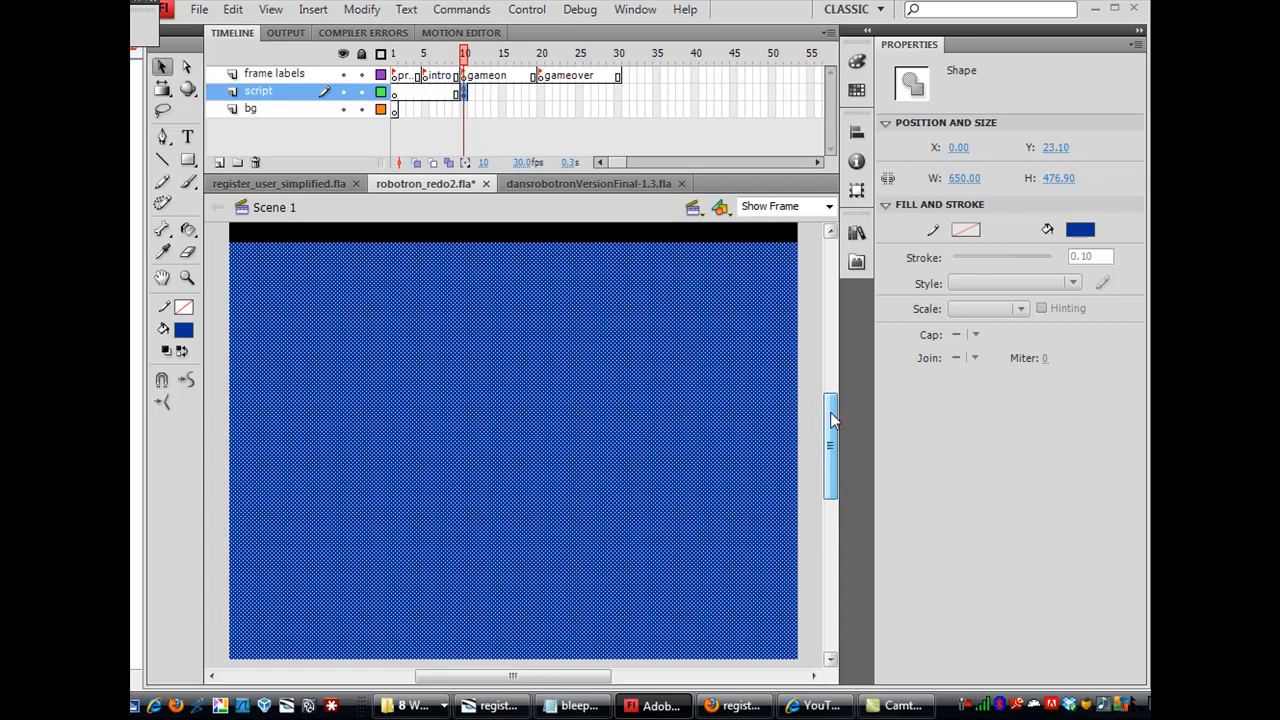
mouse_move(210, 284)
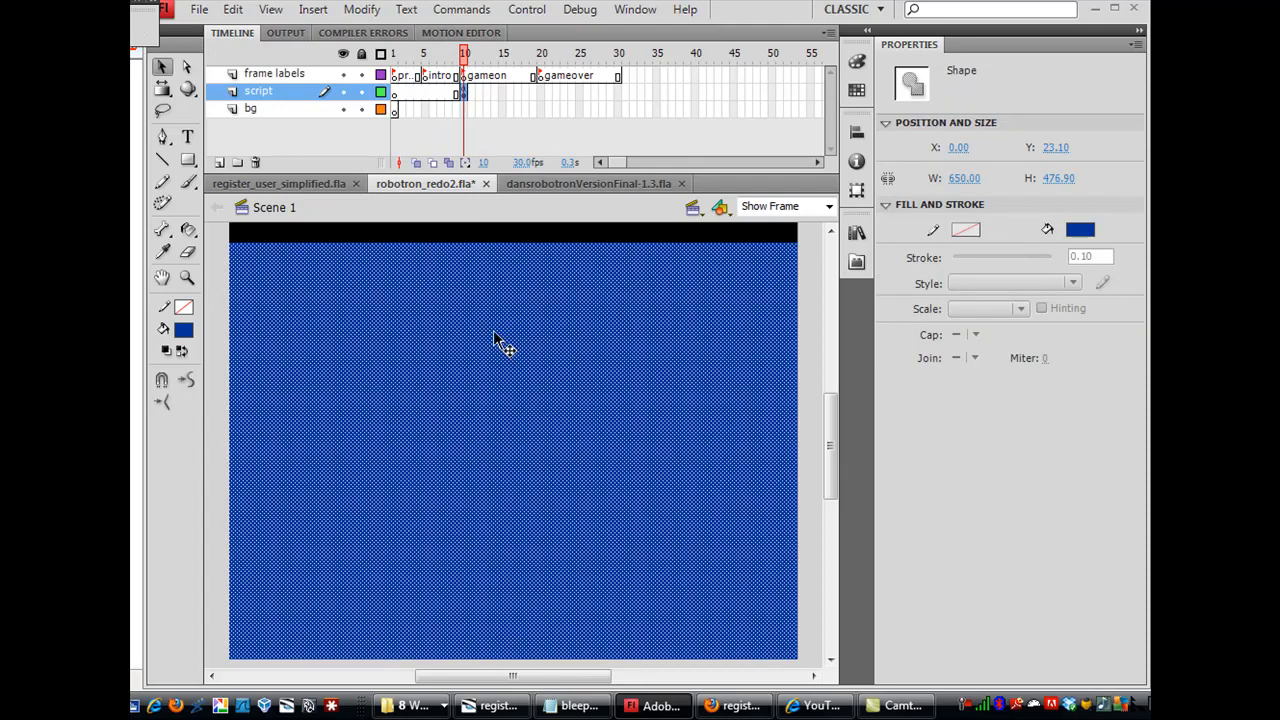
click(232, 8)
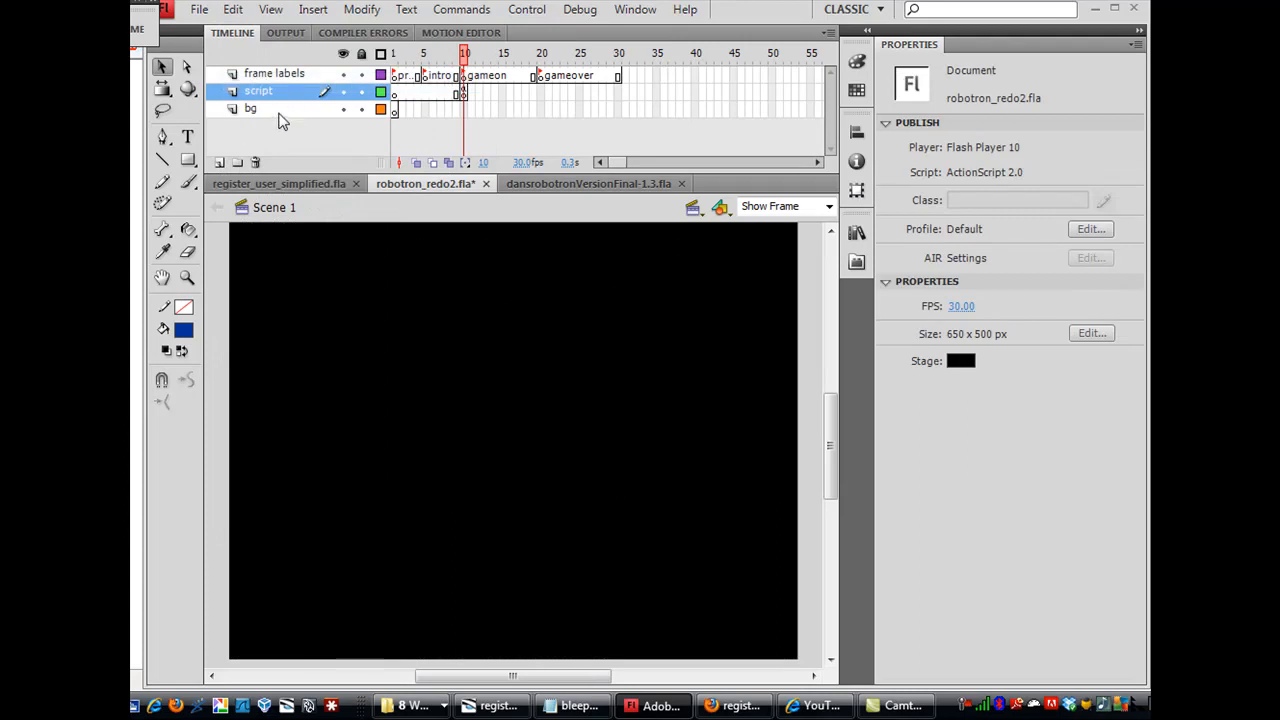
Make bg the active layer and paste the rectangle in place onto it
click(236, 8)
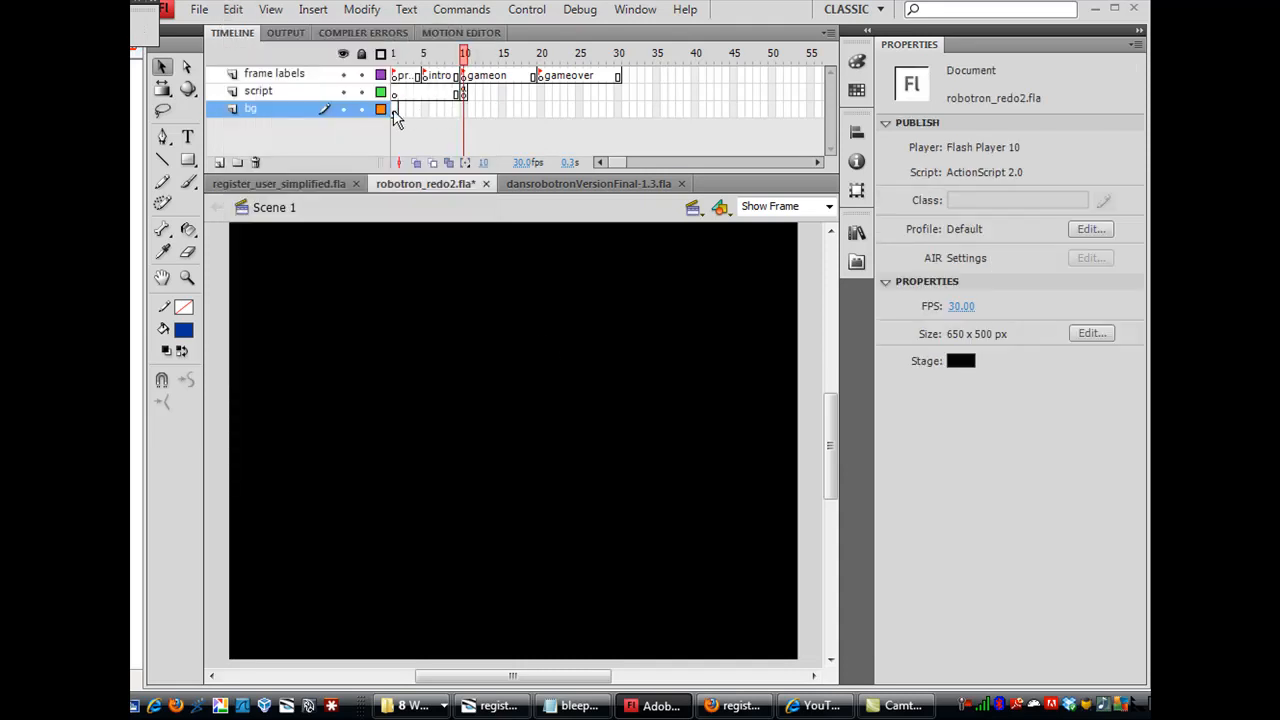
click(232, 8)
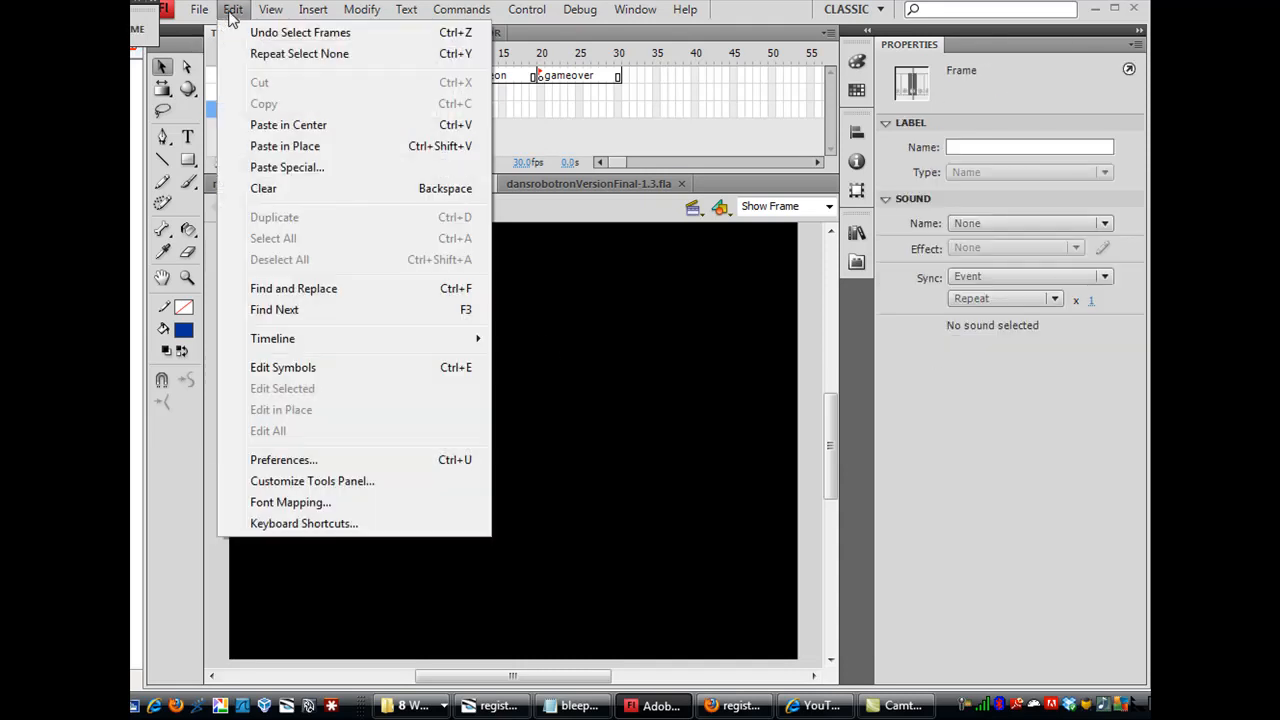
mouse_move(284, 146)
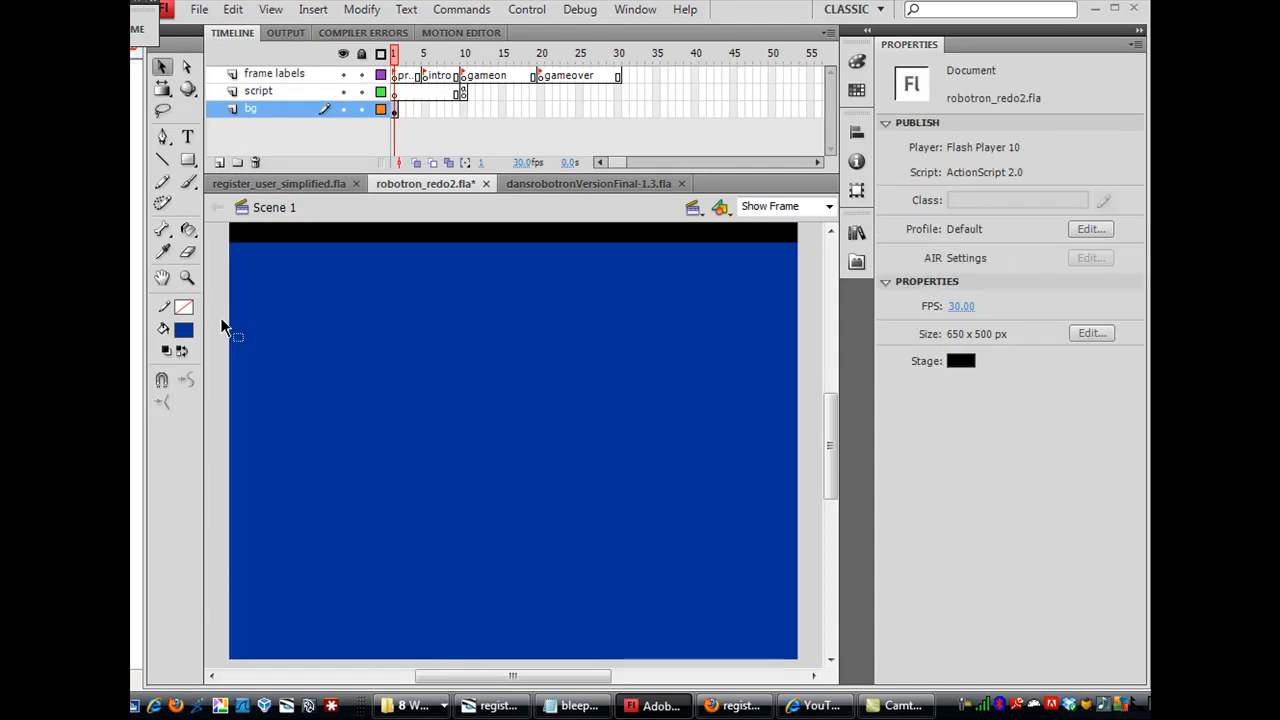
mouse_move(268, 300)
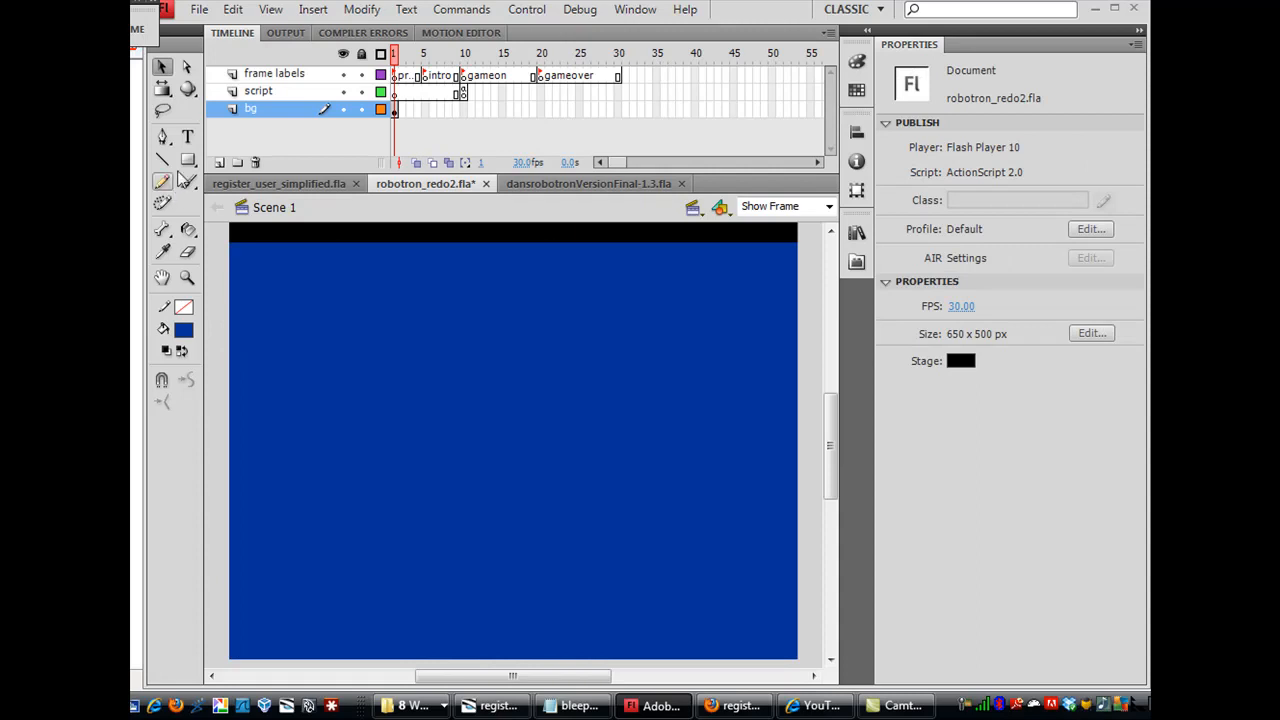
click(188, 160)
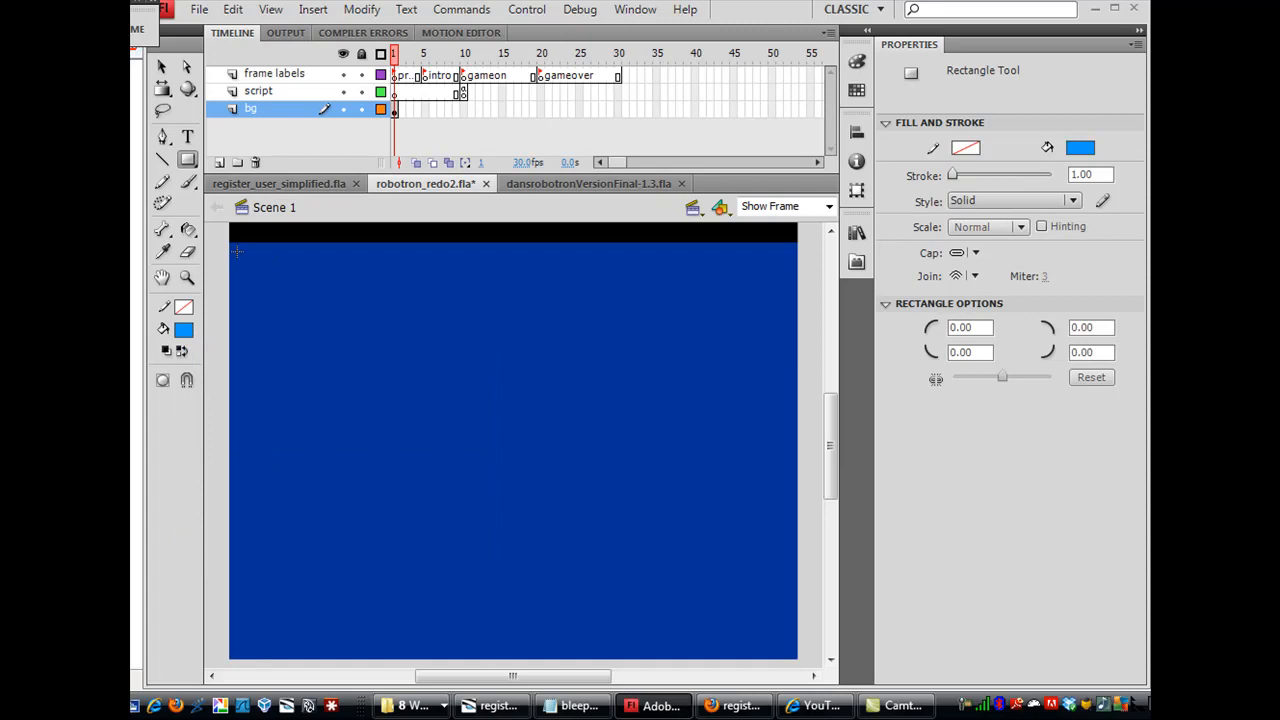
Draw a lighter inset rectangle inside the blue background rectangle
drag(238, 250, 458, 520)
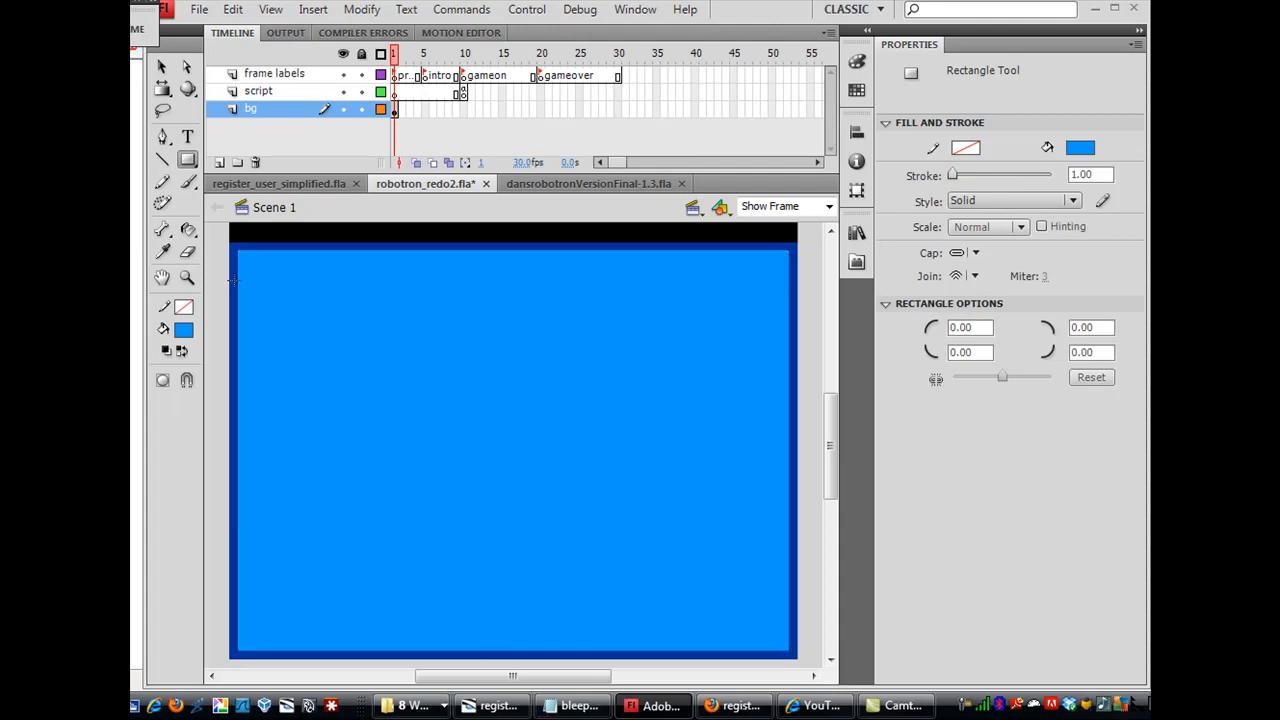
mouse_move(478, 296)
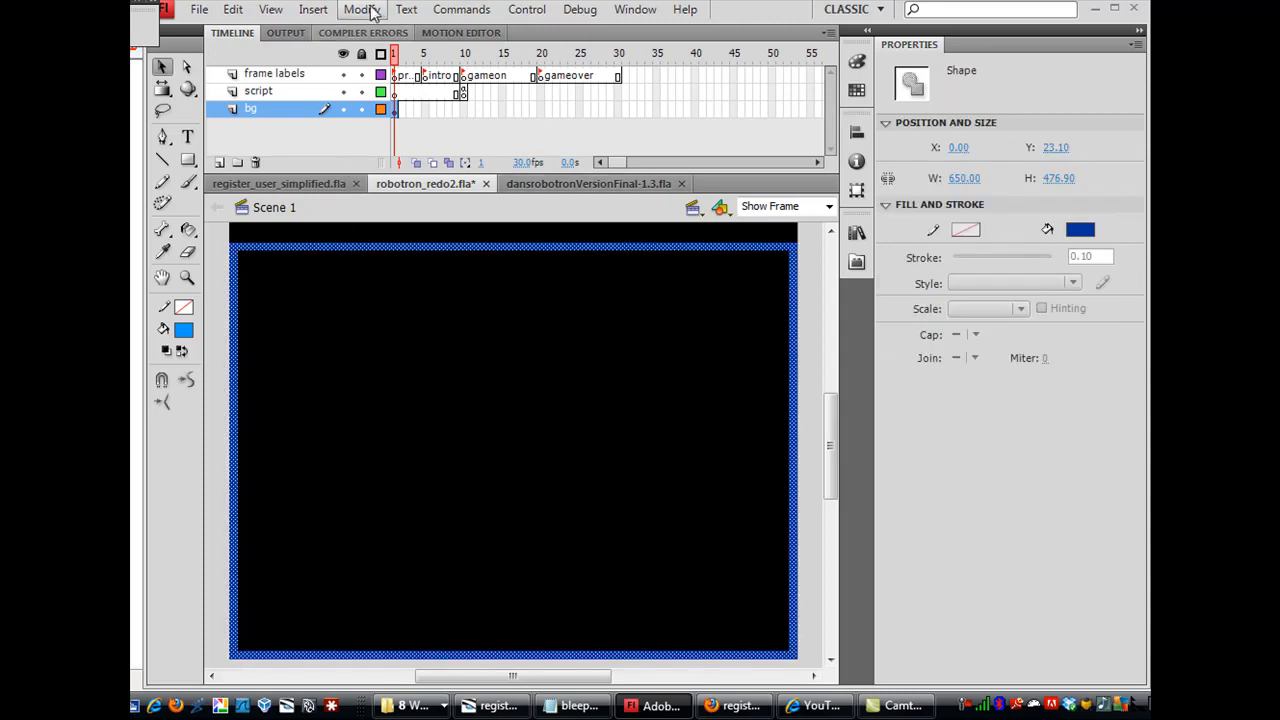
Convert the border into a Movie Clip symbol named 'bg-border' with basic options
click(360, 8)
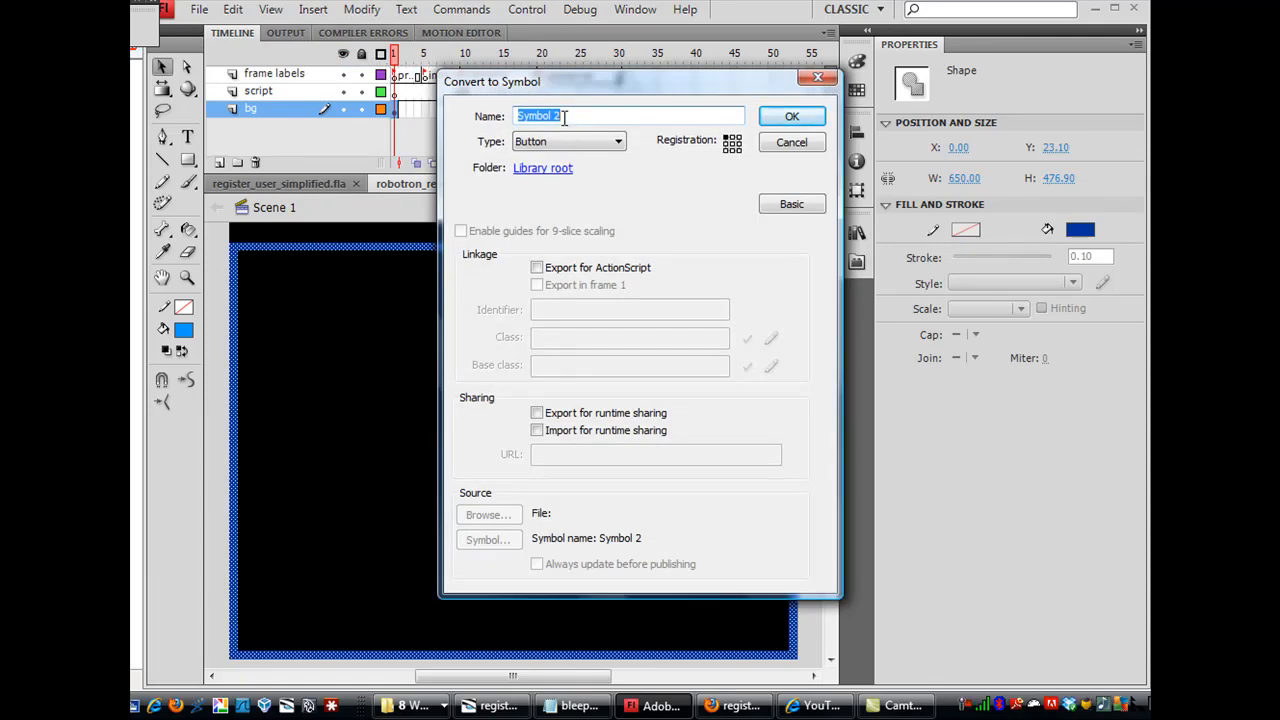
text(bg-)
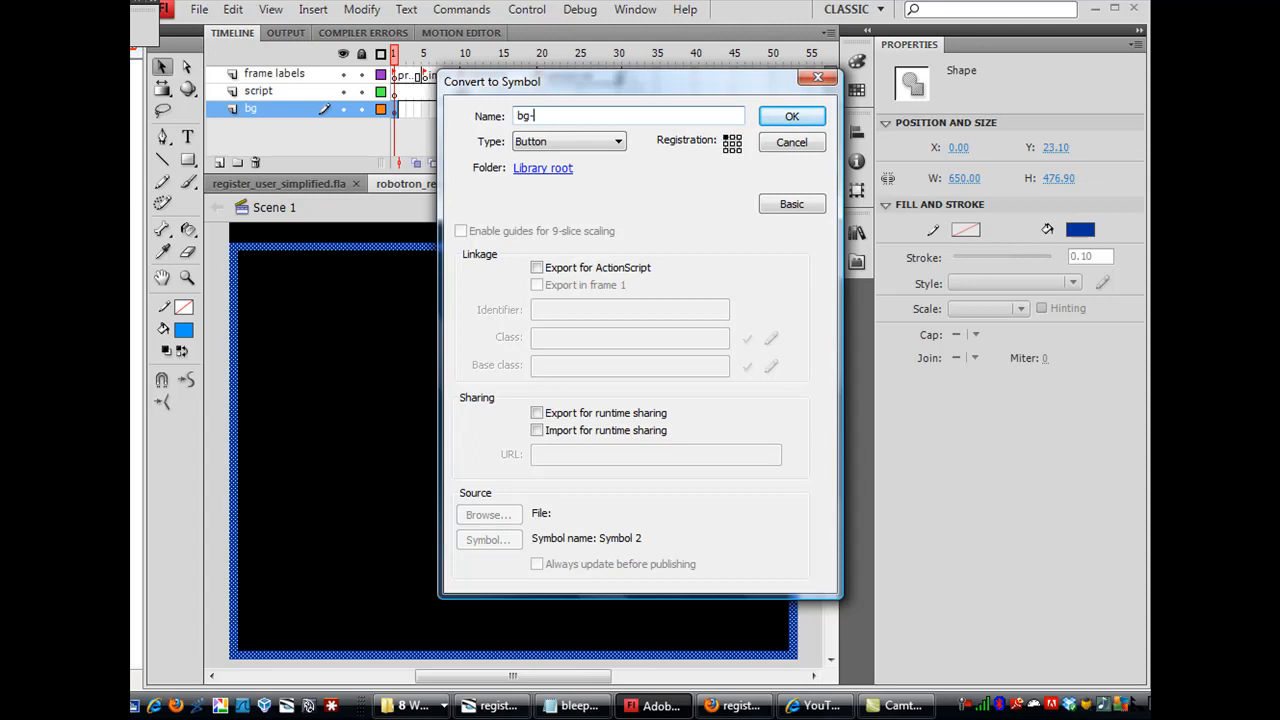
text(border)
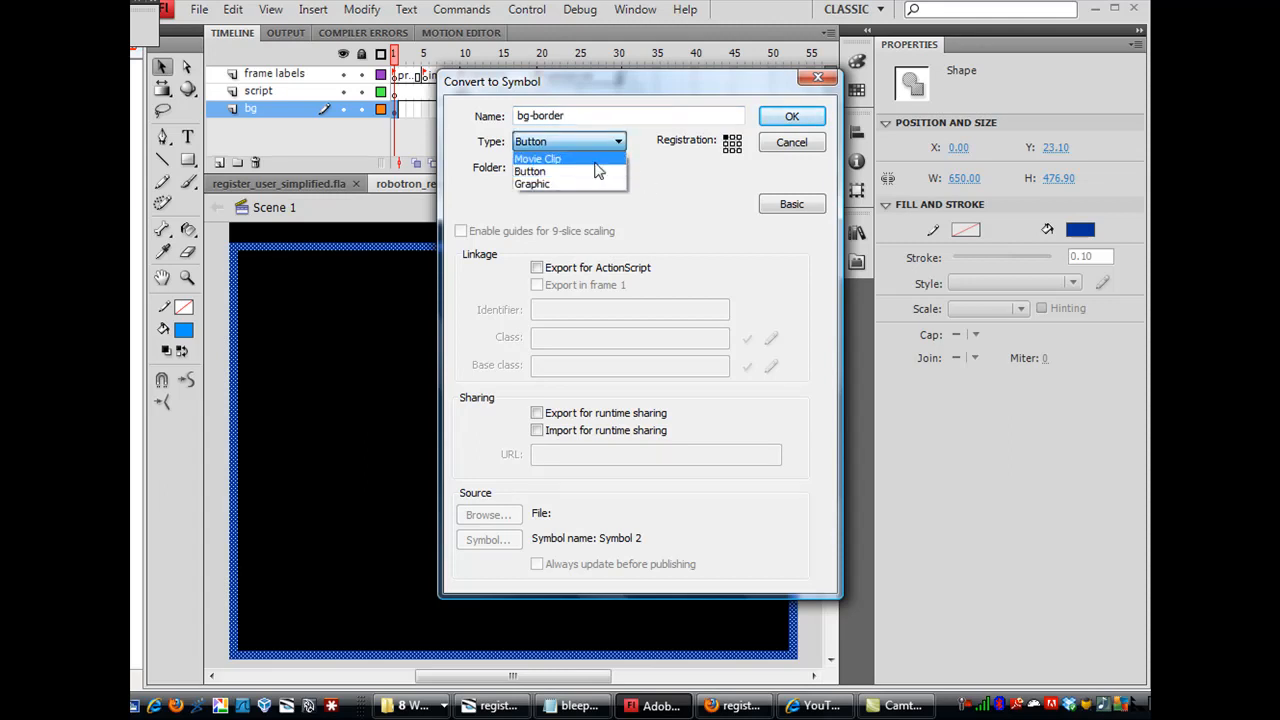
click(540, 160)
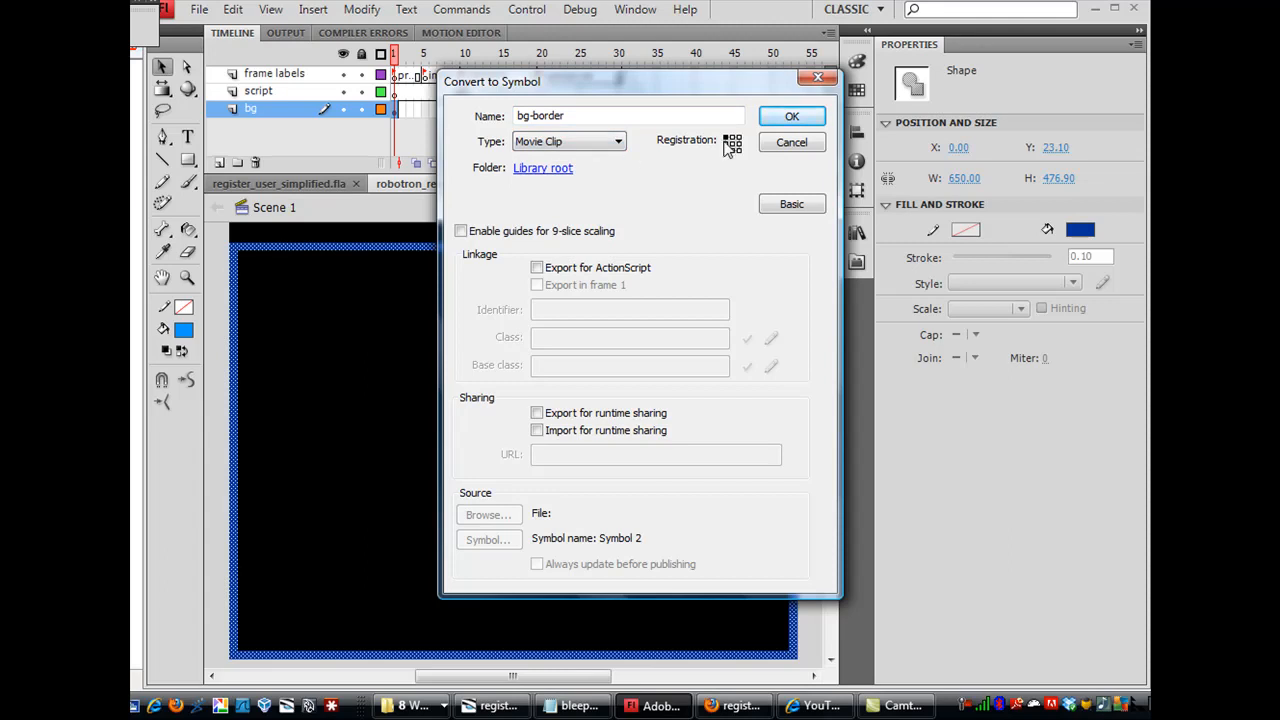
click(792, 204)
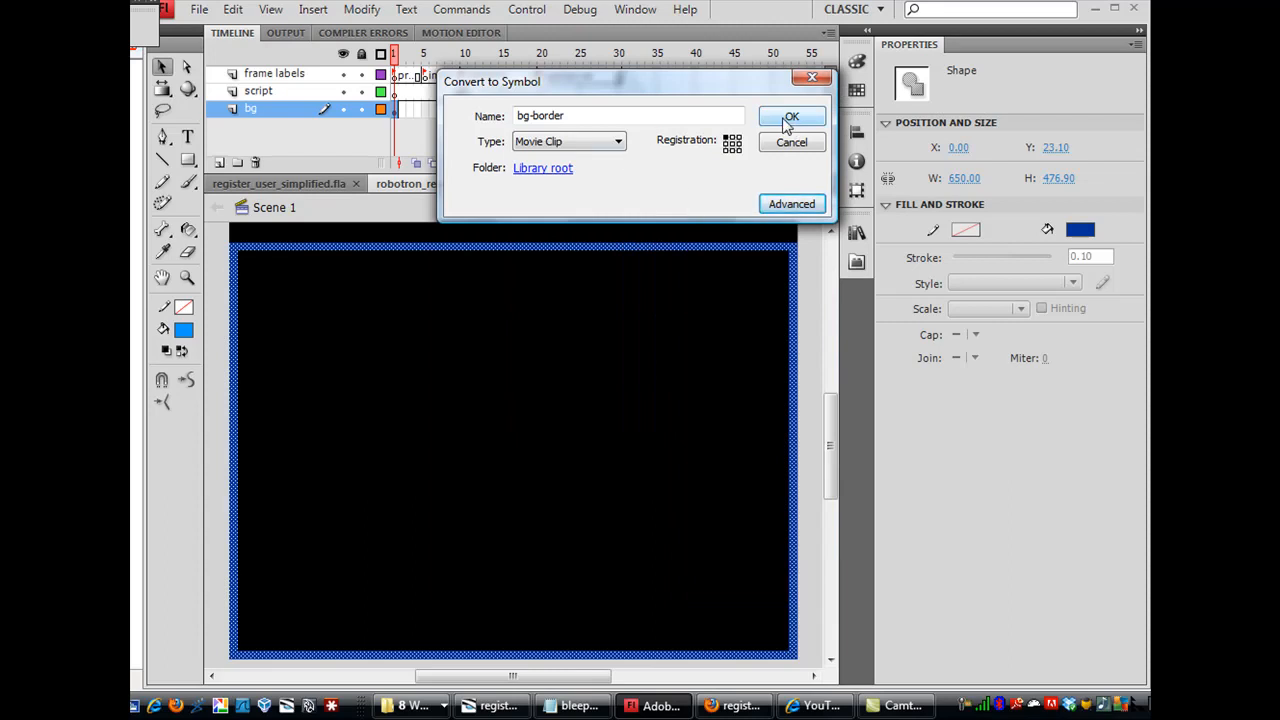
click(792, 116)
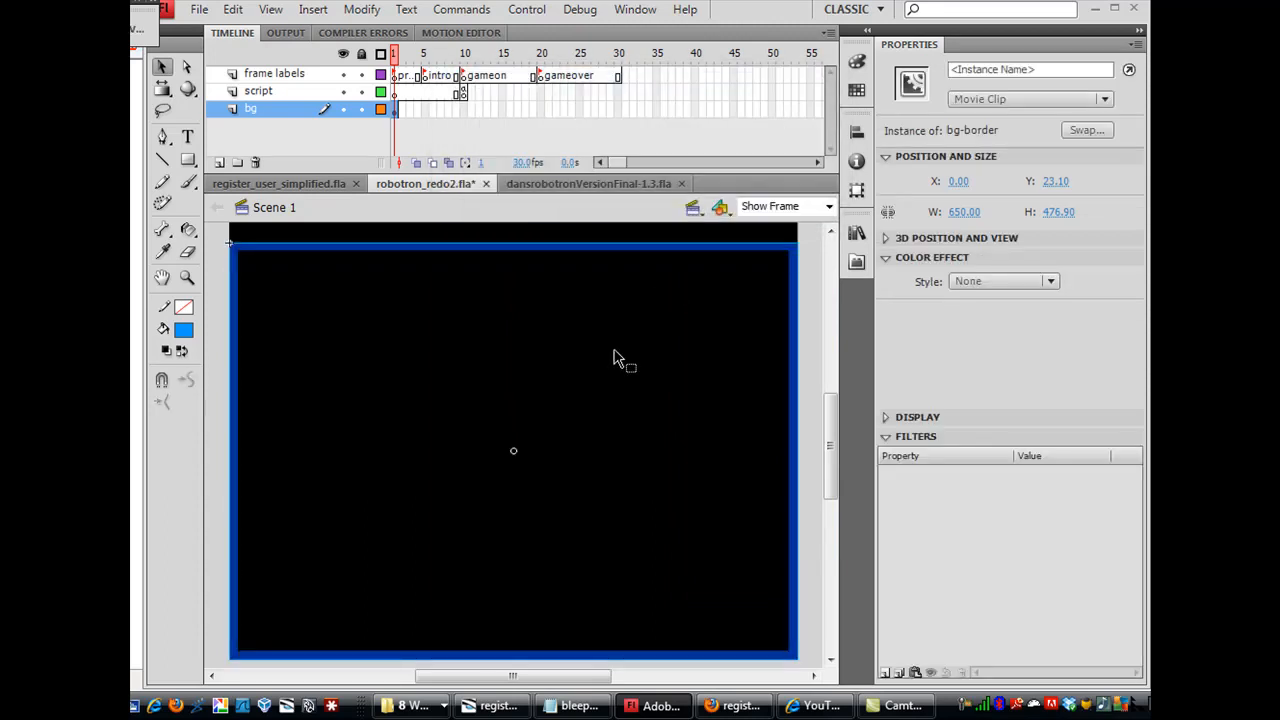
mouse_move(518, 258)
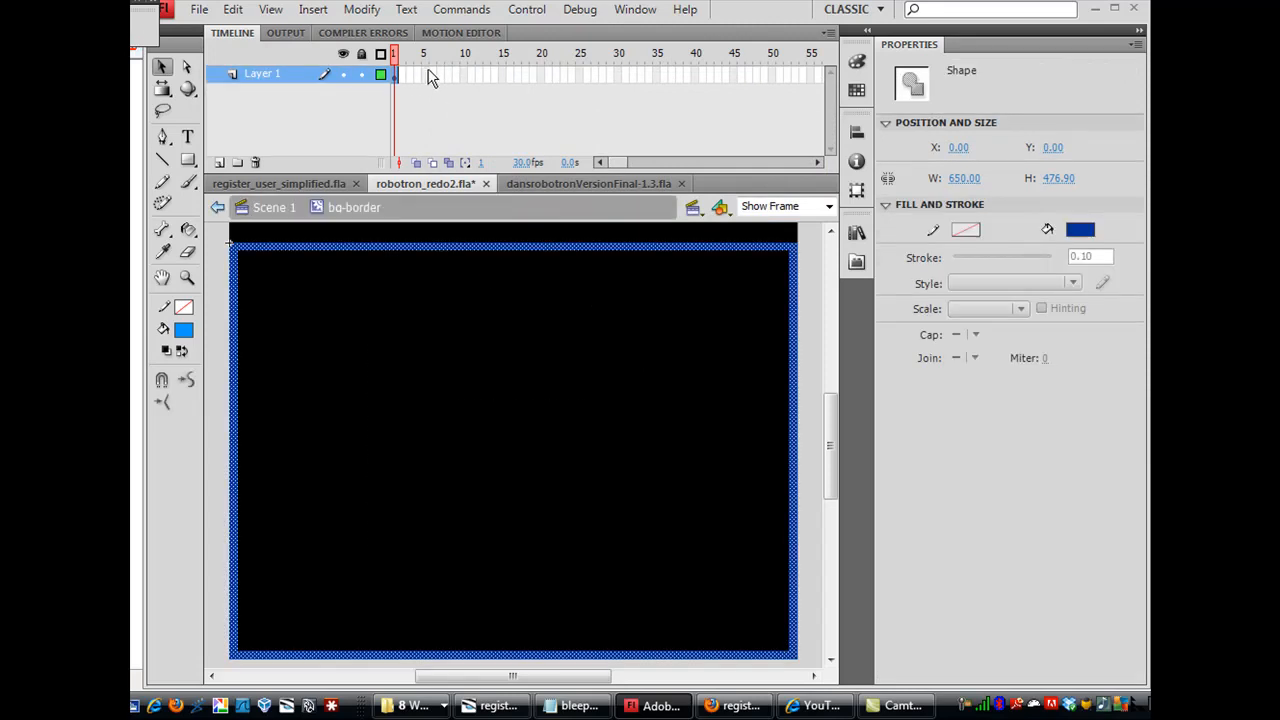
mouse_move(476, 84)
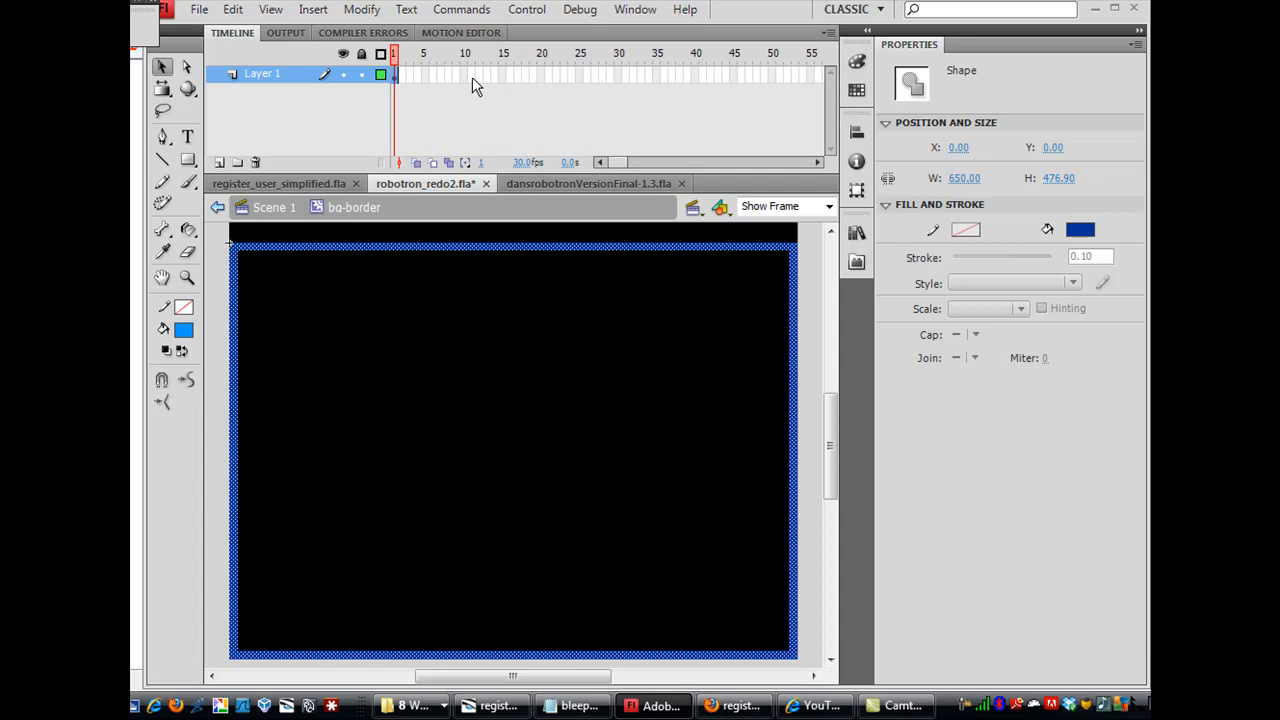
mouse_move(464, 84)
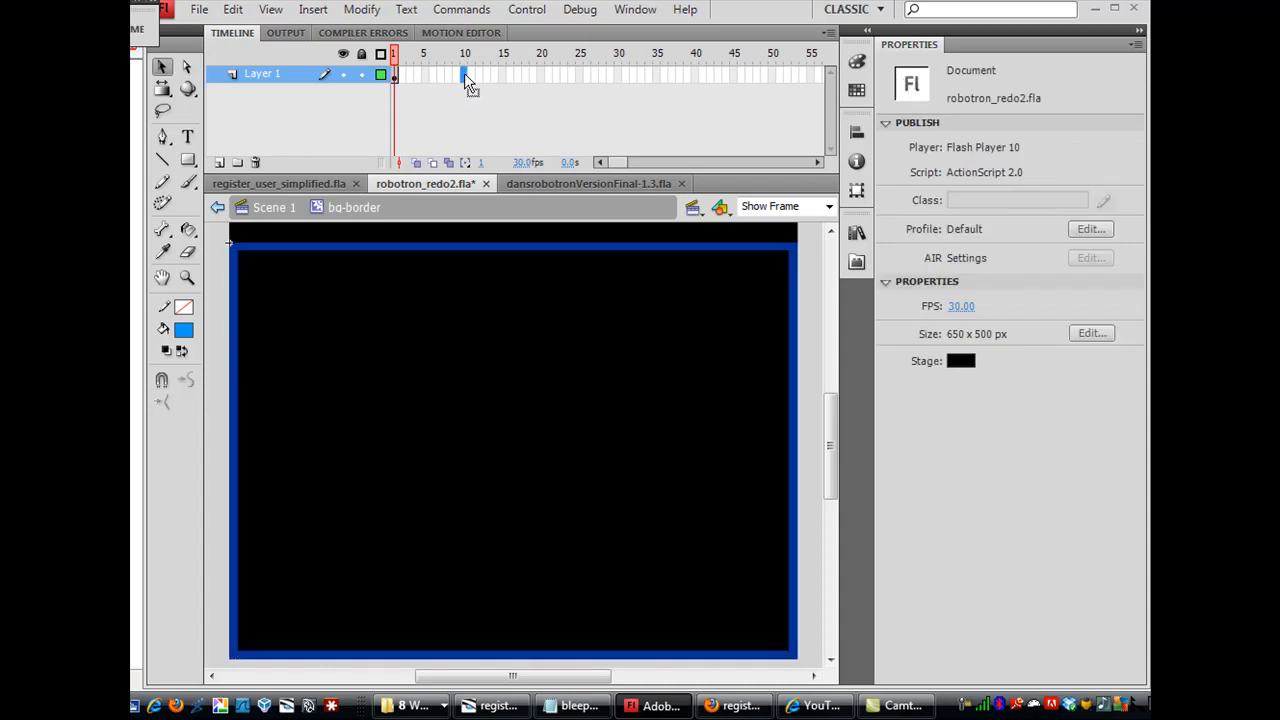
Insert keyframes at frames 10 and 20, colouring the border yellow then orange, and return to frame 1
right_click(464, 74)
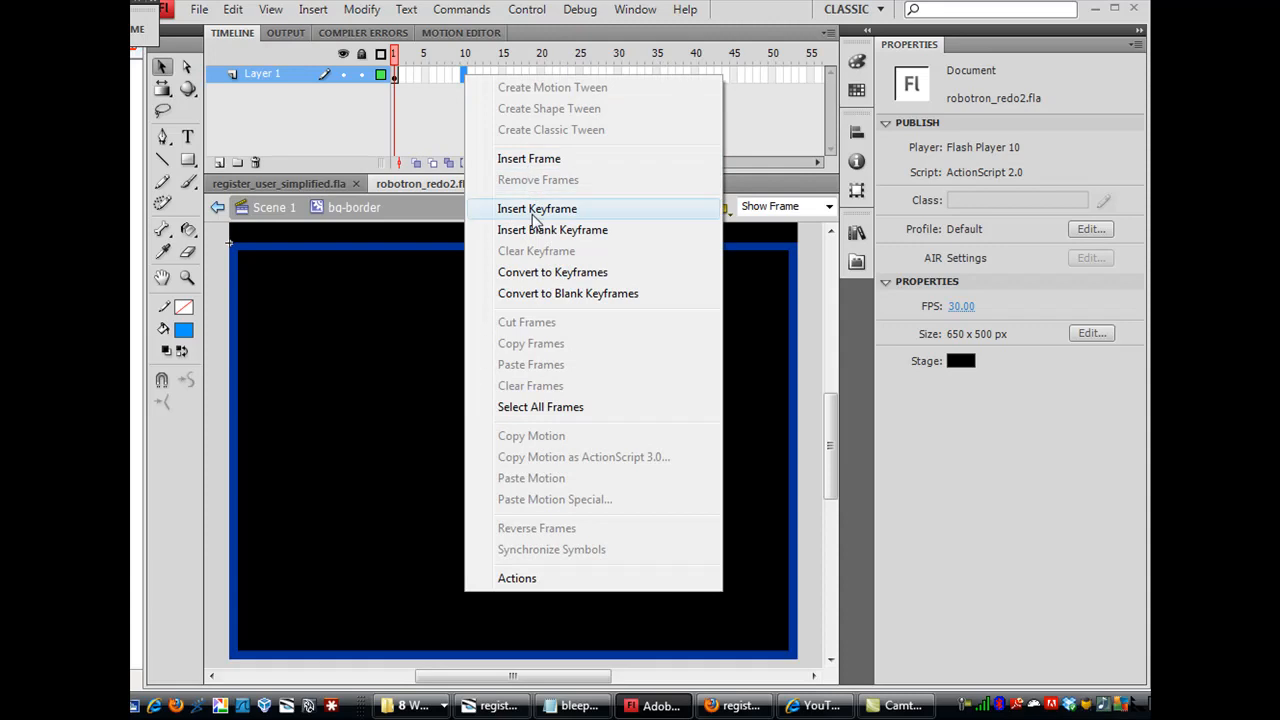
click(536, 208)
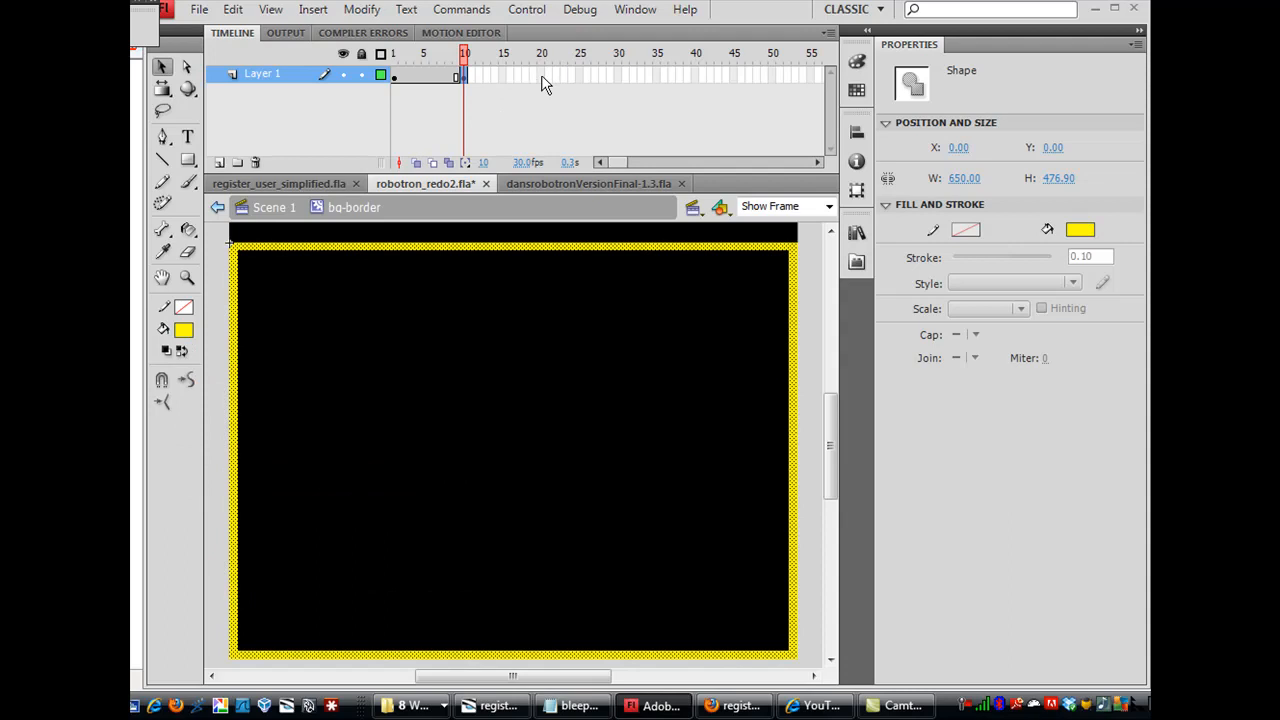
right_click(544, 74)
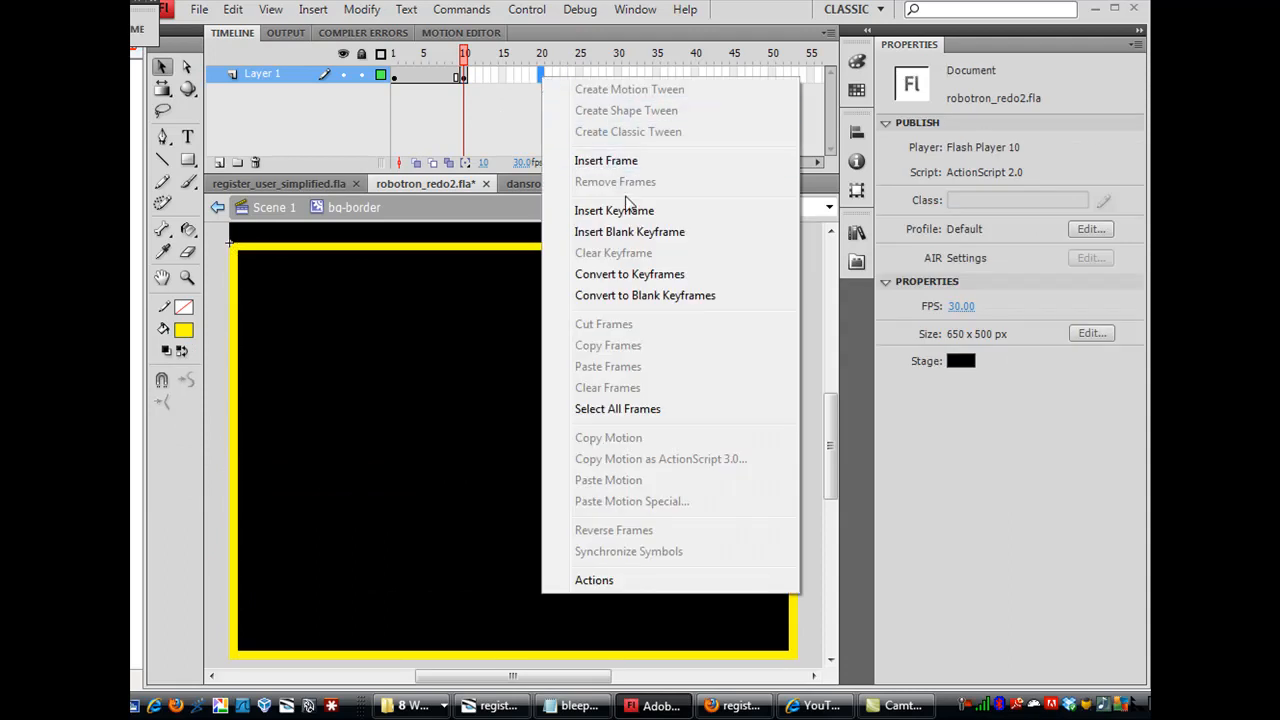
click(606, 160)
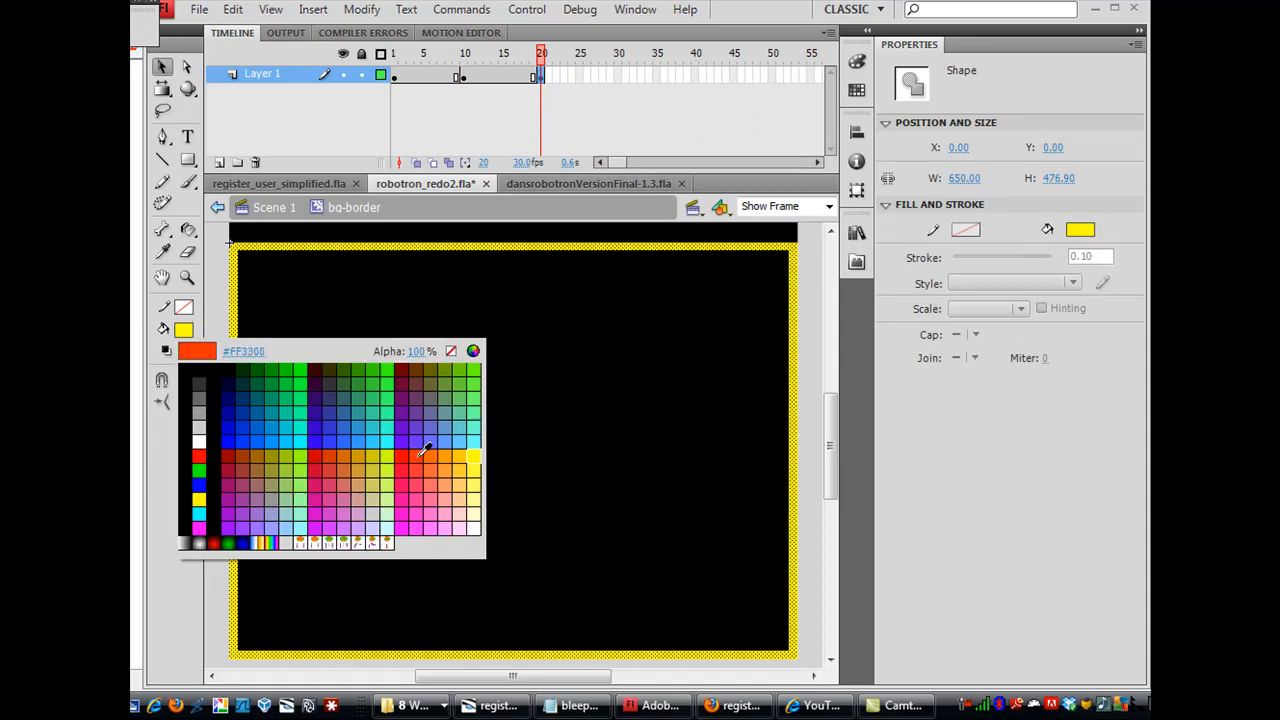
click(428, 456)
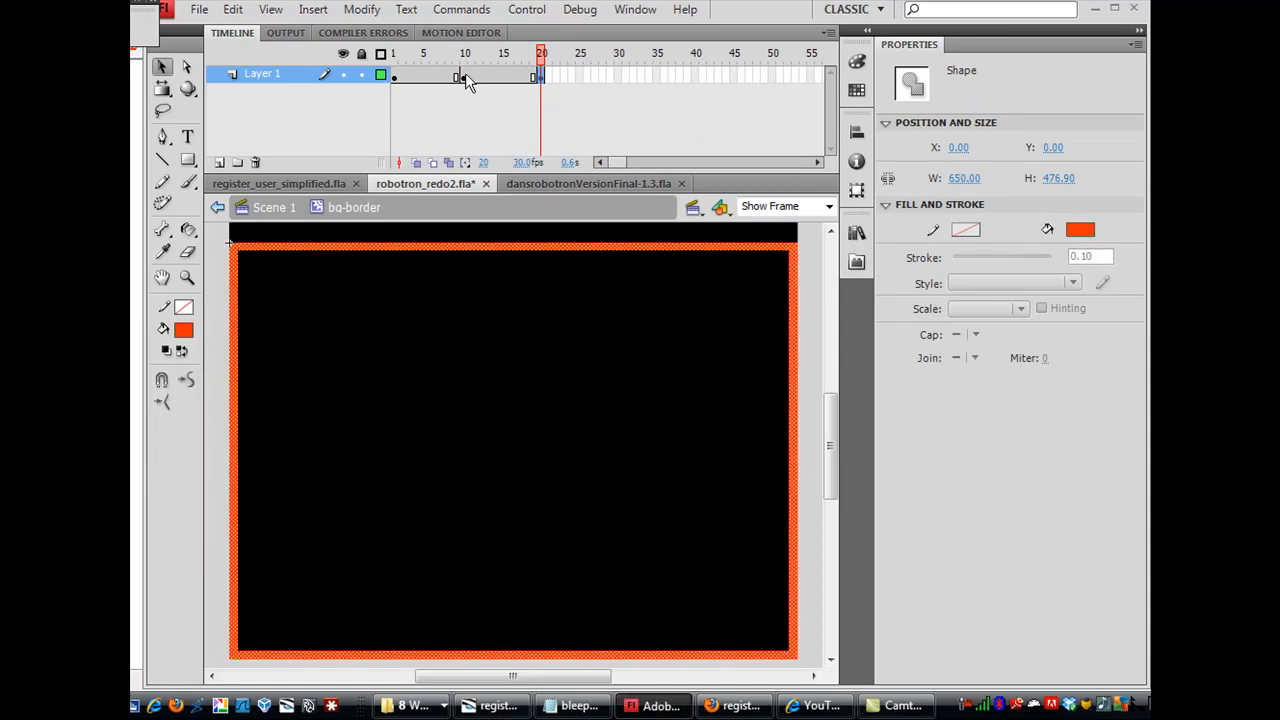
click(396, 76)
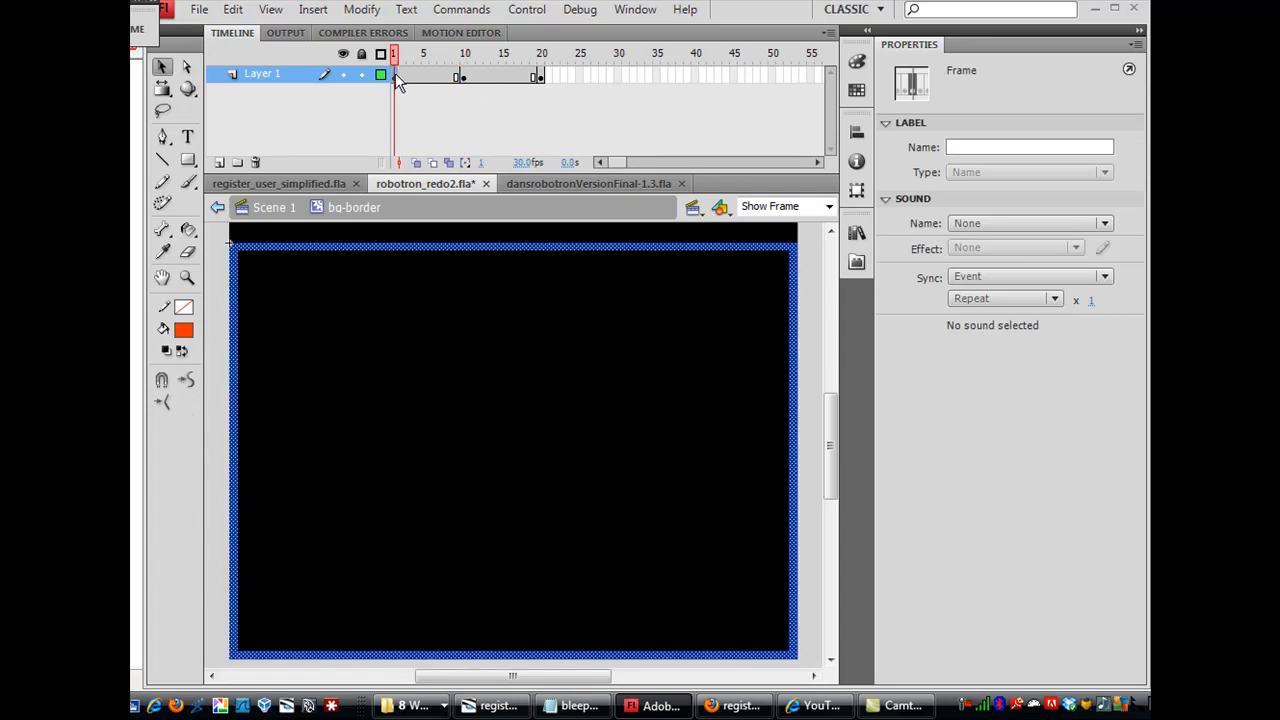
Shape-tween the colour keyframes and paste a copy of the blue first keyframe at the end
right_click(394, 74)
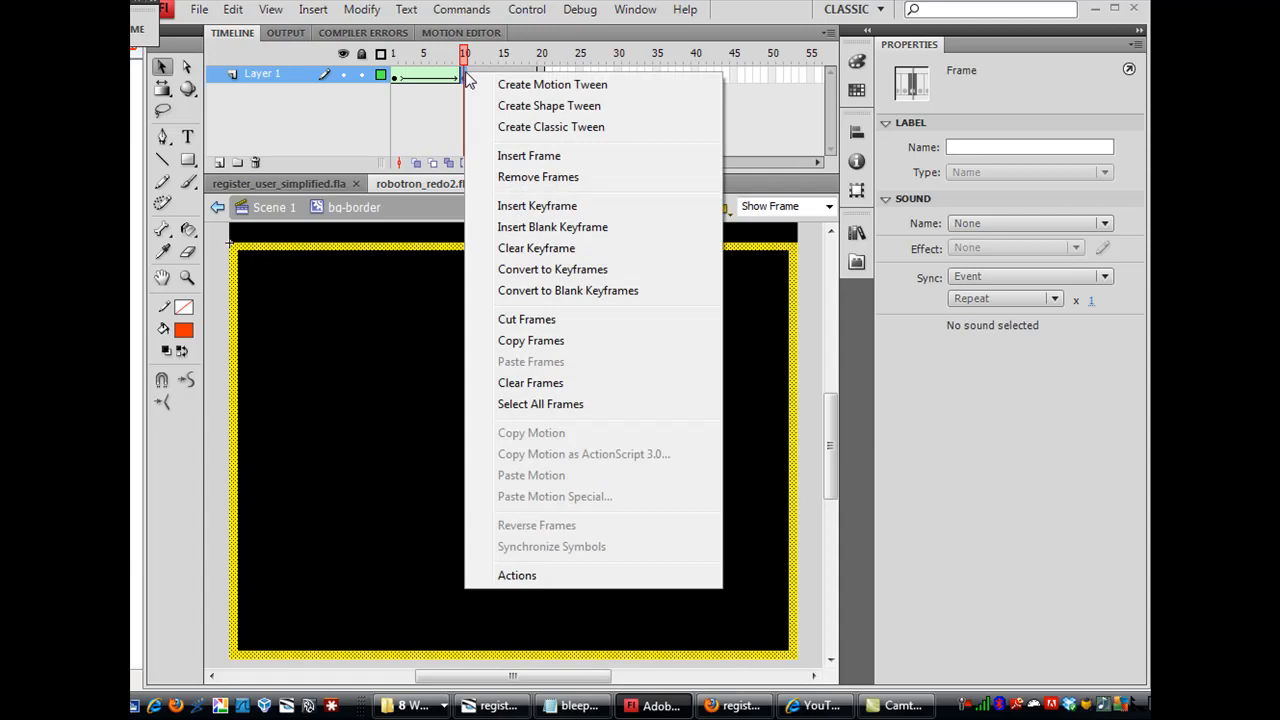
mouse_move(540, 104)
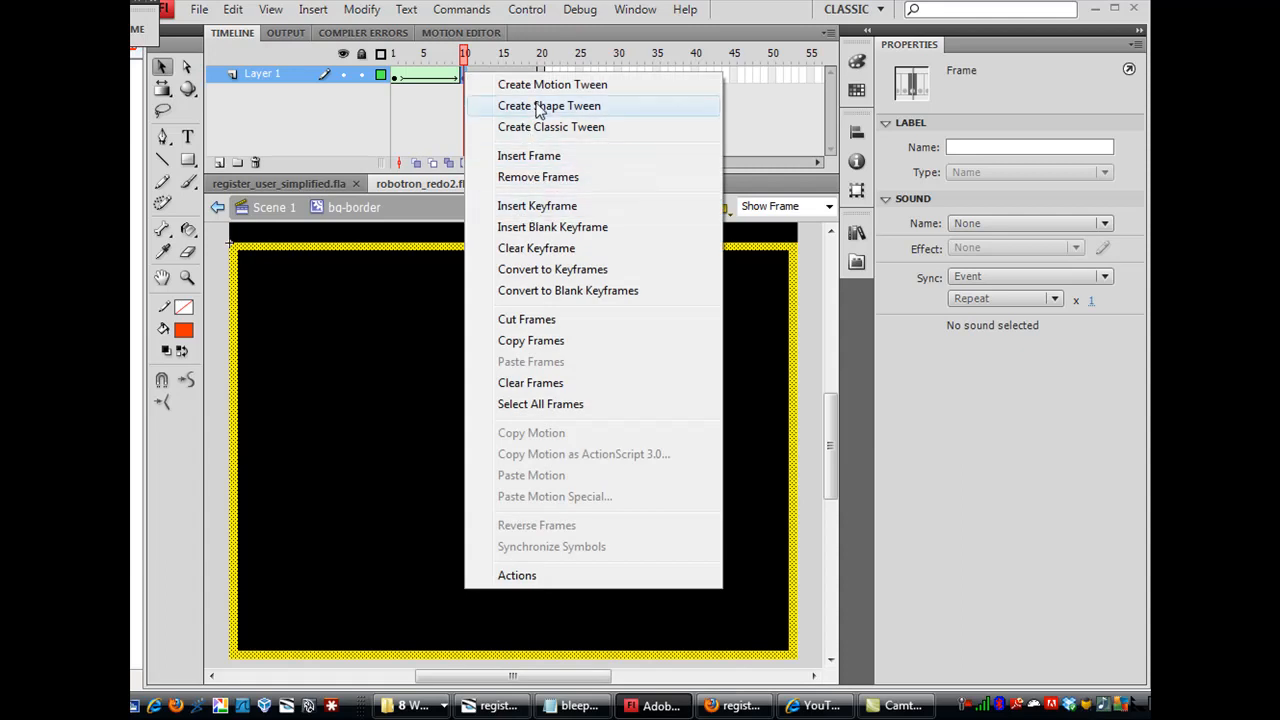
click(550, 104)
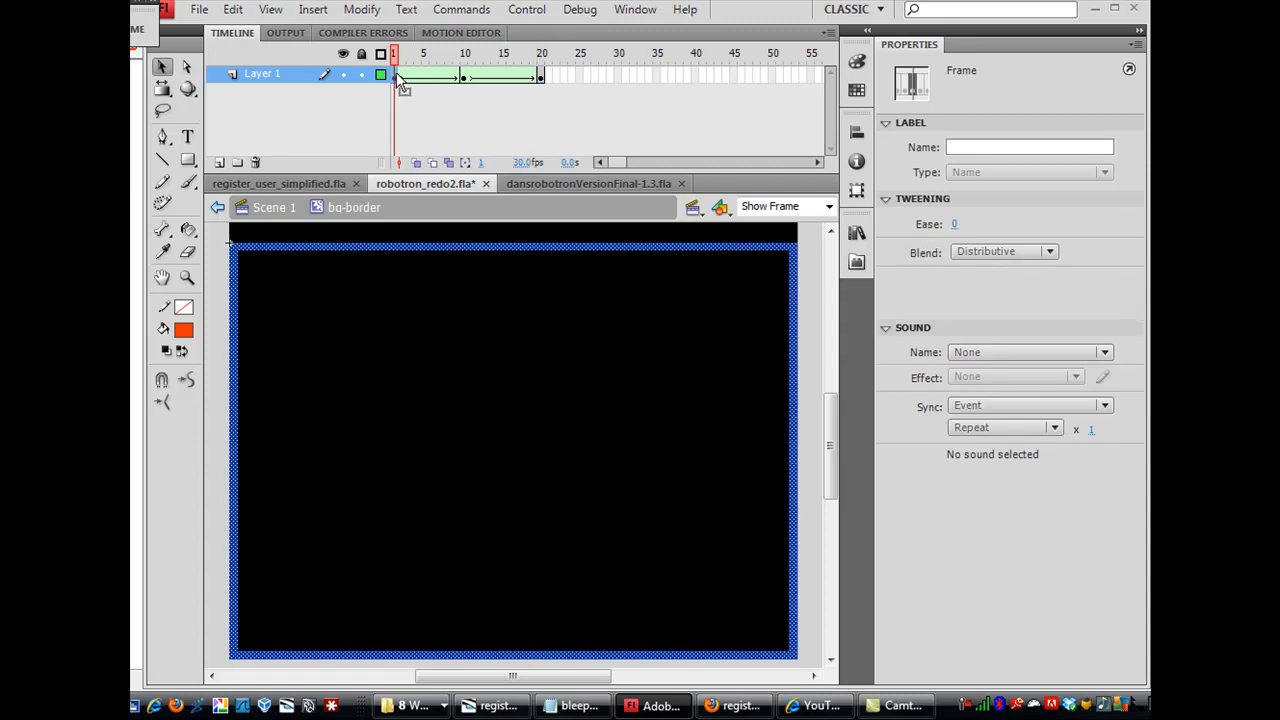
right_click(400, 76)
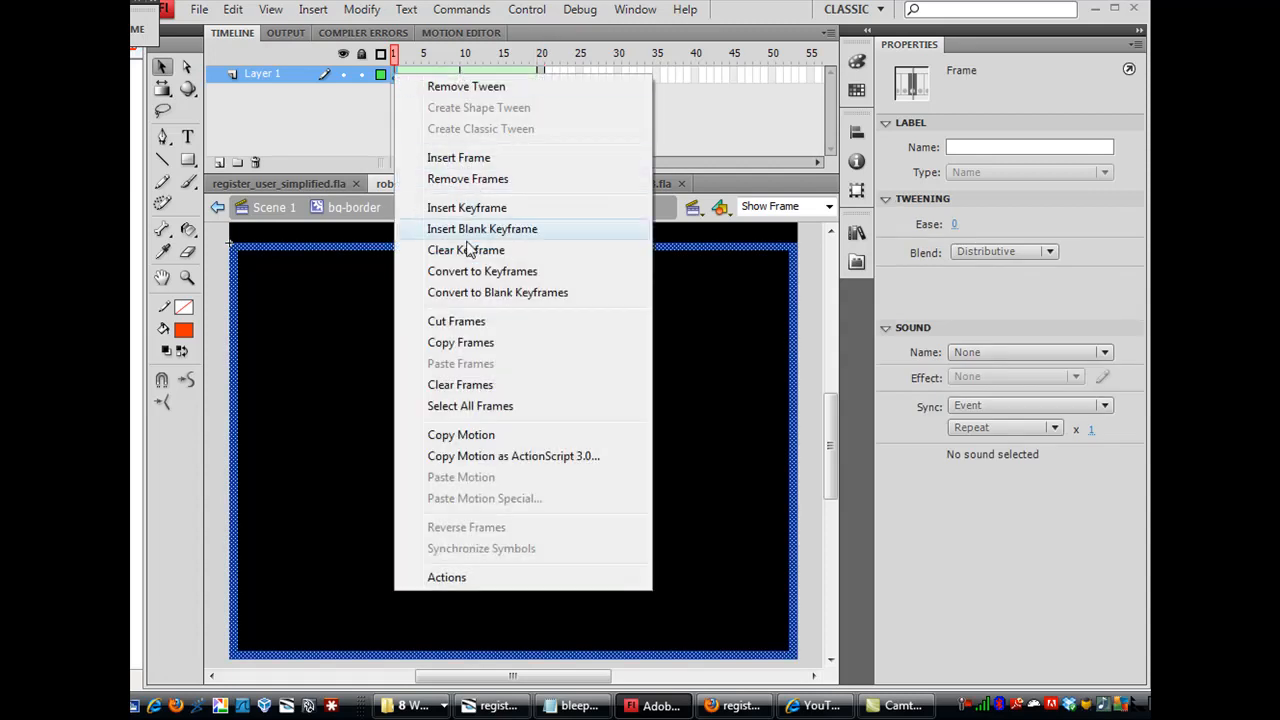
click(480, 228)
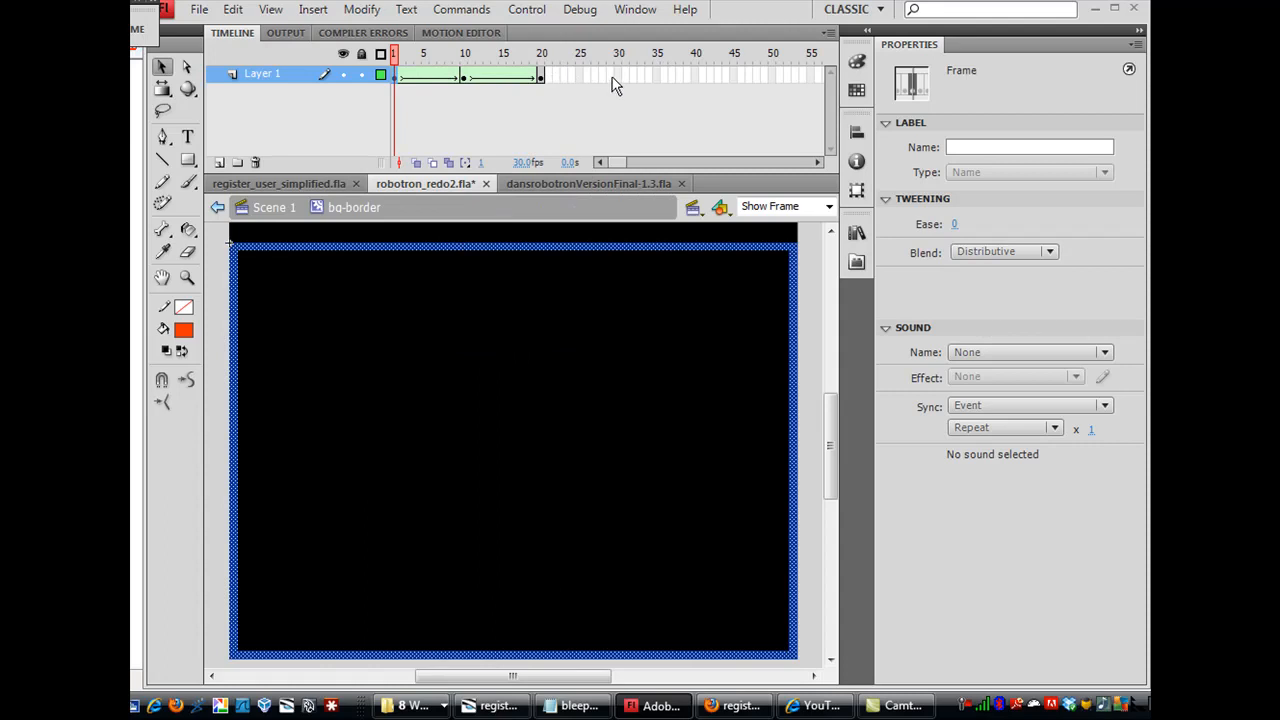
right_click(538, 74)
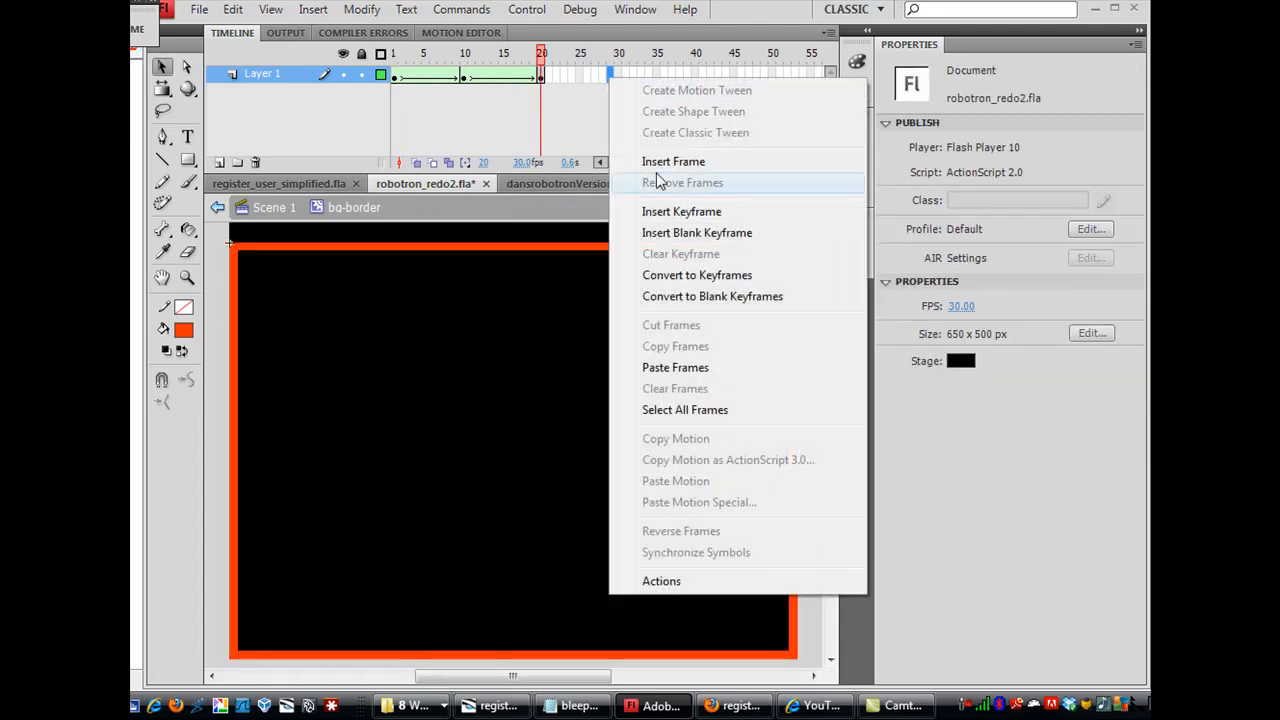
click(672, 160)
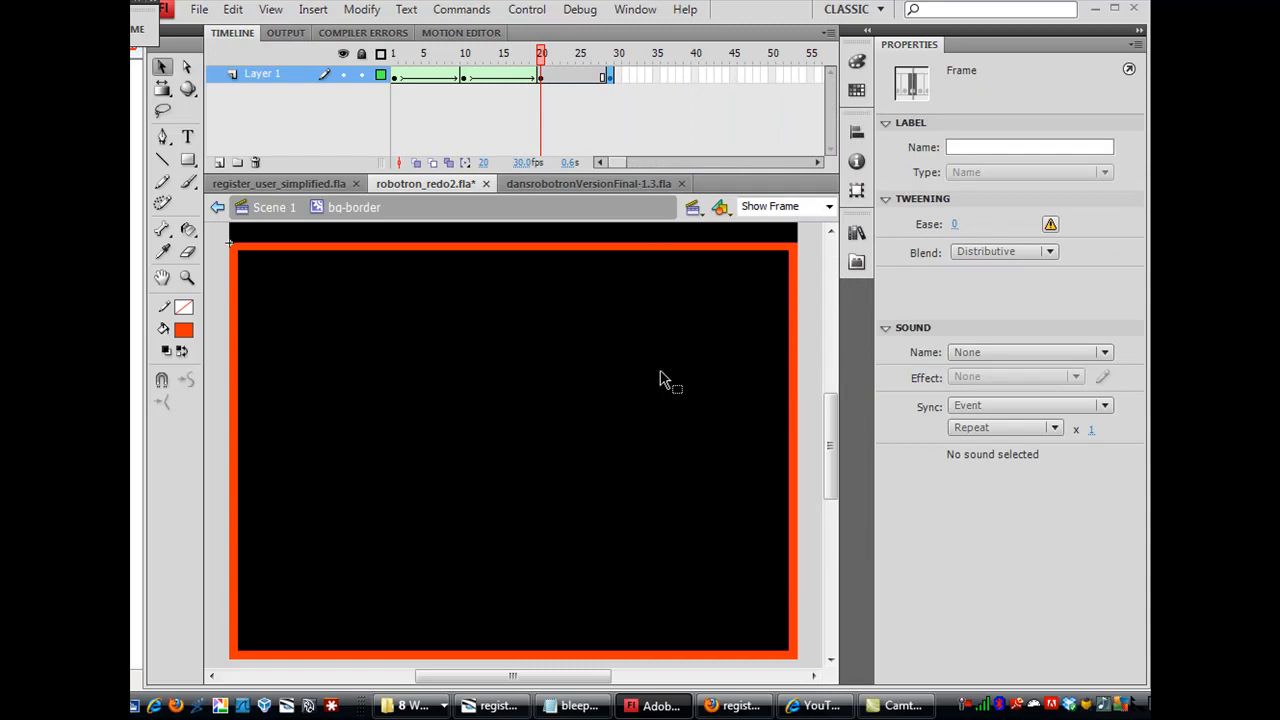
Clear the tween warning, shape-tween the final span from orange back to blue, and preview it
click(604, 74)
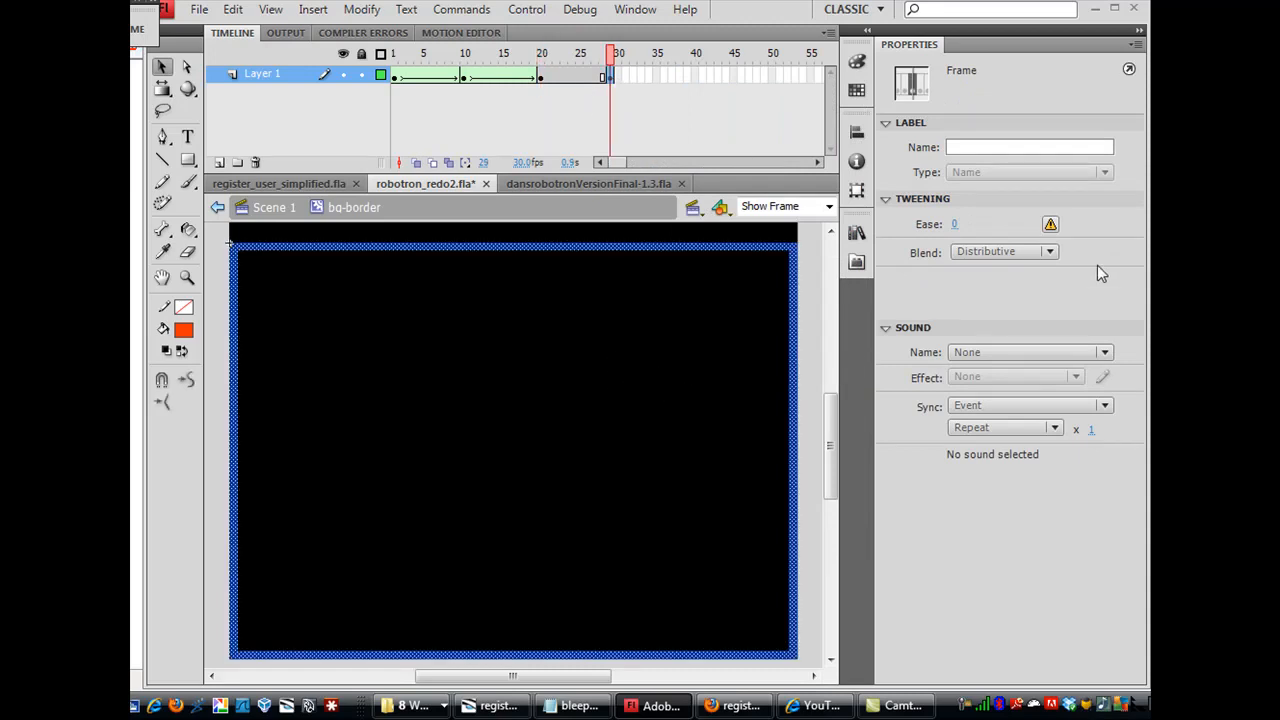
click(1050, 224)
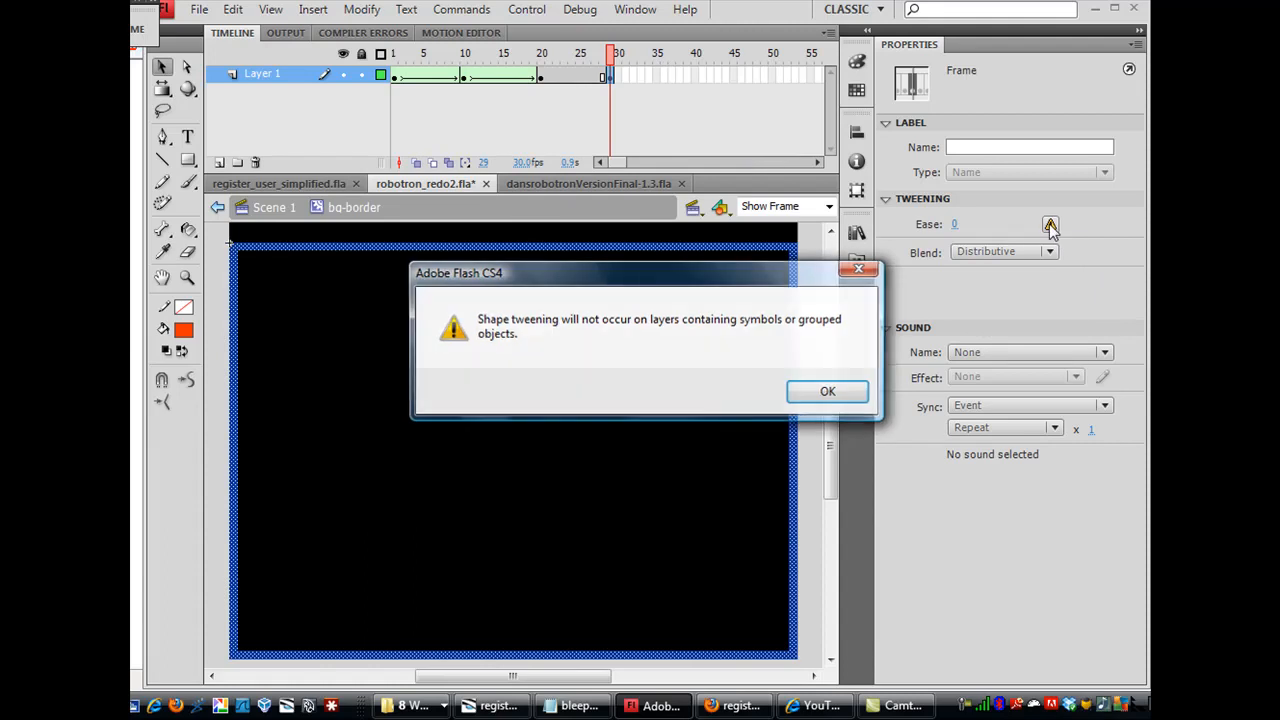
click(828, 390)
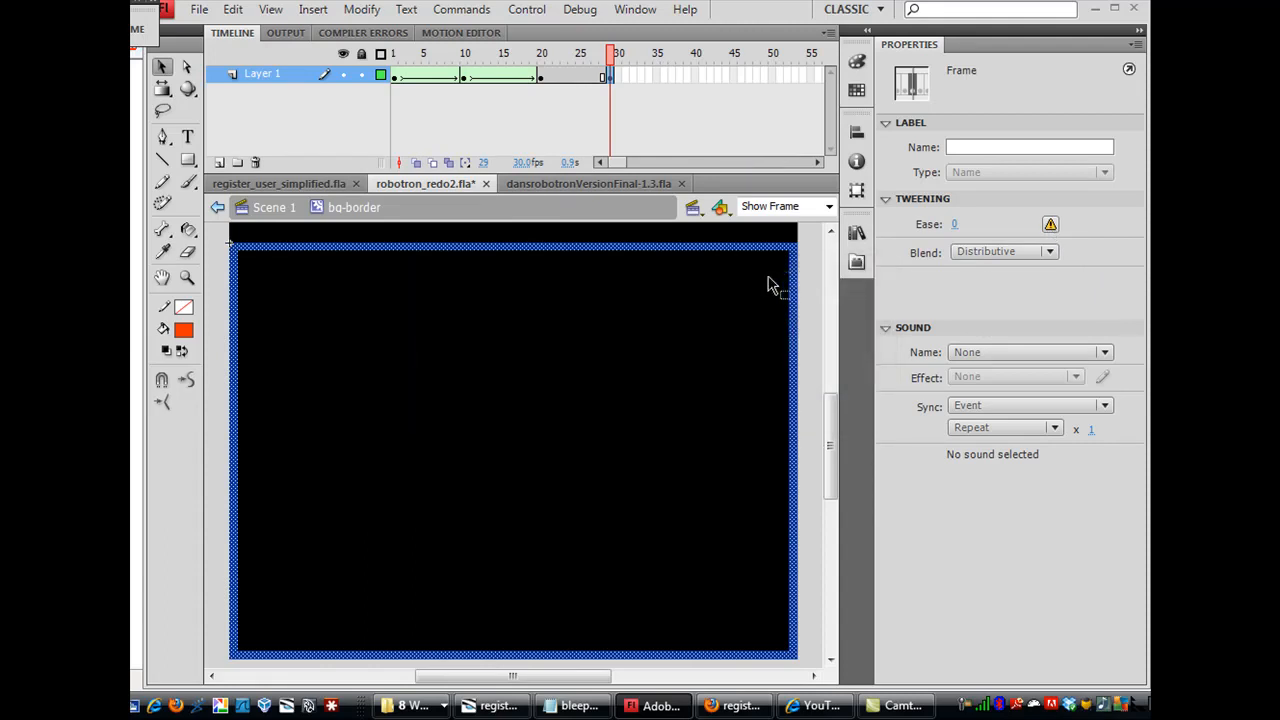
click(312, 8)
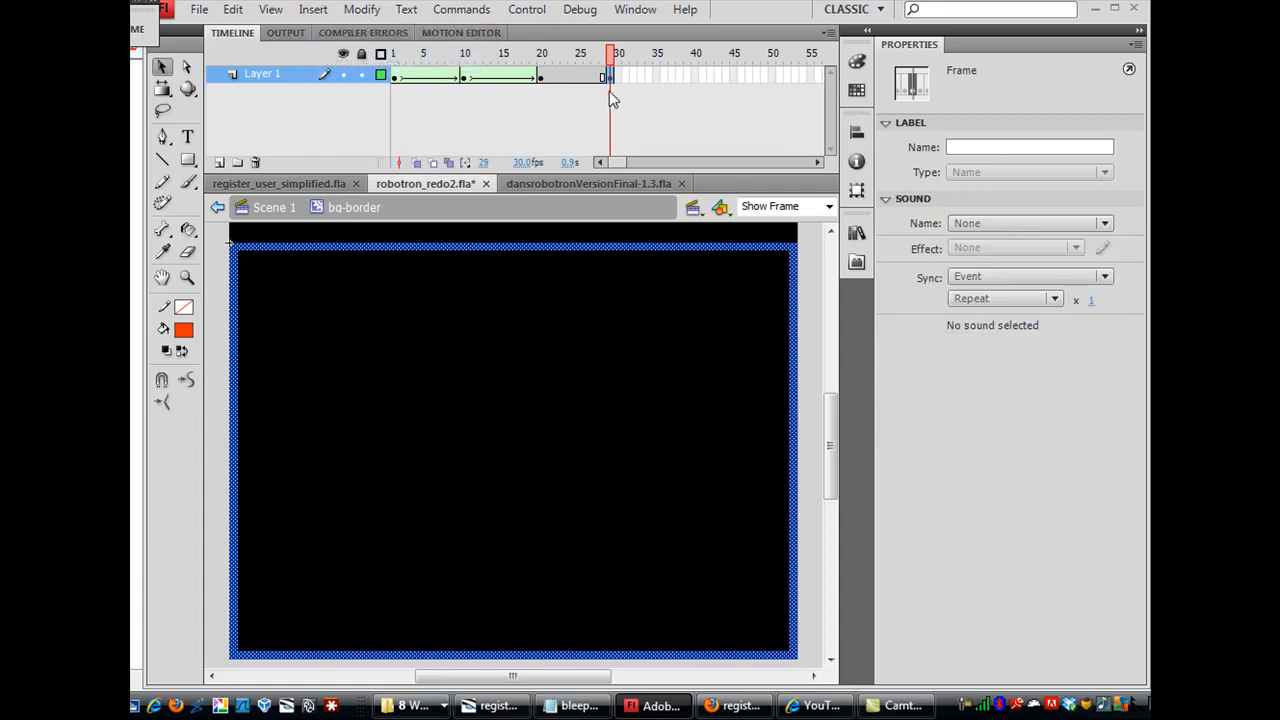
click(542, 52)
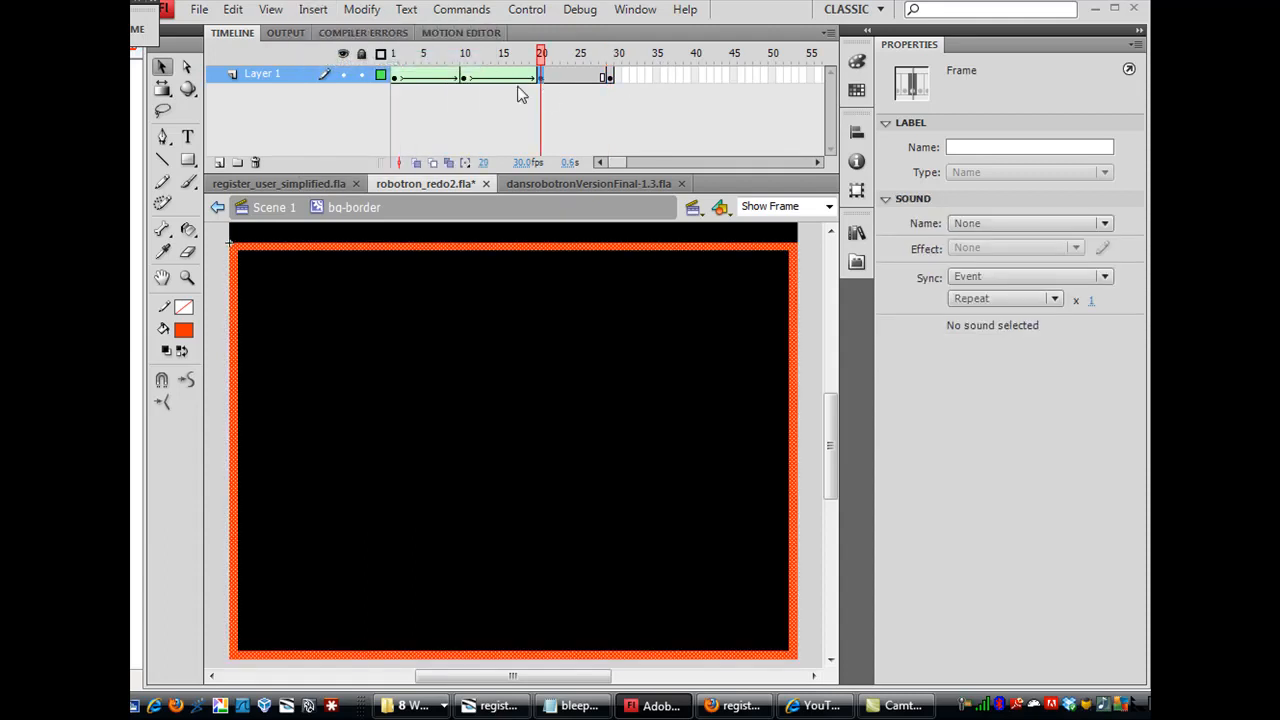
click(312, 8)
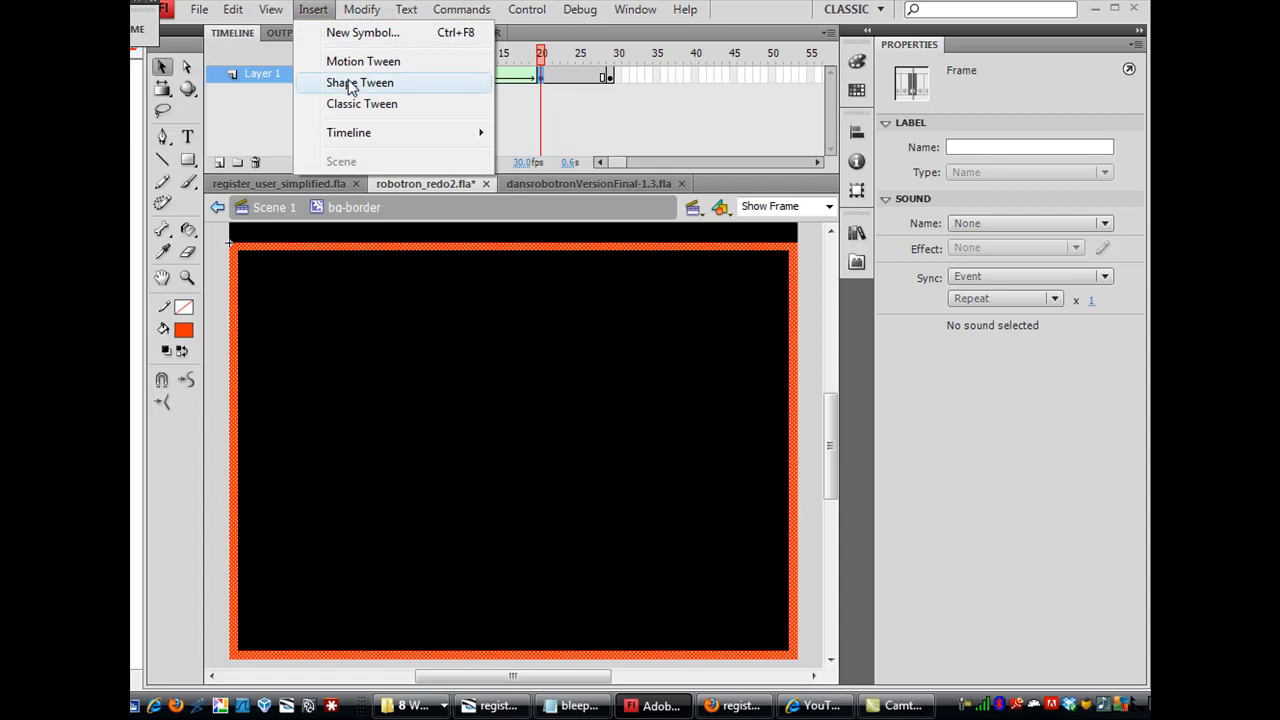
click(360, 82)
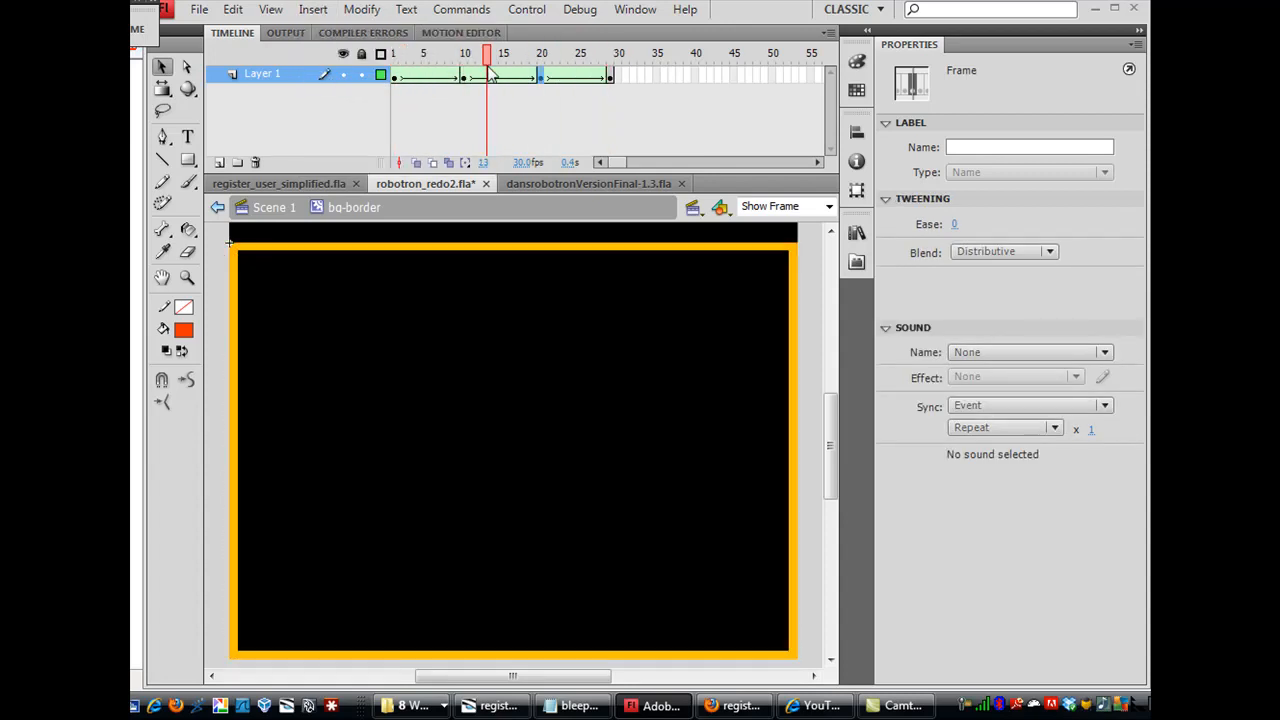
click(596, 52)
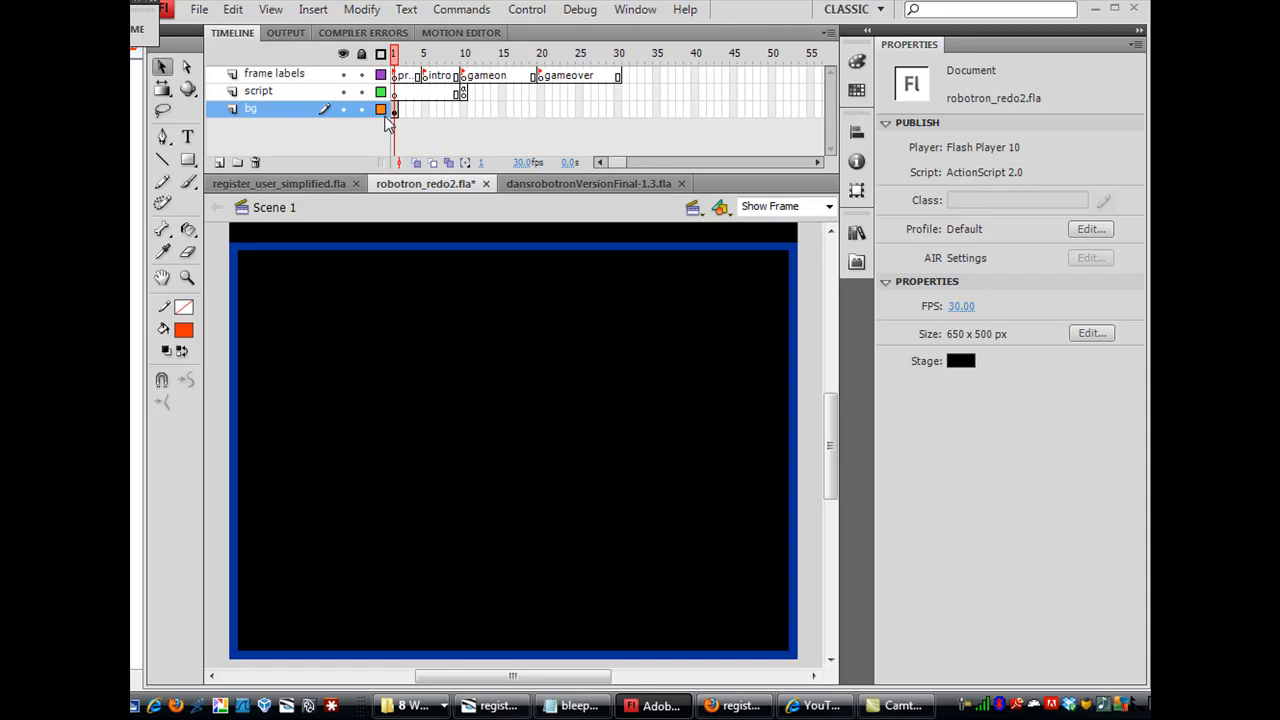
mouse_move(492, 128)
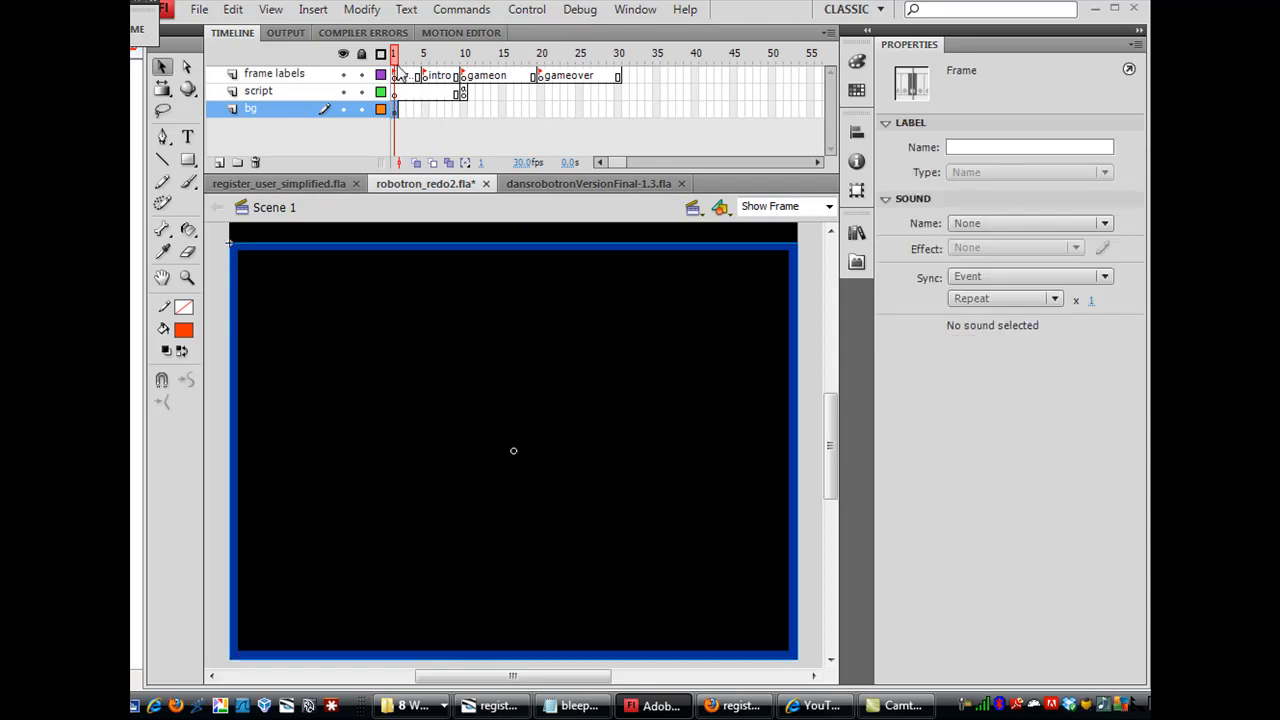
mouse_move(502, 124)
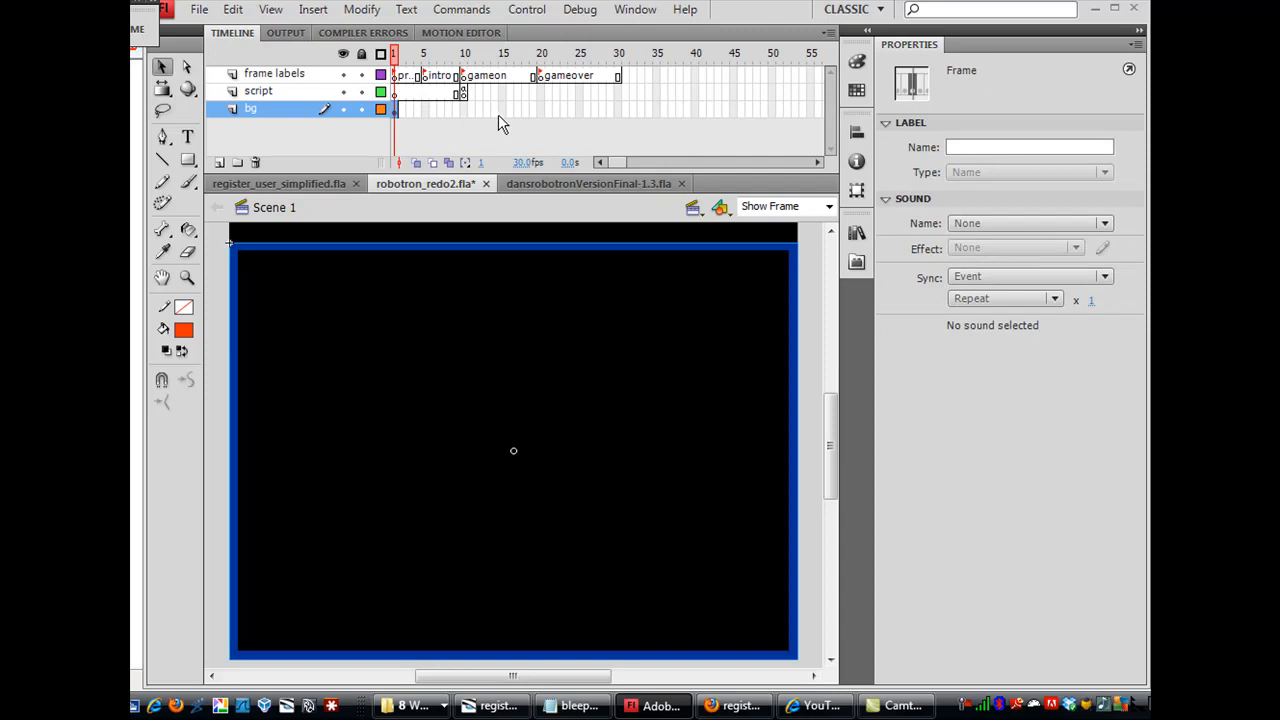
Insert a frame at the end of the bg layer so the border spans all frames
right_click(612, 108)
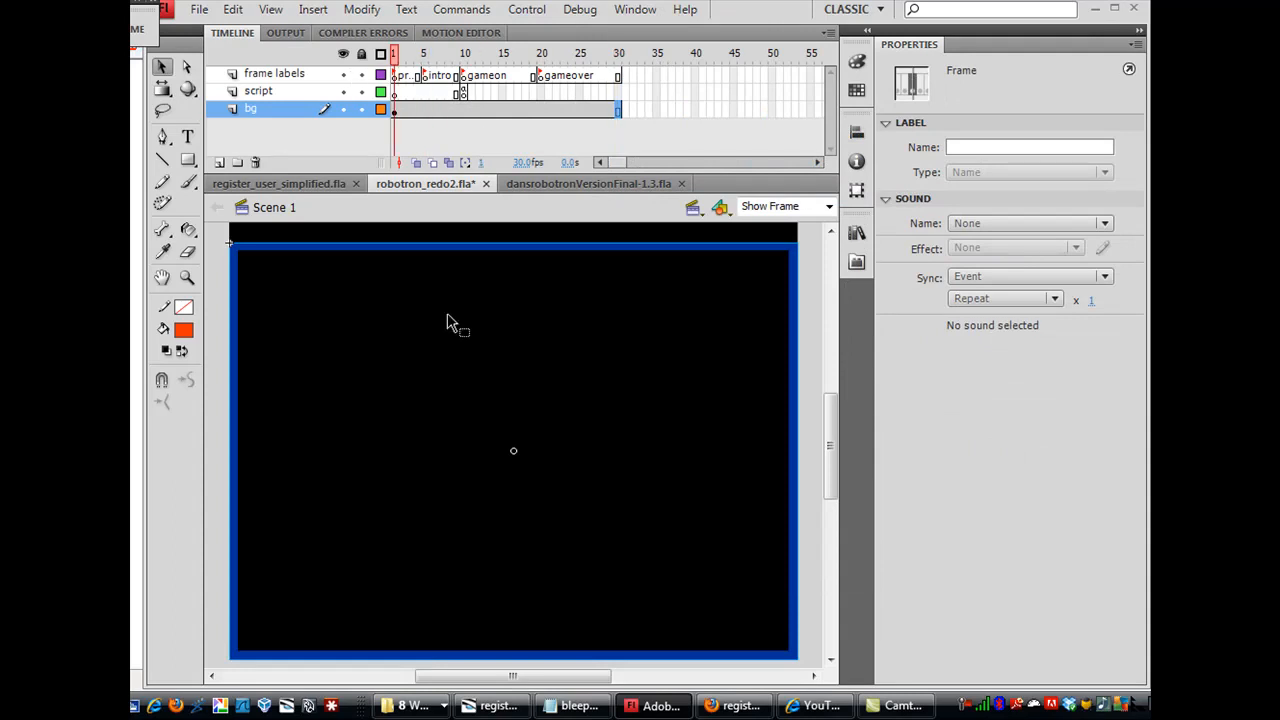
mouse_move(552, 432)
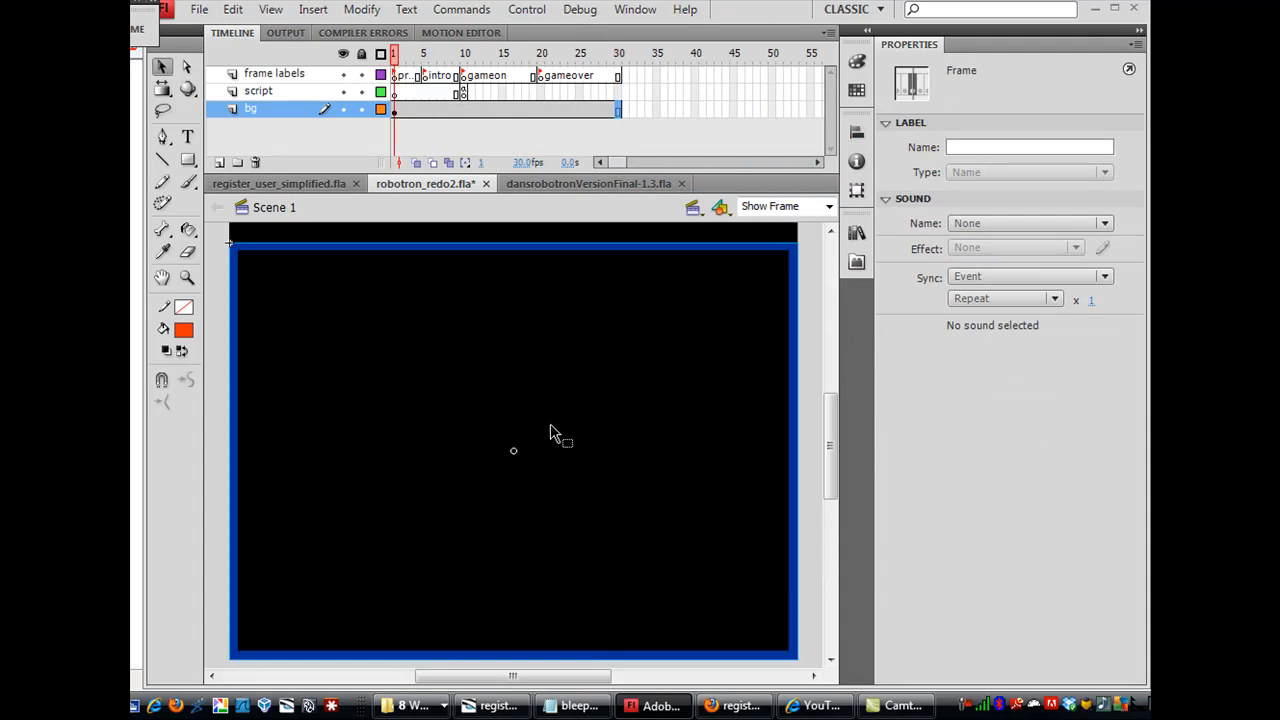